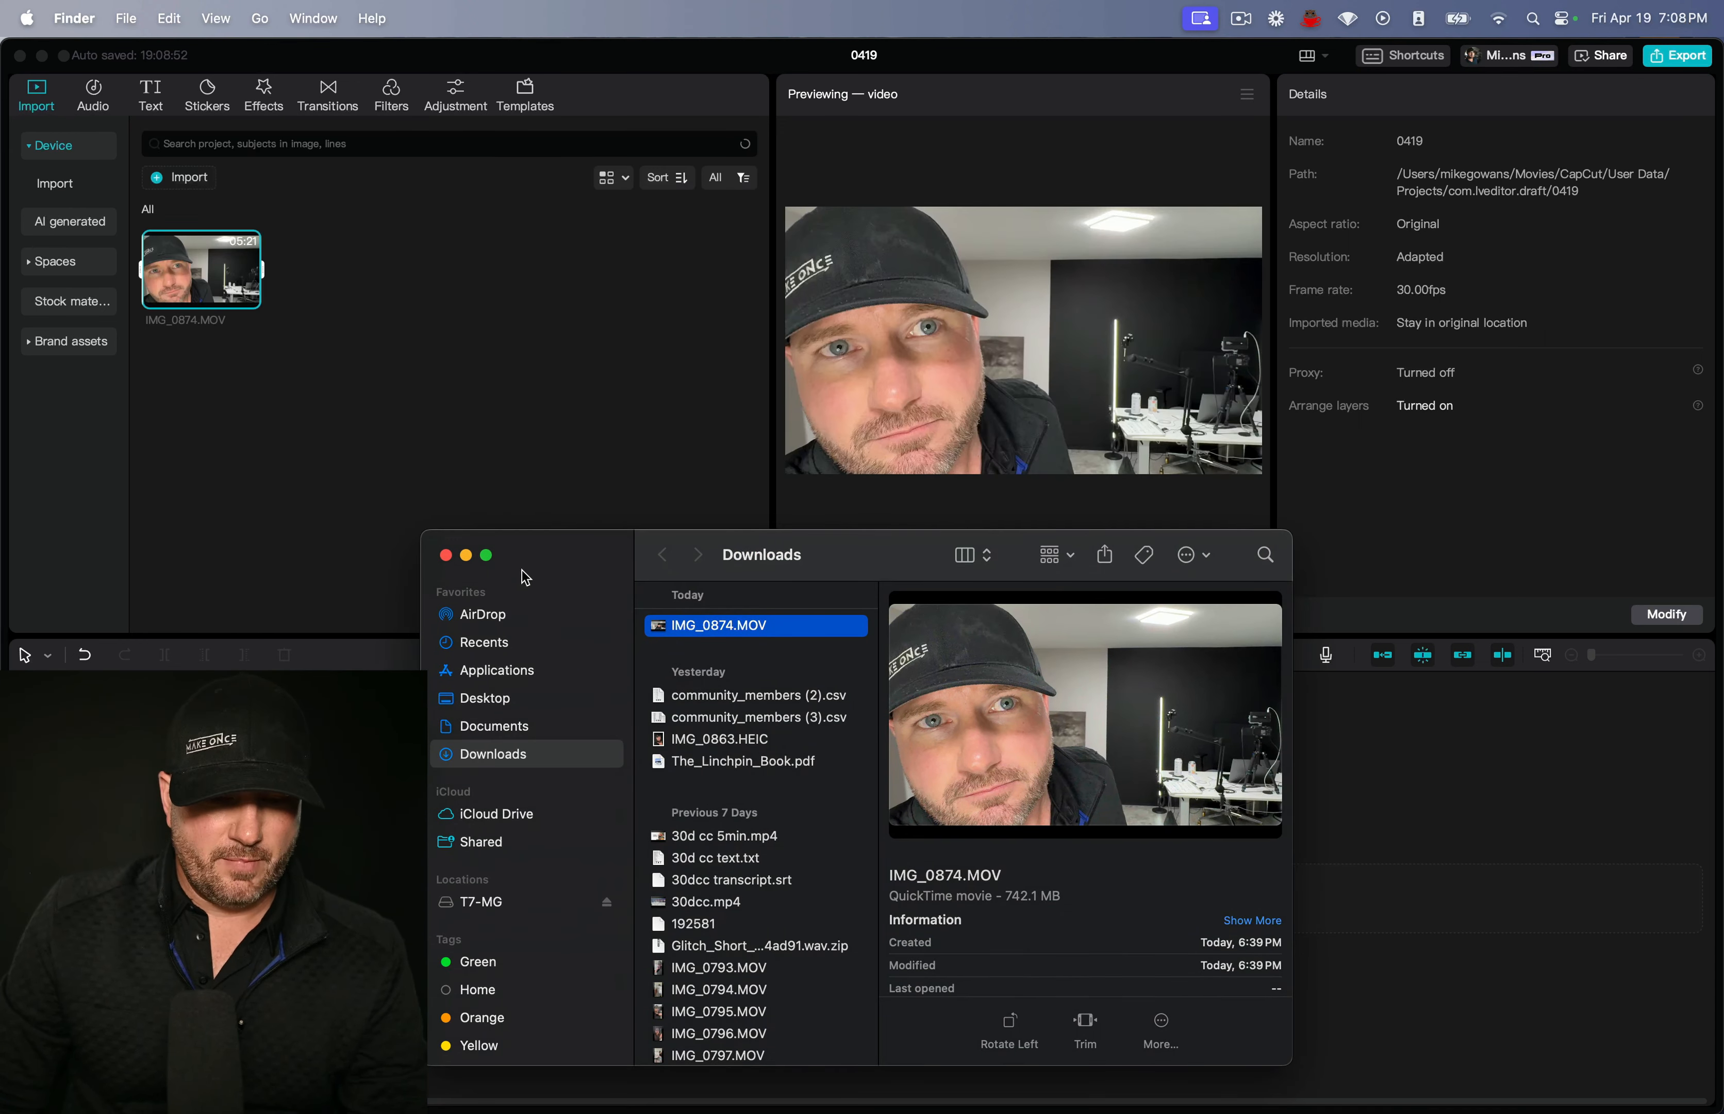
Close Finder and place the imported IMG_0874.MOV clip on the timeline.
left_click(445, 554)
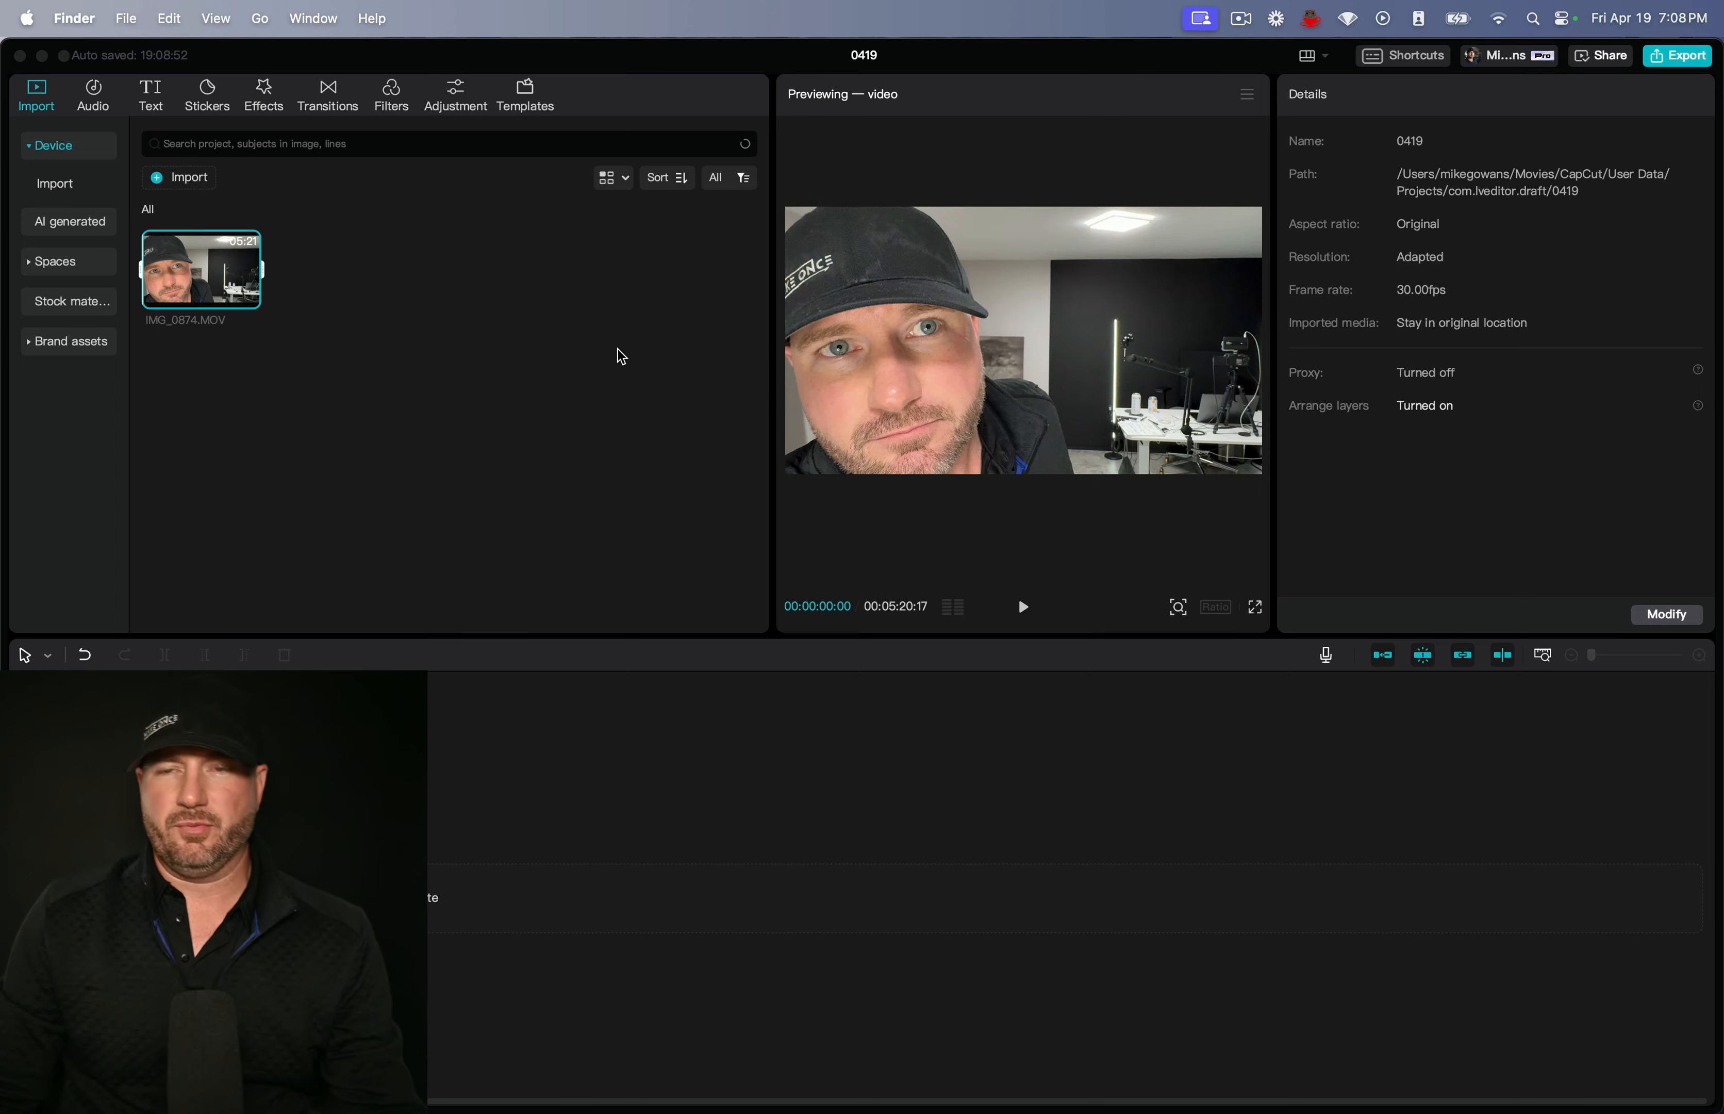
left_click_drag(200, 269, 203, 858)
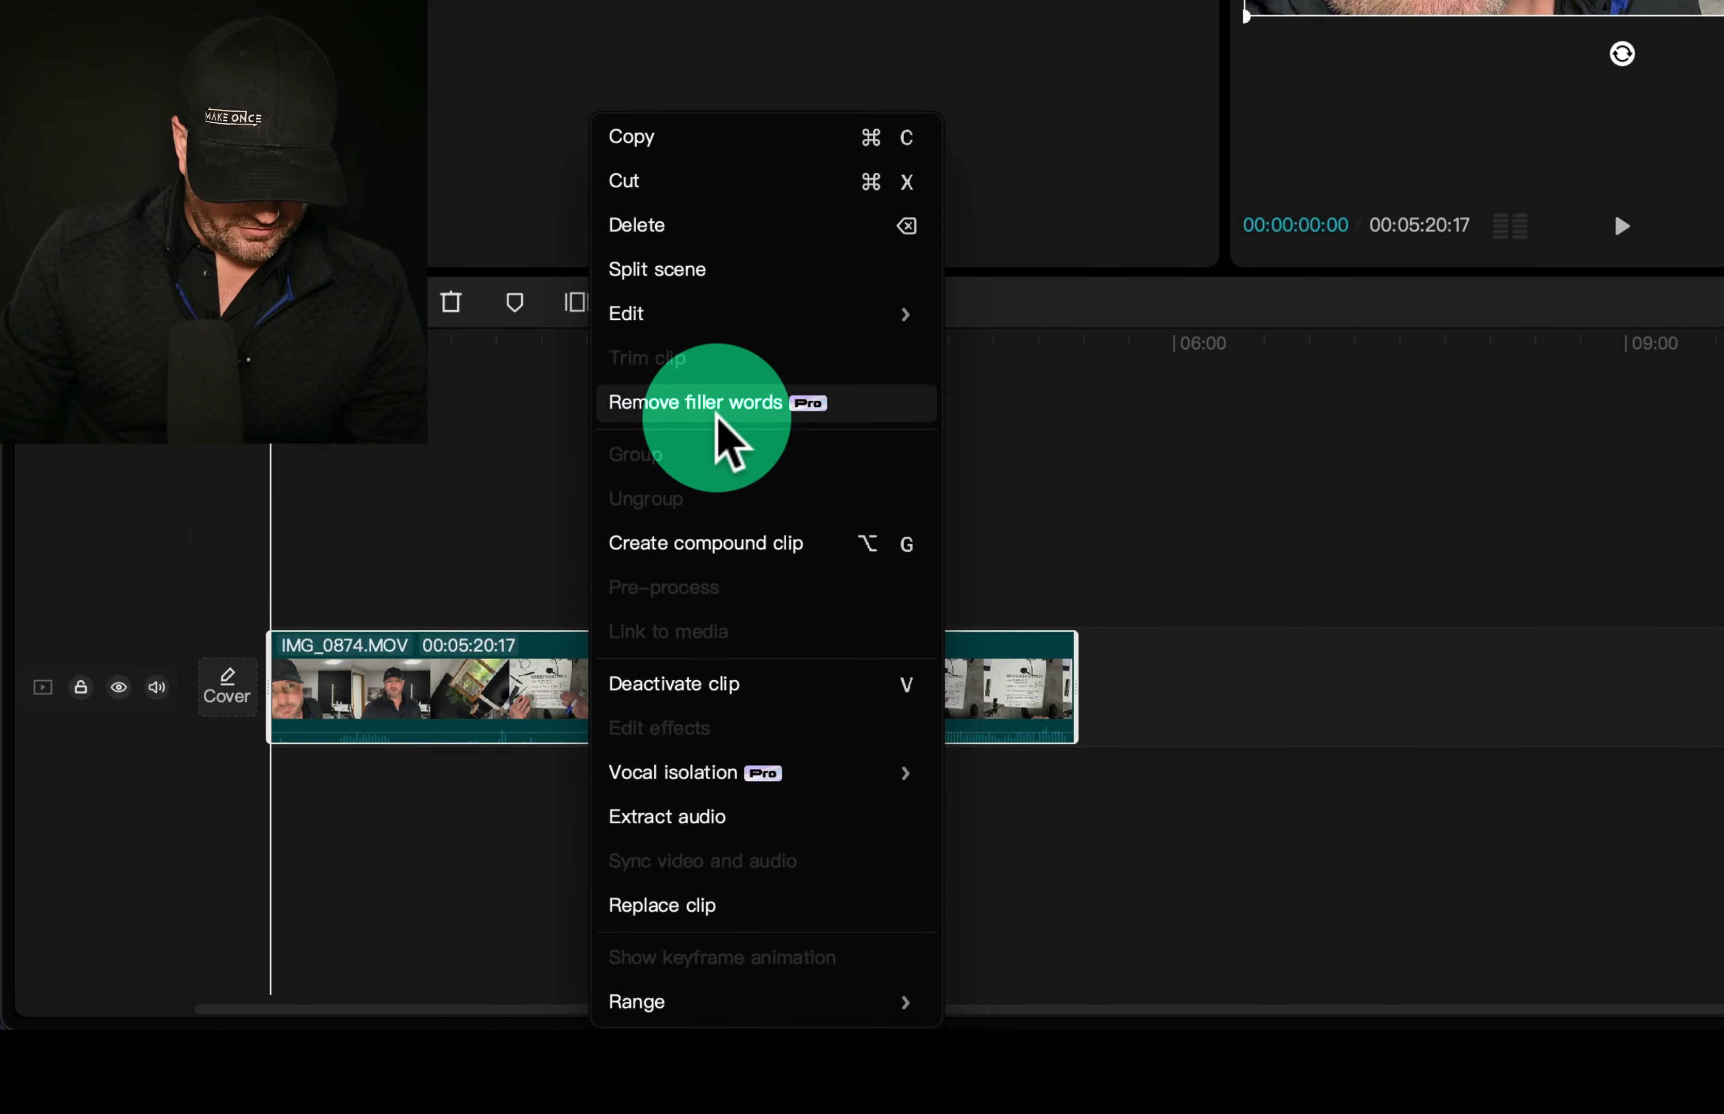
left_click(666, 816)
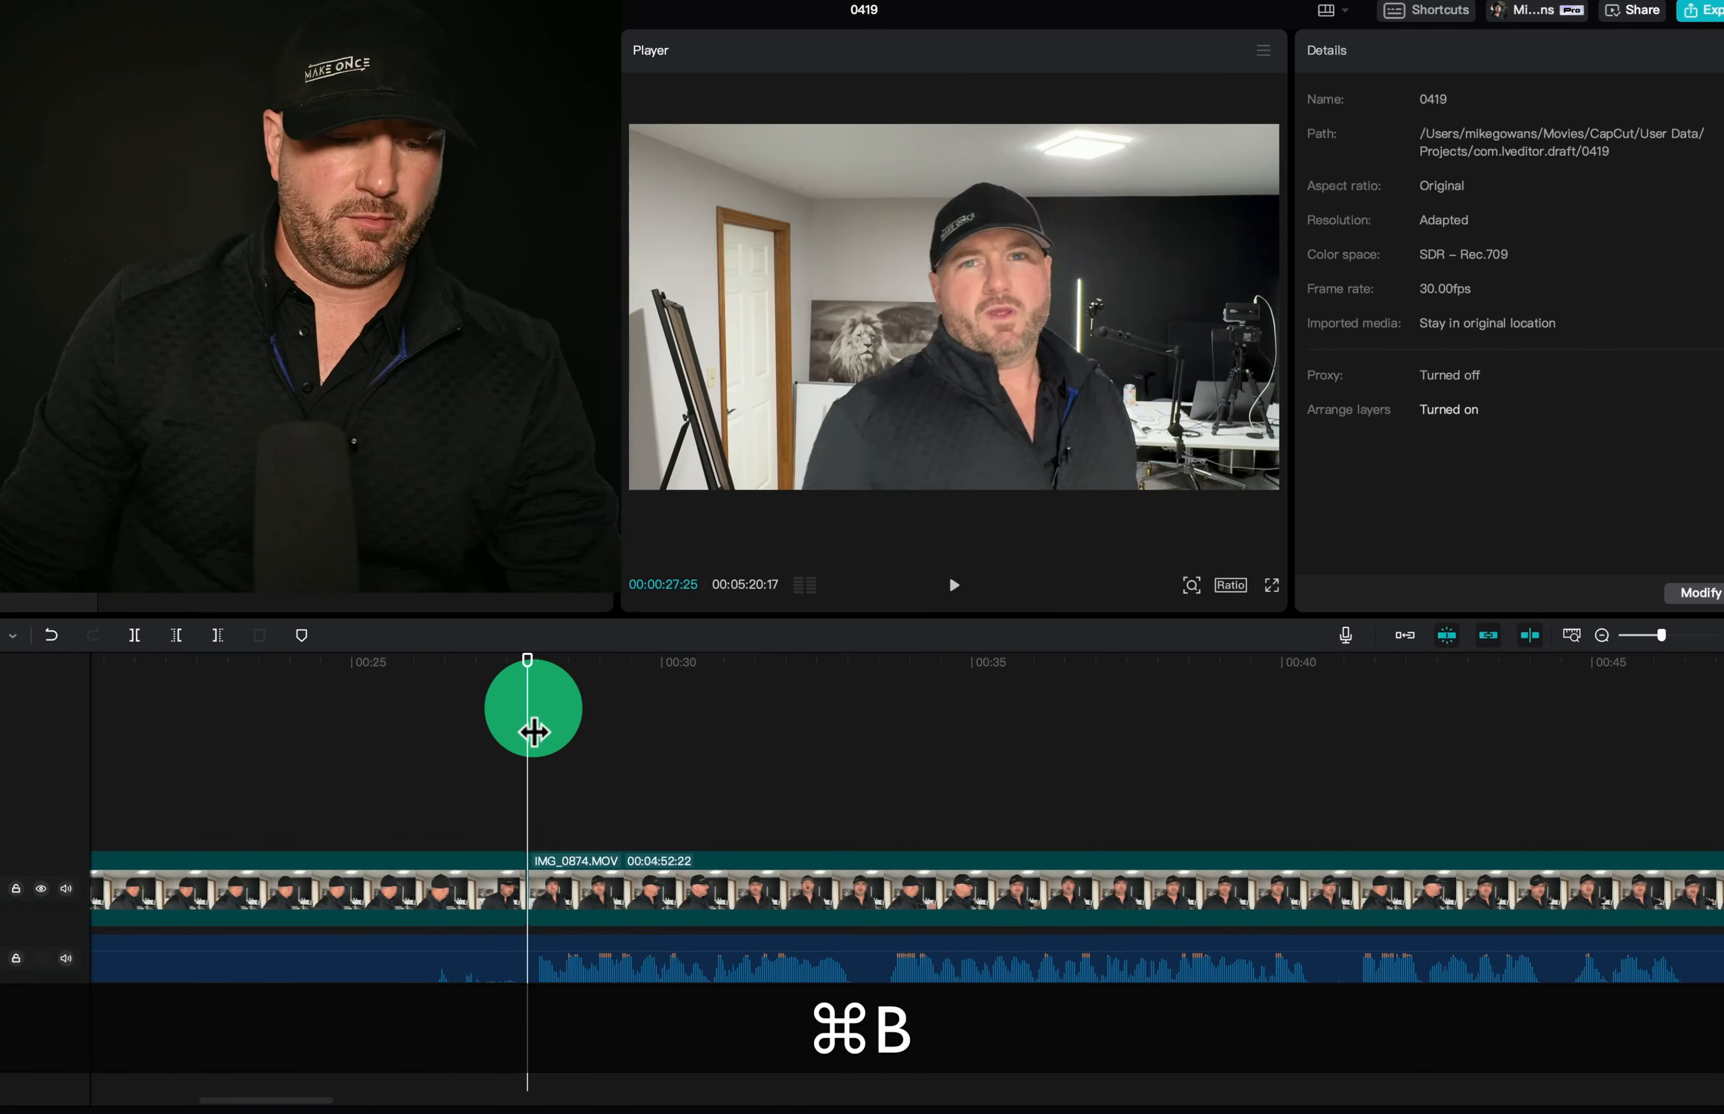
Split the talking-head clip near the start and select the unwanted pieces between cuts for deletion.
left_click(512, 957)
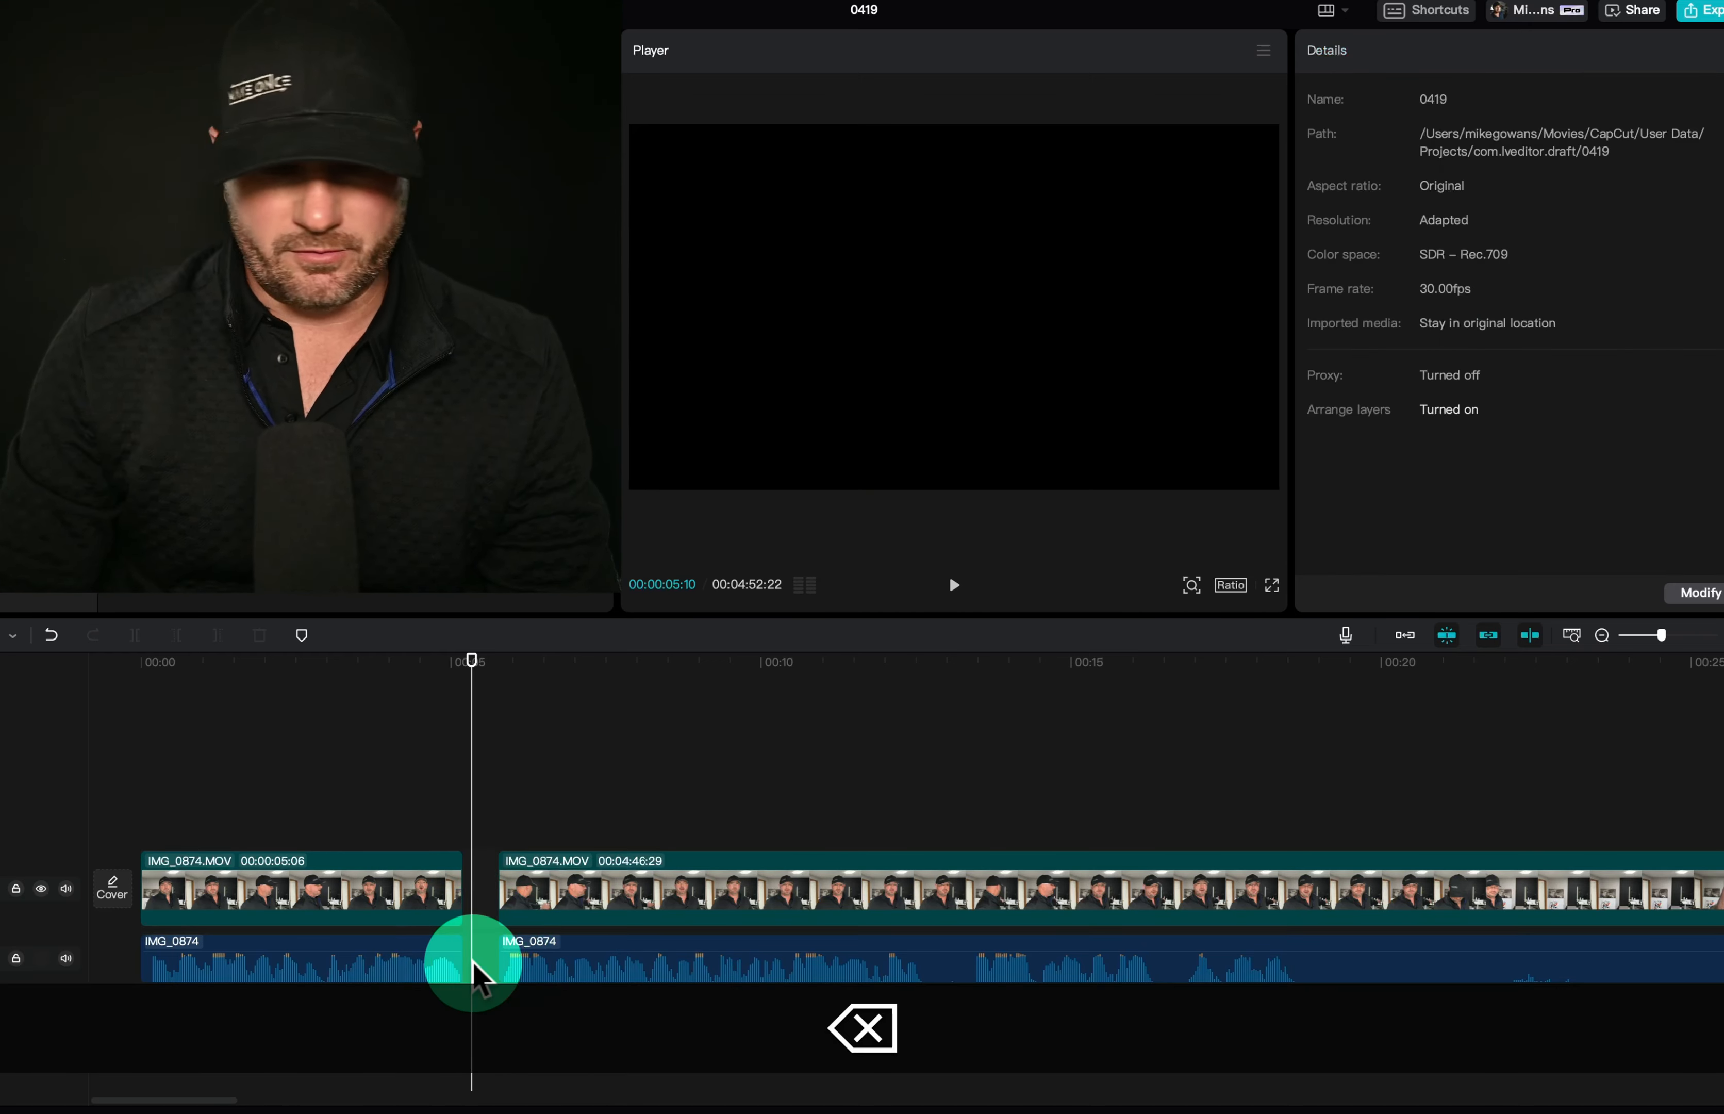
left_click(579, 892)
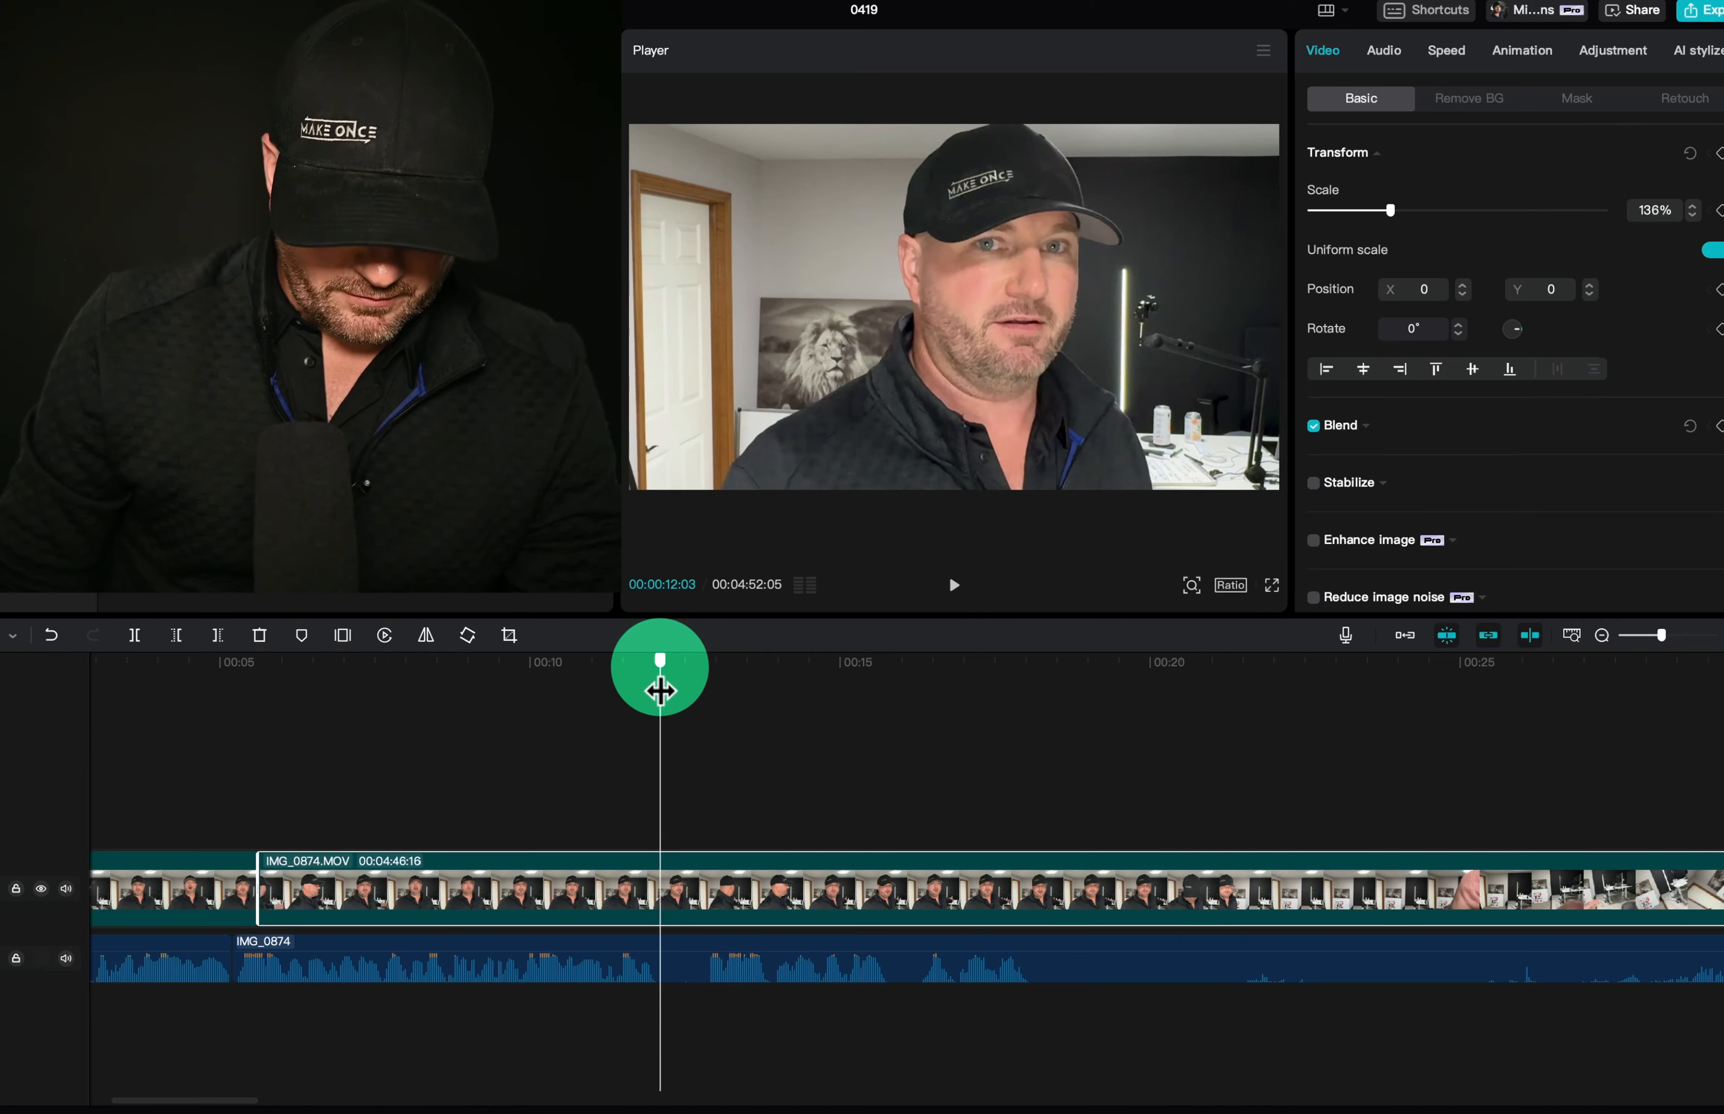
key("cmd+b")
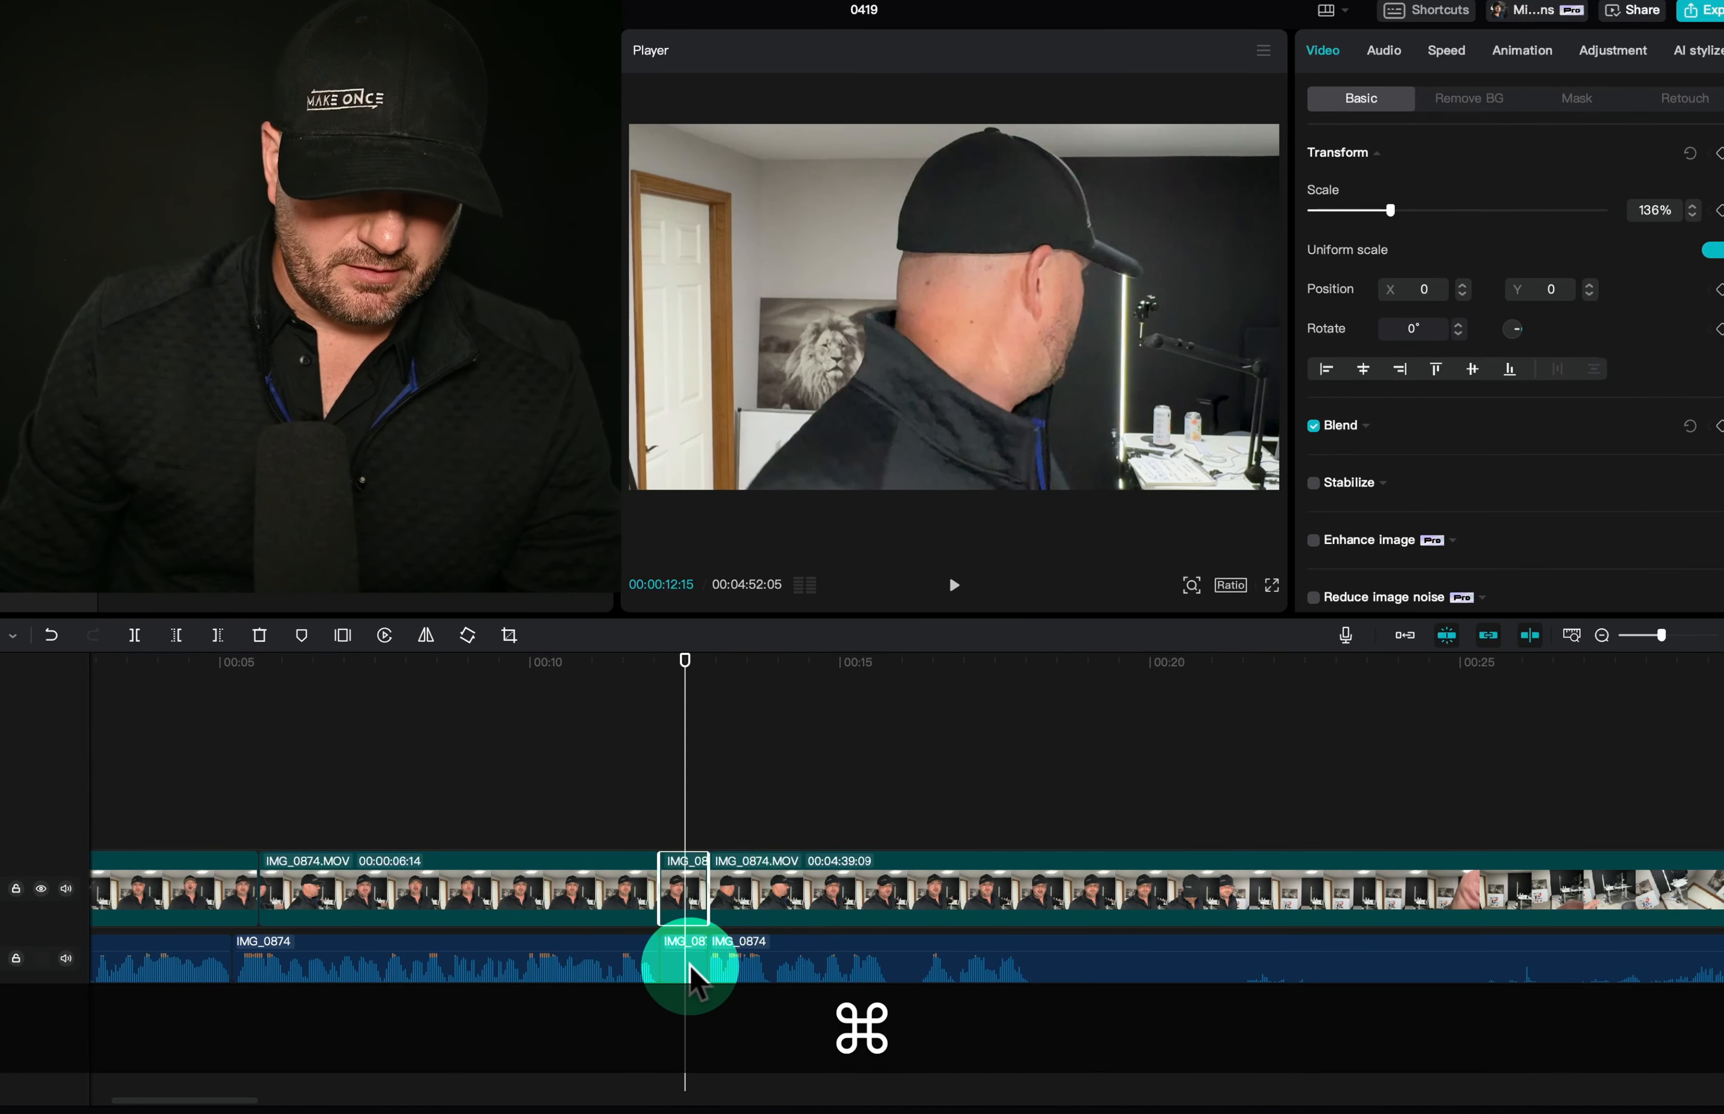
left_click(683, 966)
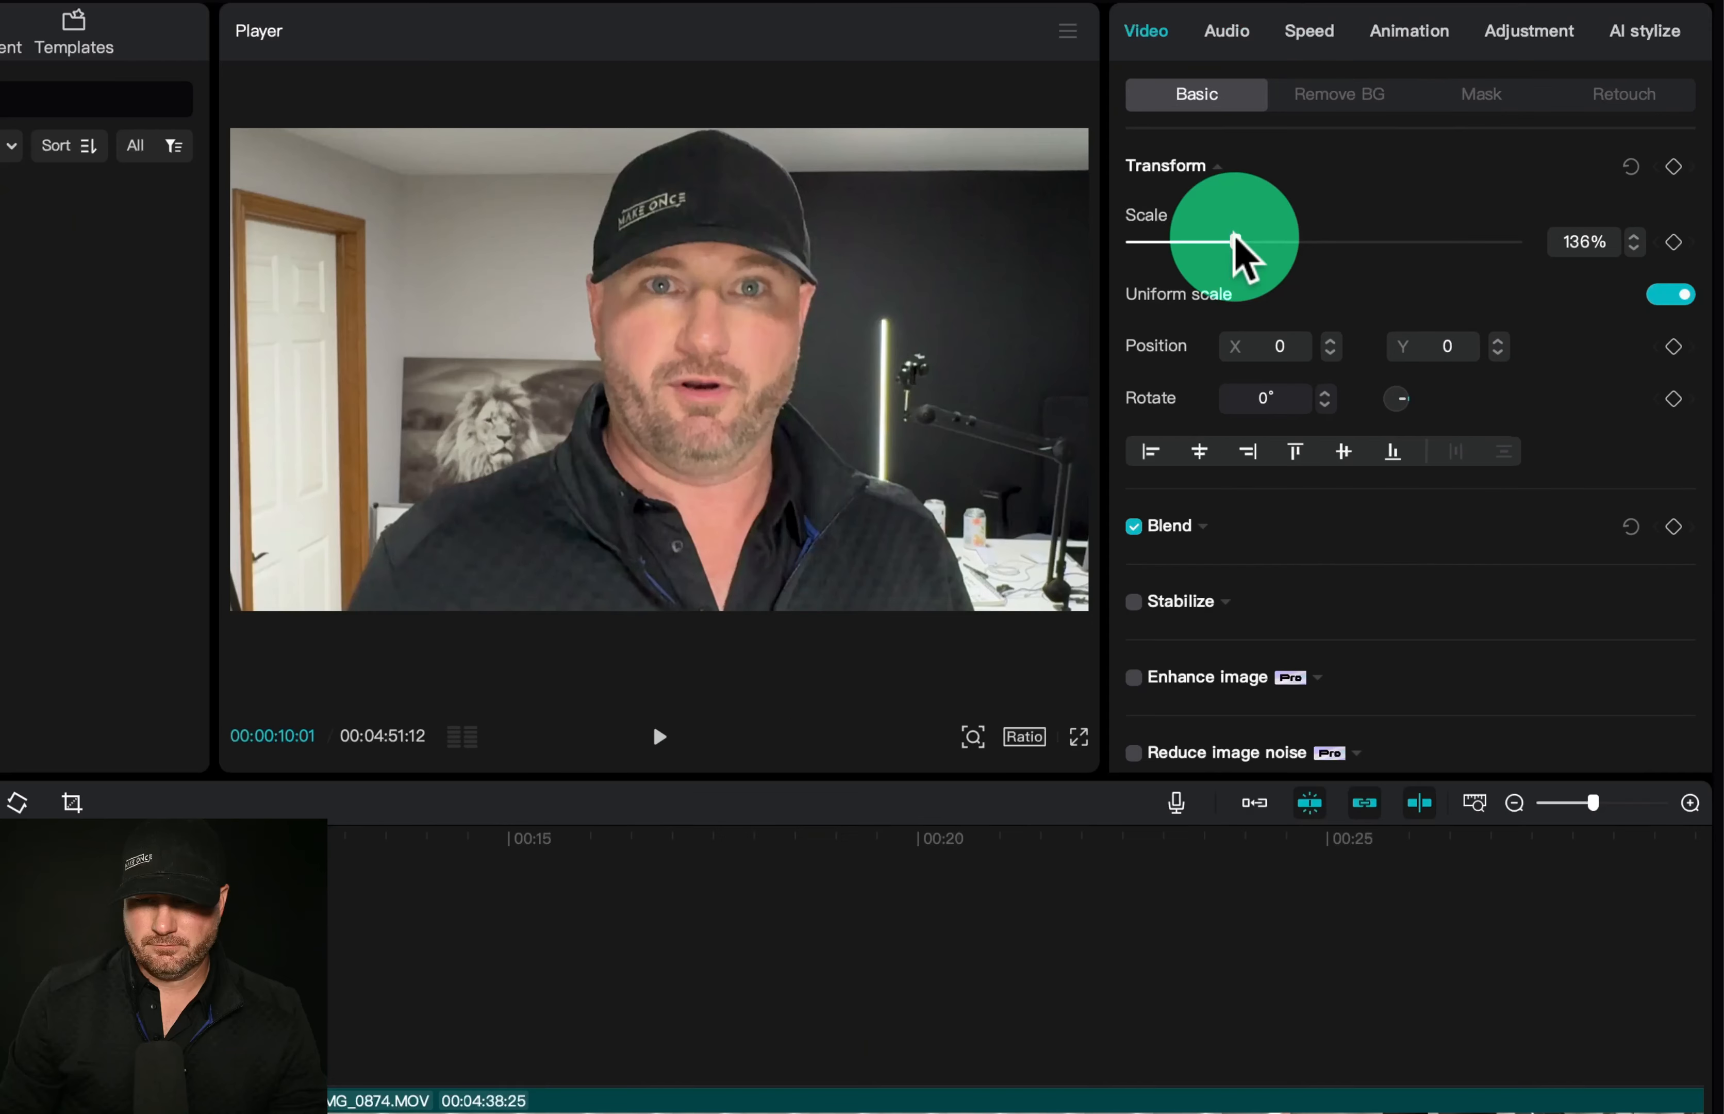
Reduce the clip's scale to 107% and split out another piece at the 15-second mark.
left_click_drag(1238, 238, 1215, 238)
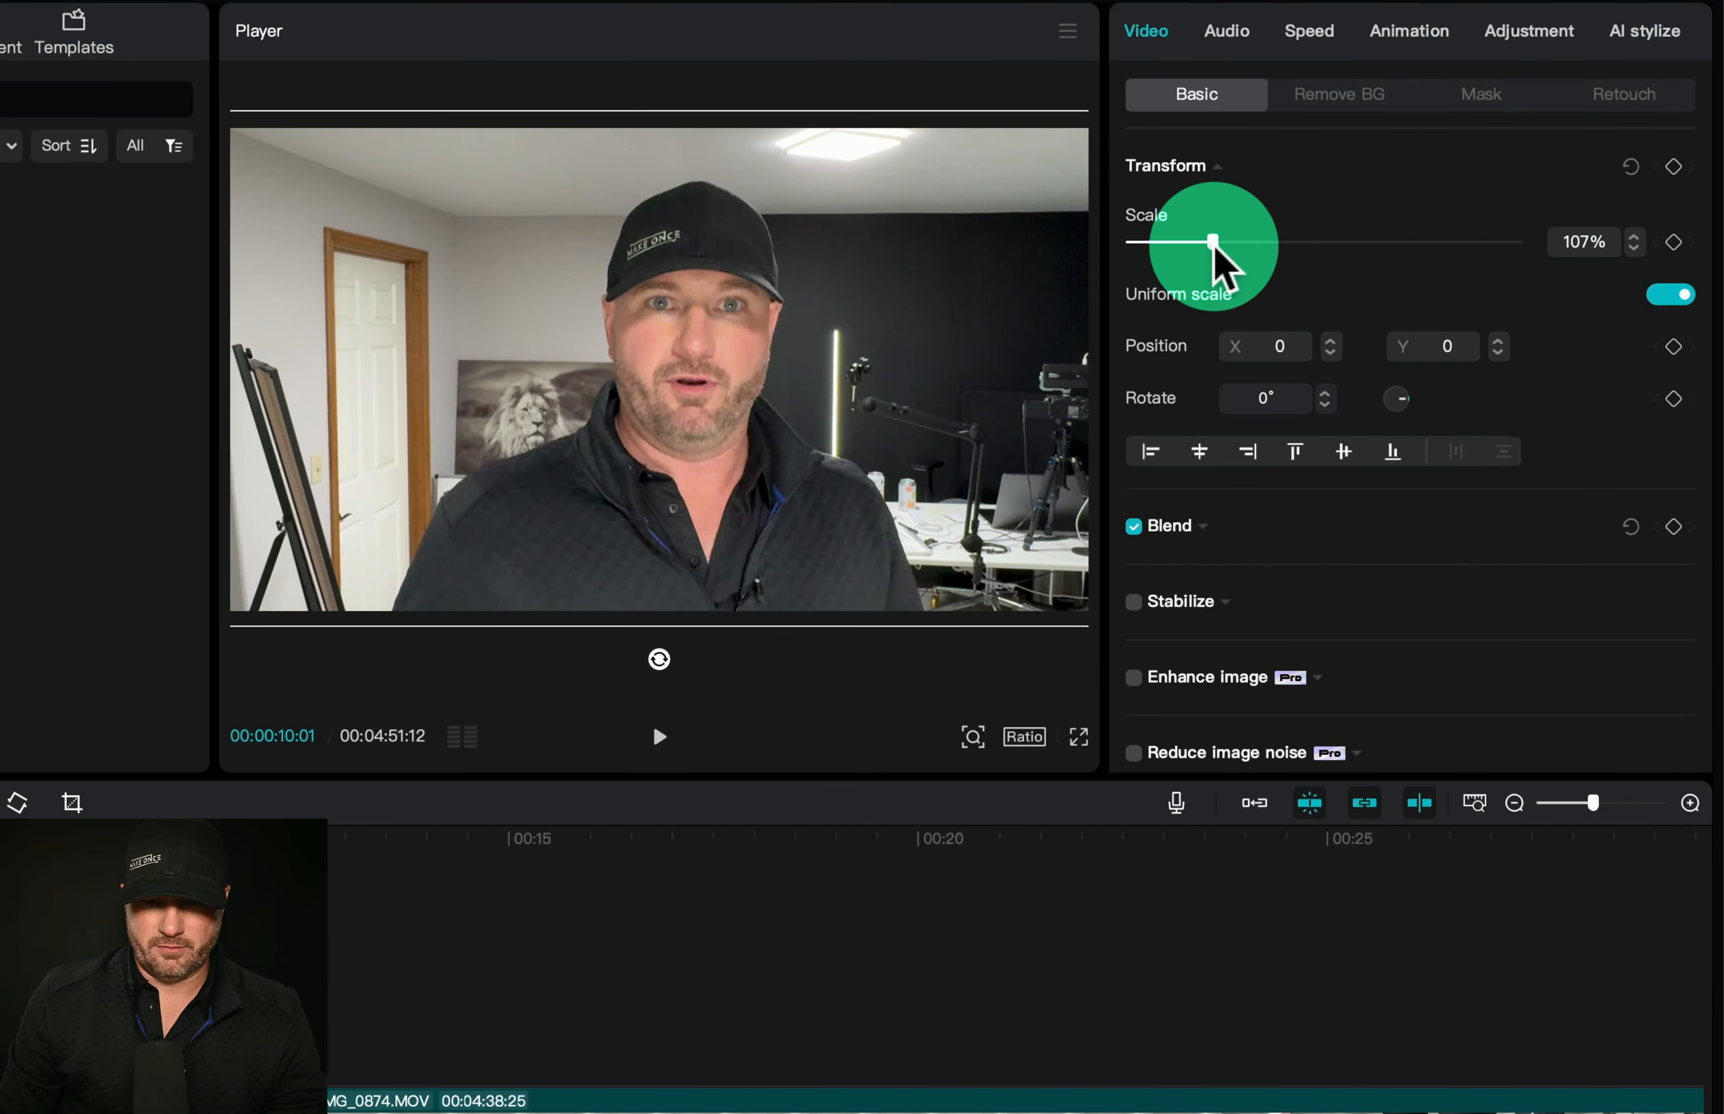
left_click_drag(1215, 239, 1212, 239)
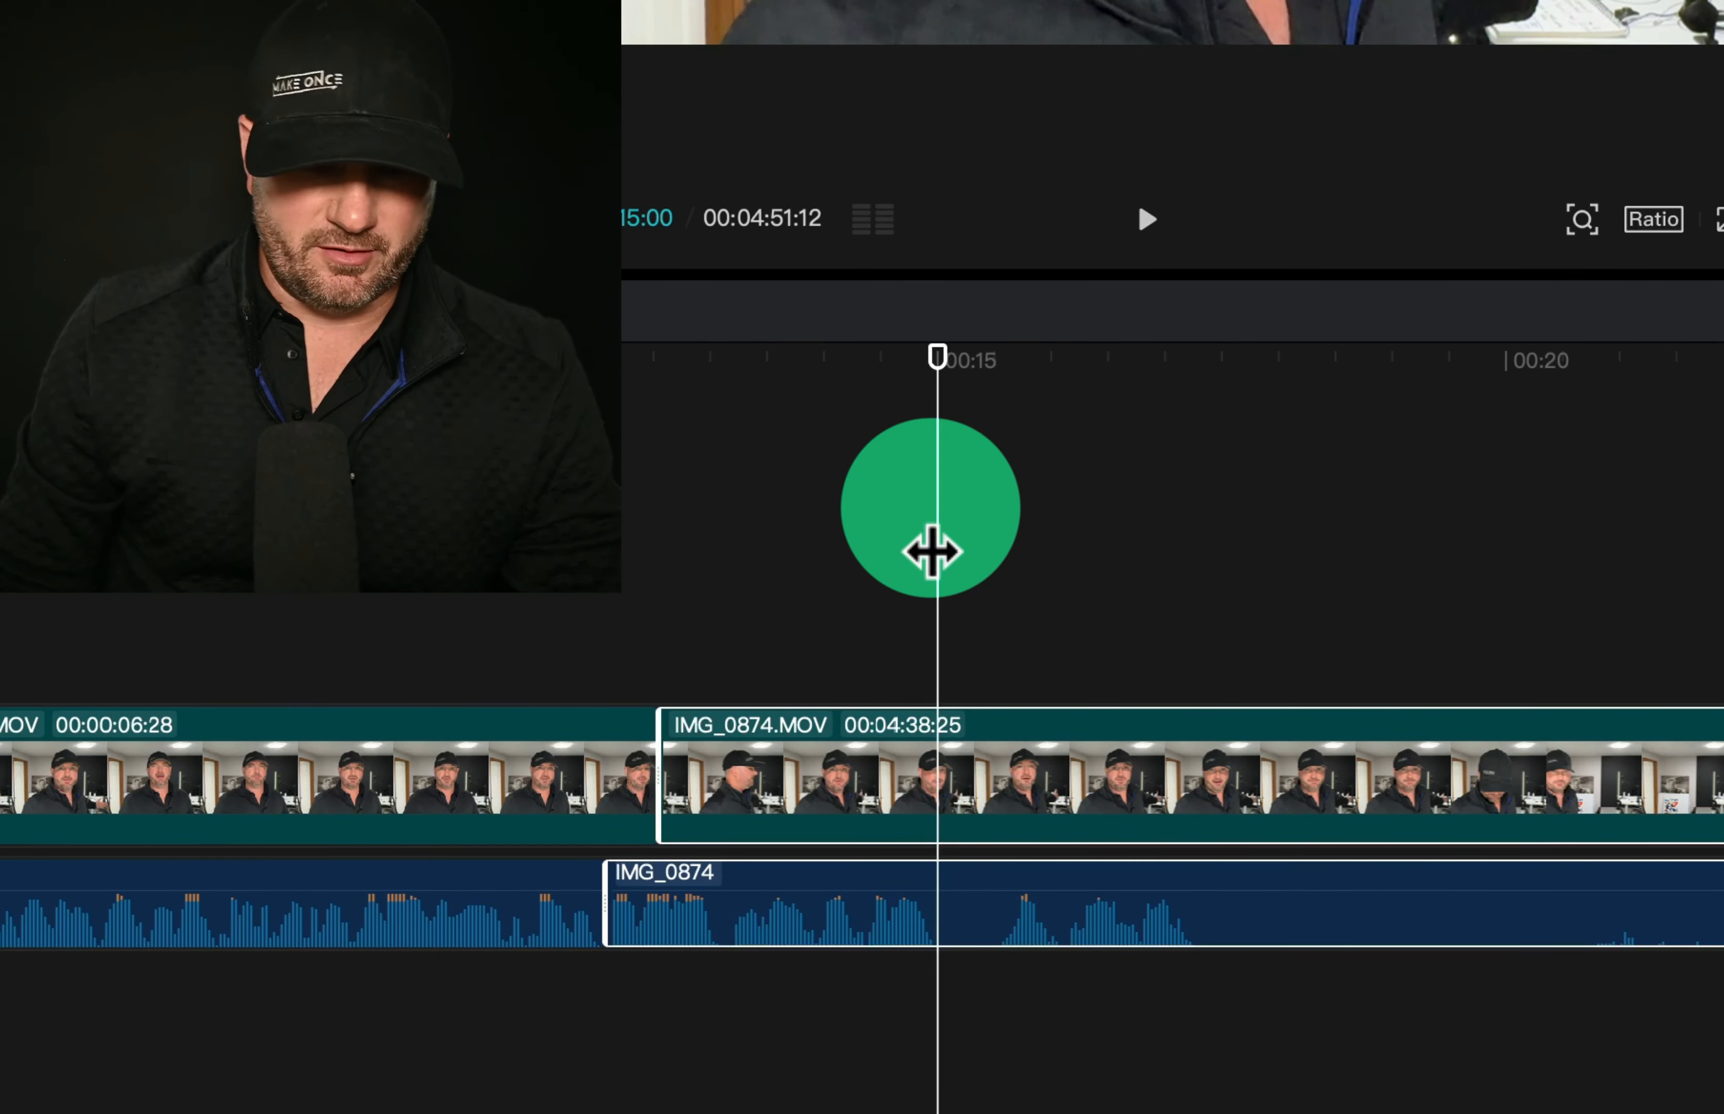
key("cmd+b")
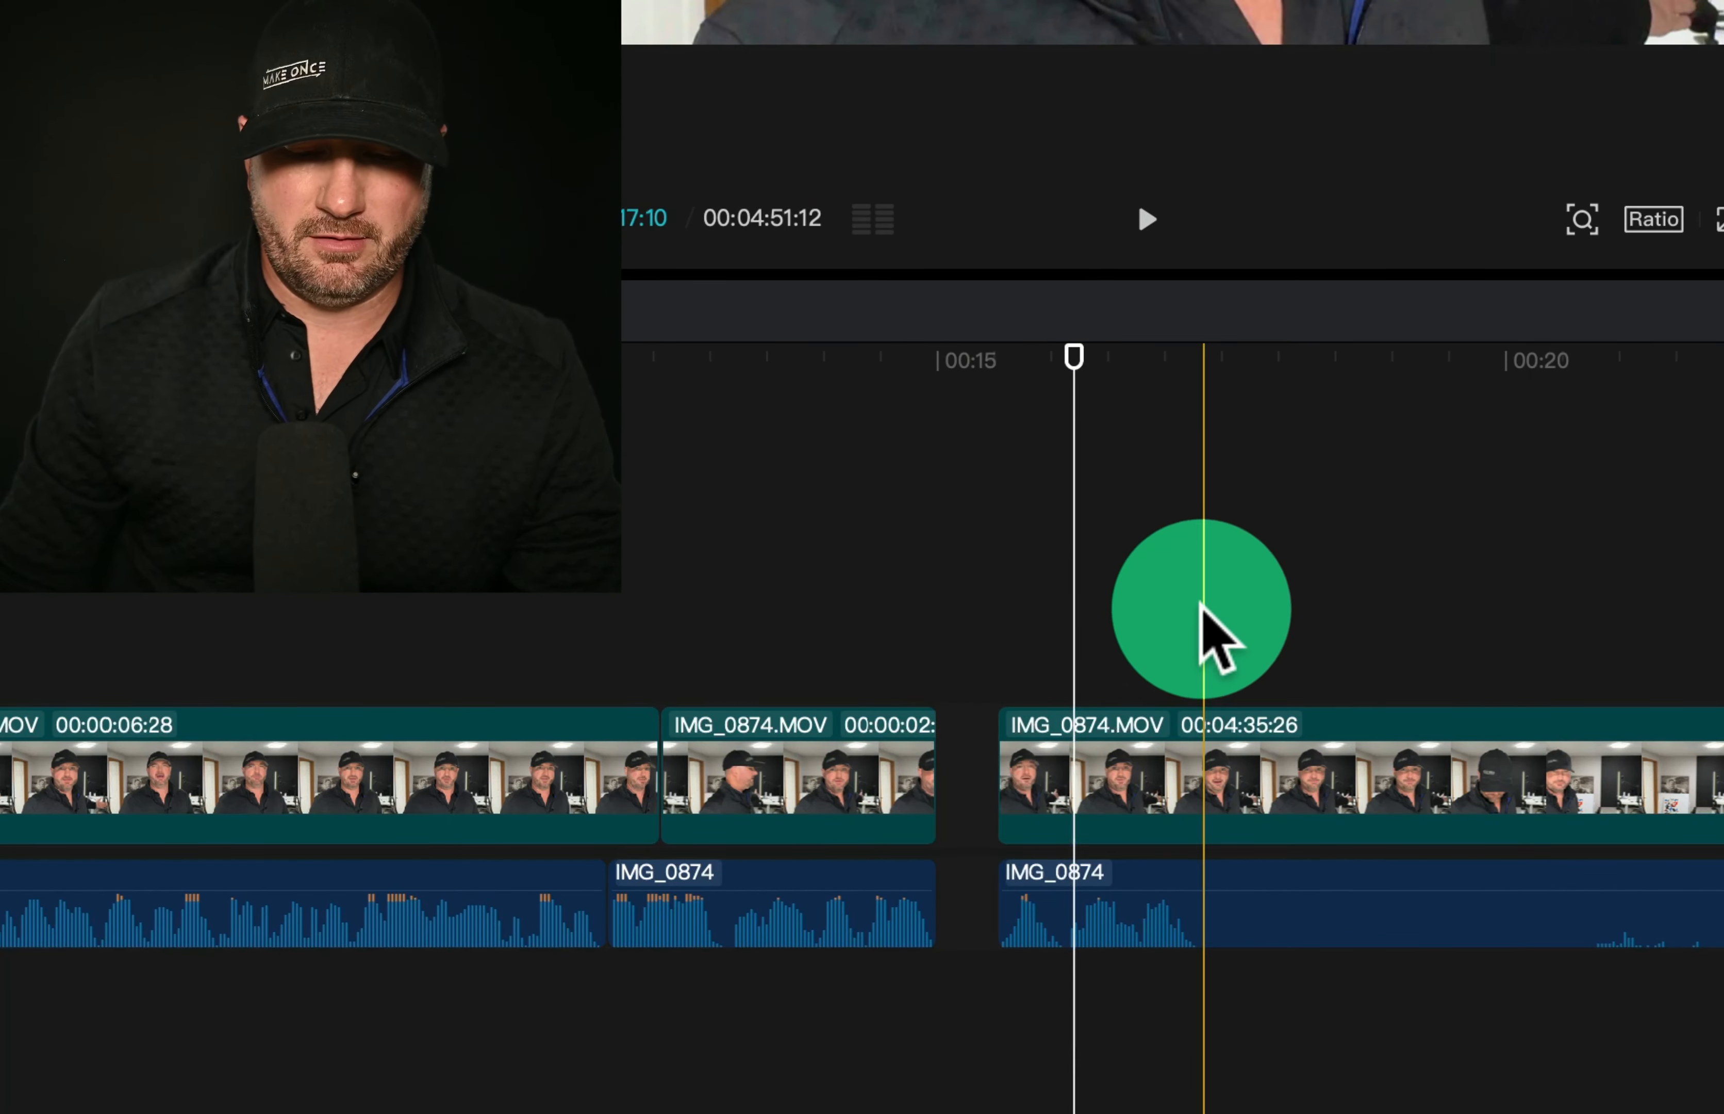
left_click(1204, 780)
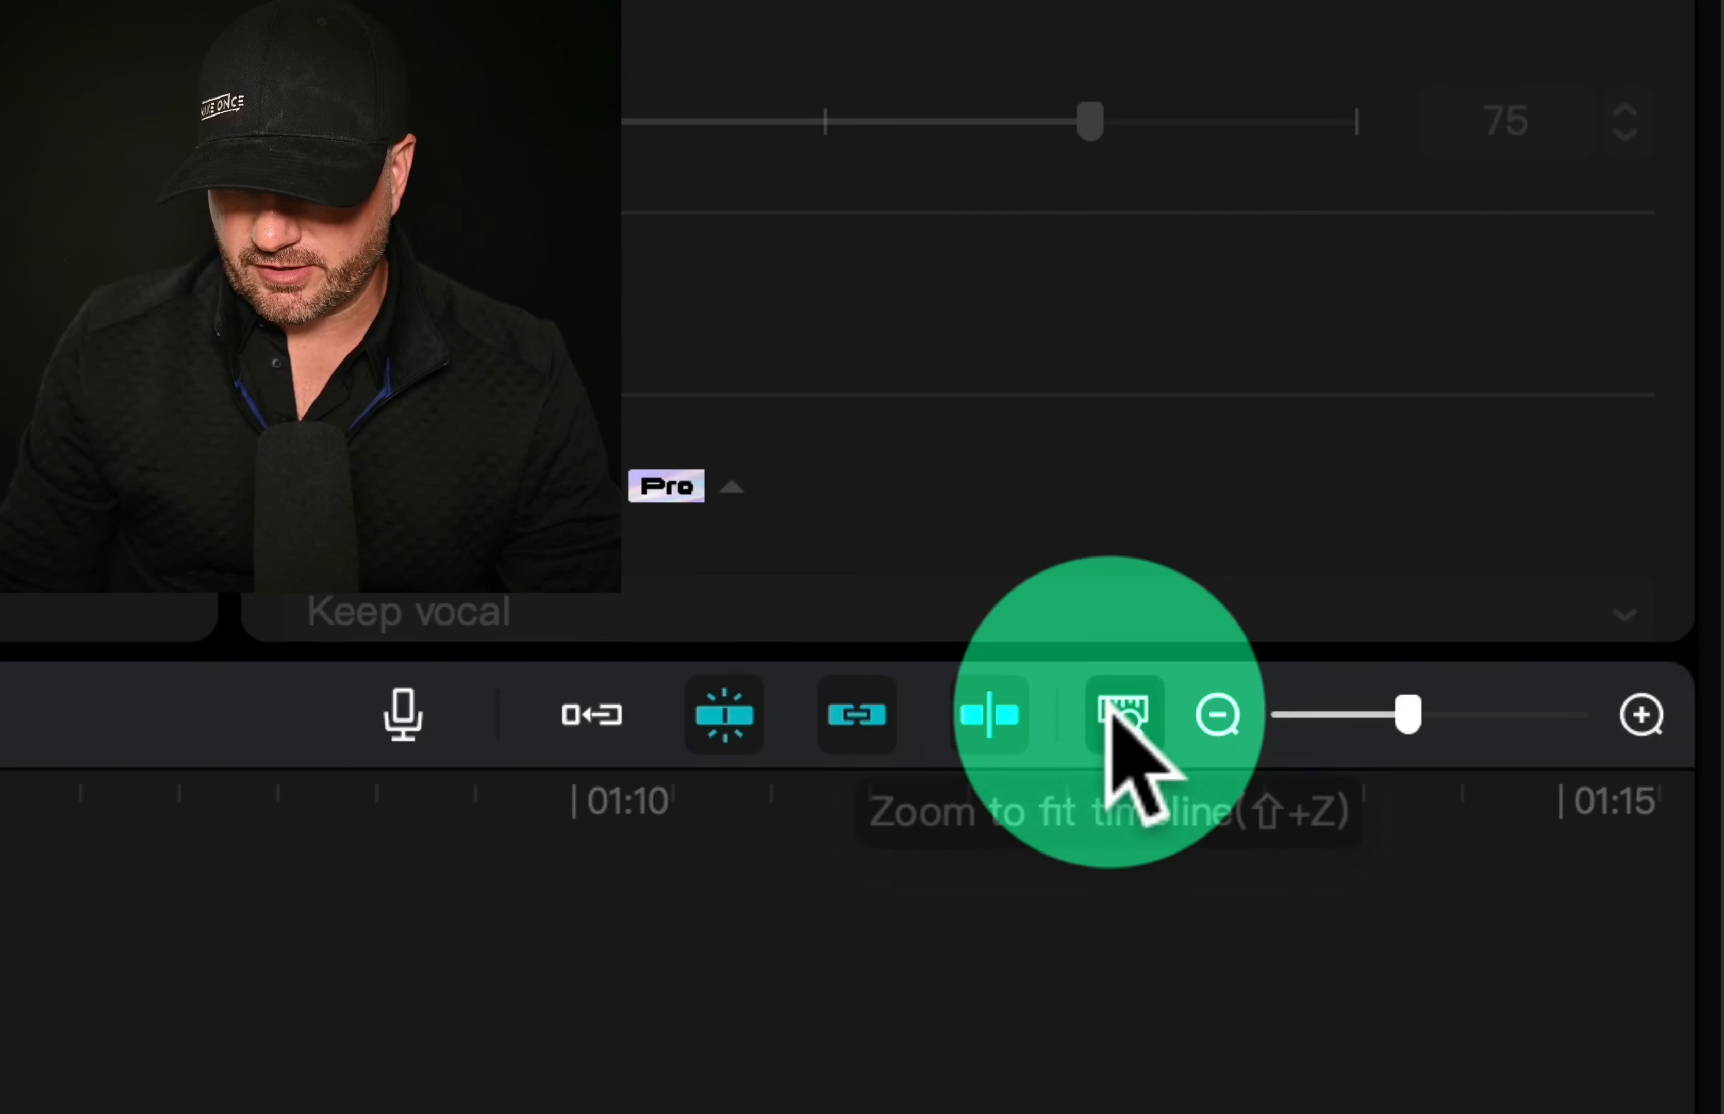
Fit the timeline to view, then zoom in to continue cutting the early recording.
left_click(1121, 714)
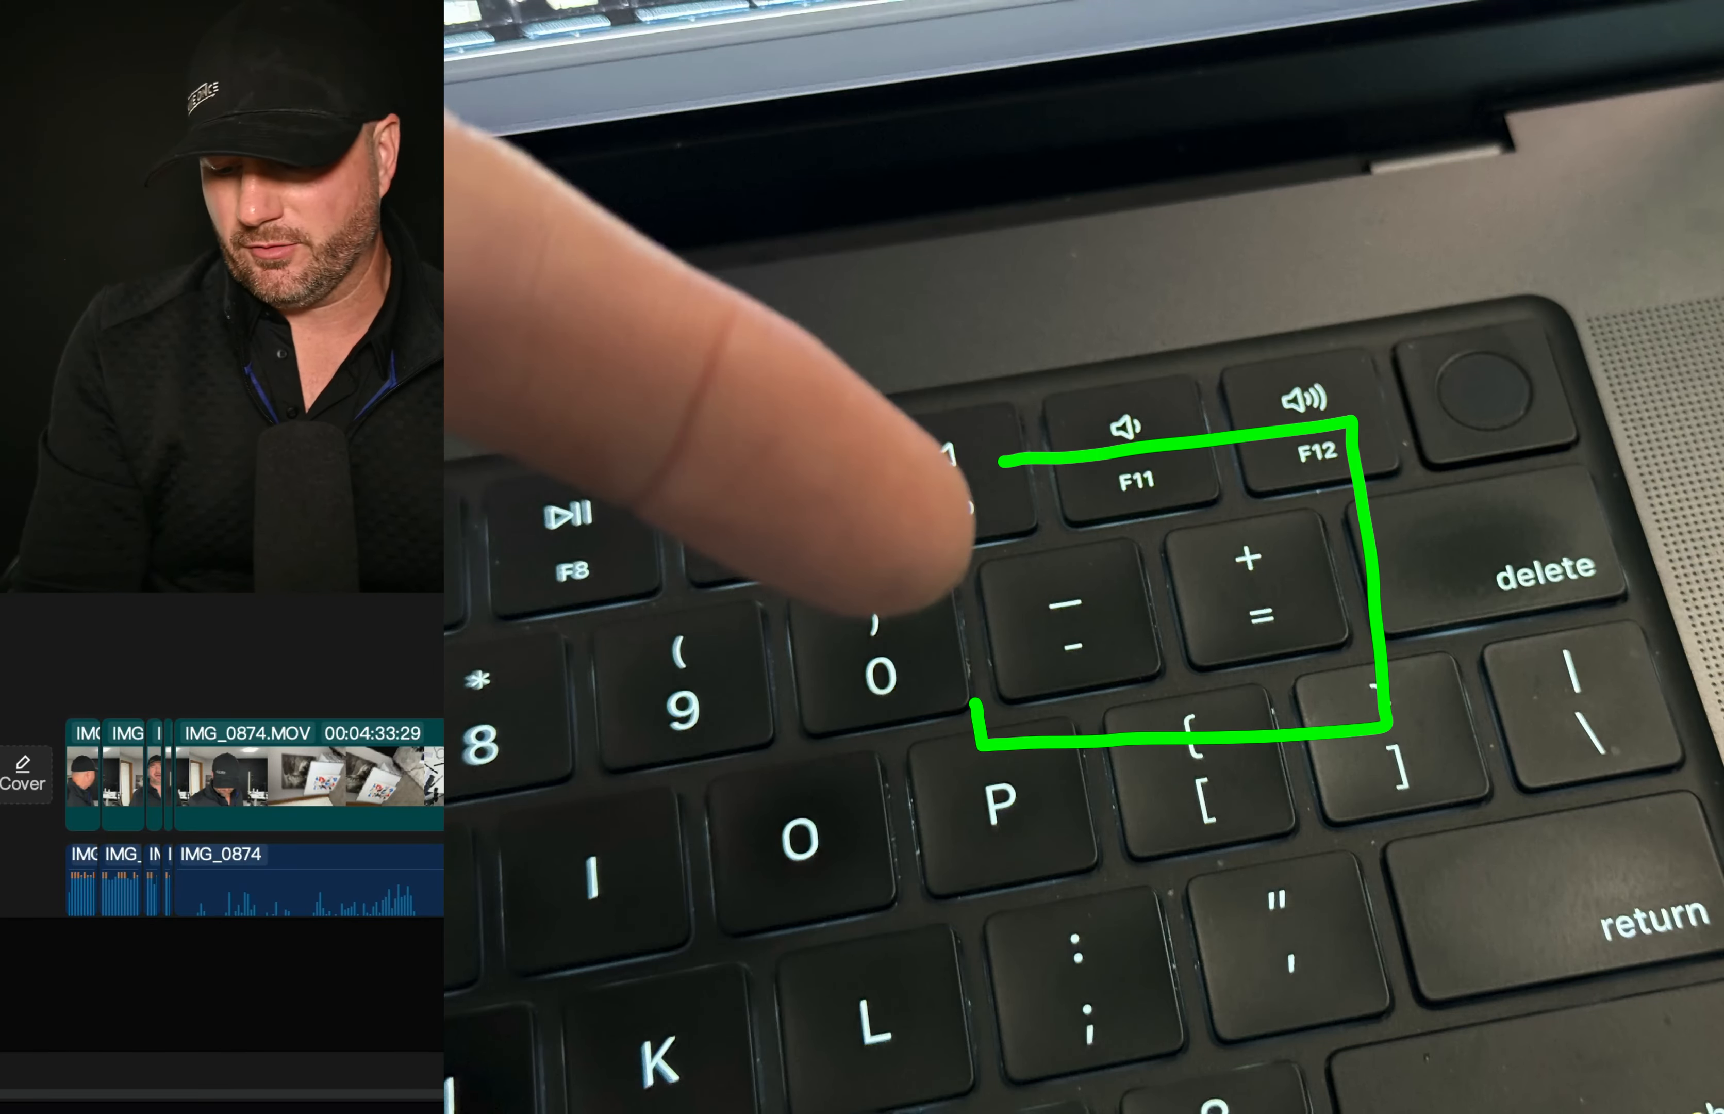
key("cmd+=")
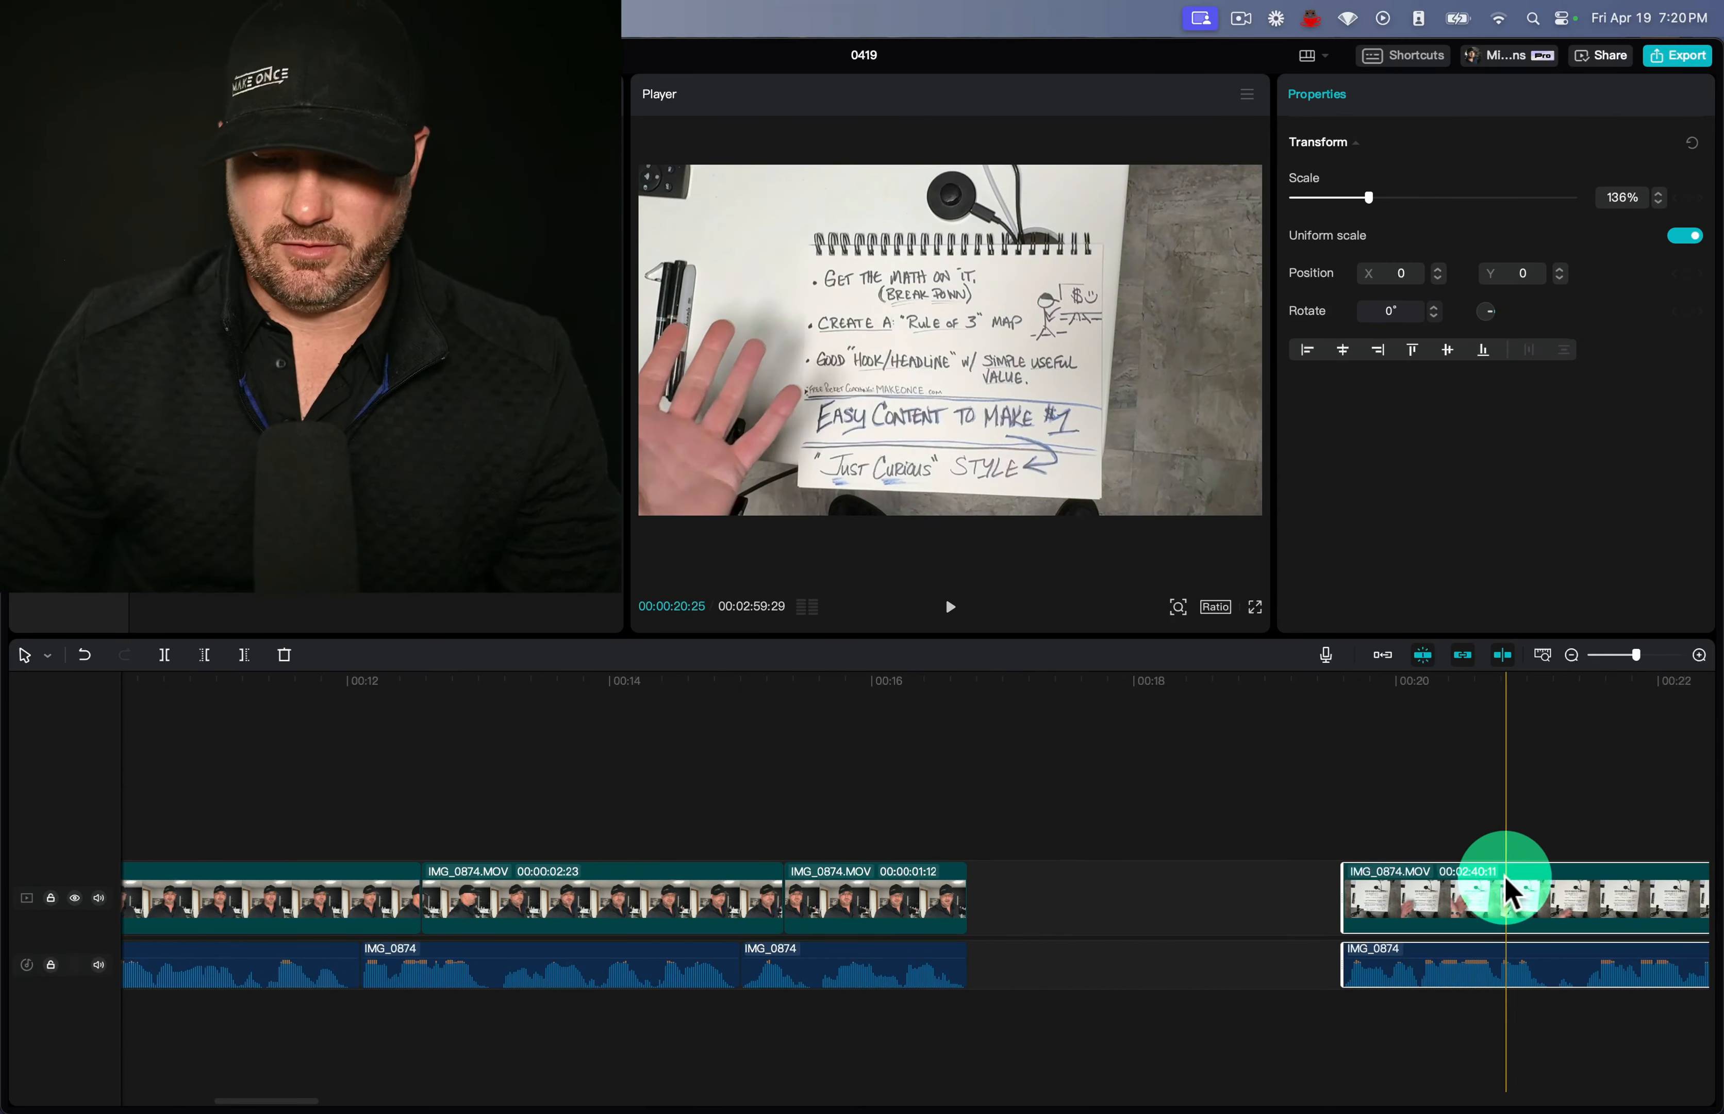
Slide the whiteboard clip left so it snaps against the previous clip.
left_click_drag(1507, 896, 1132, 896)
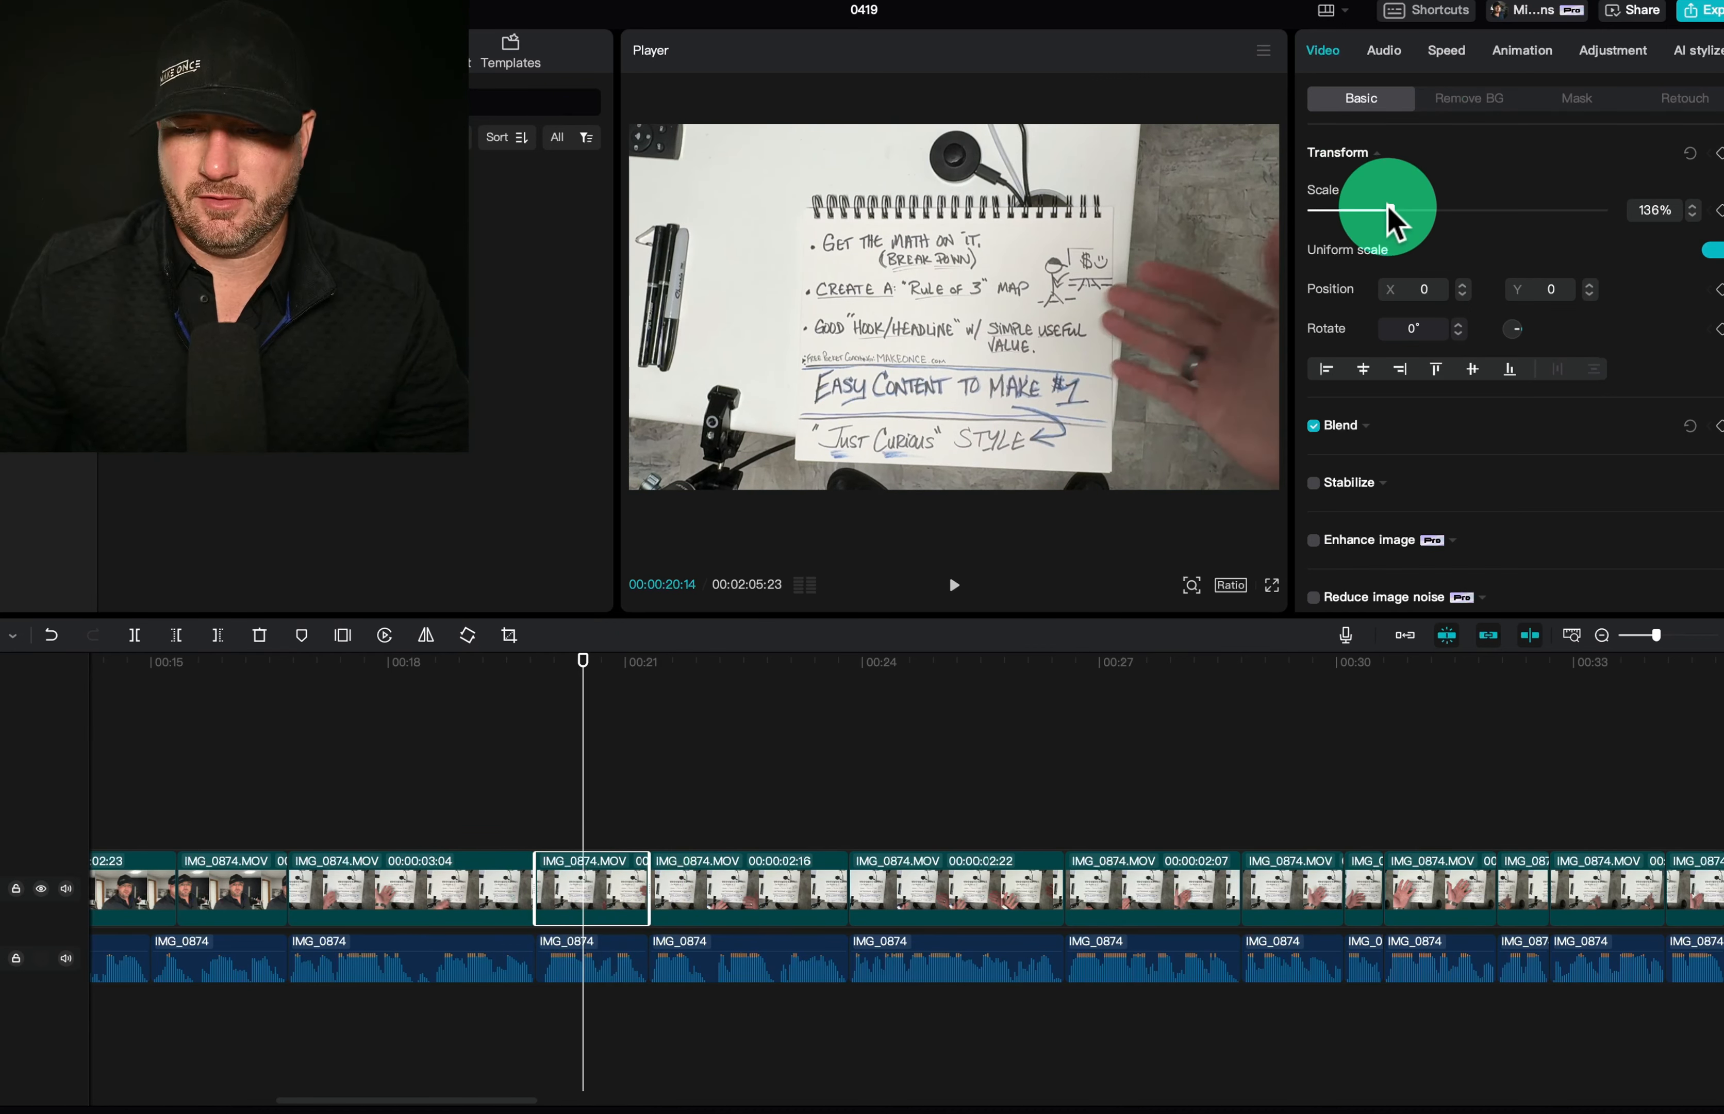
Zoom the whiteboard clips near 25 and 33 seconds to about 251%, framing the handwritten notes.
left_click_drag(1375, 210, 1429, 196)
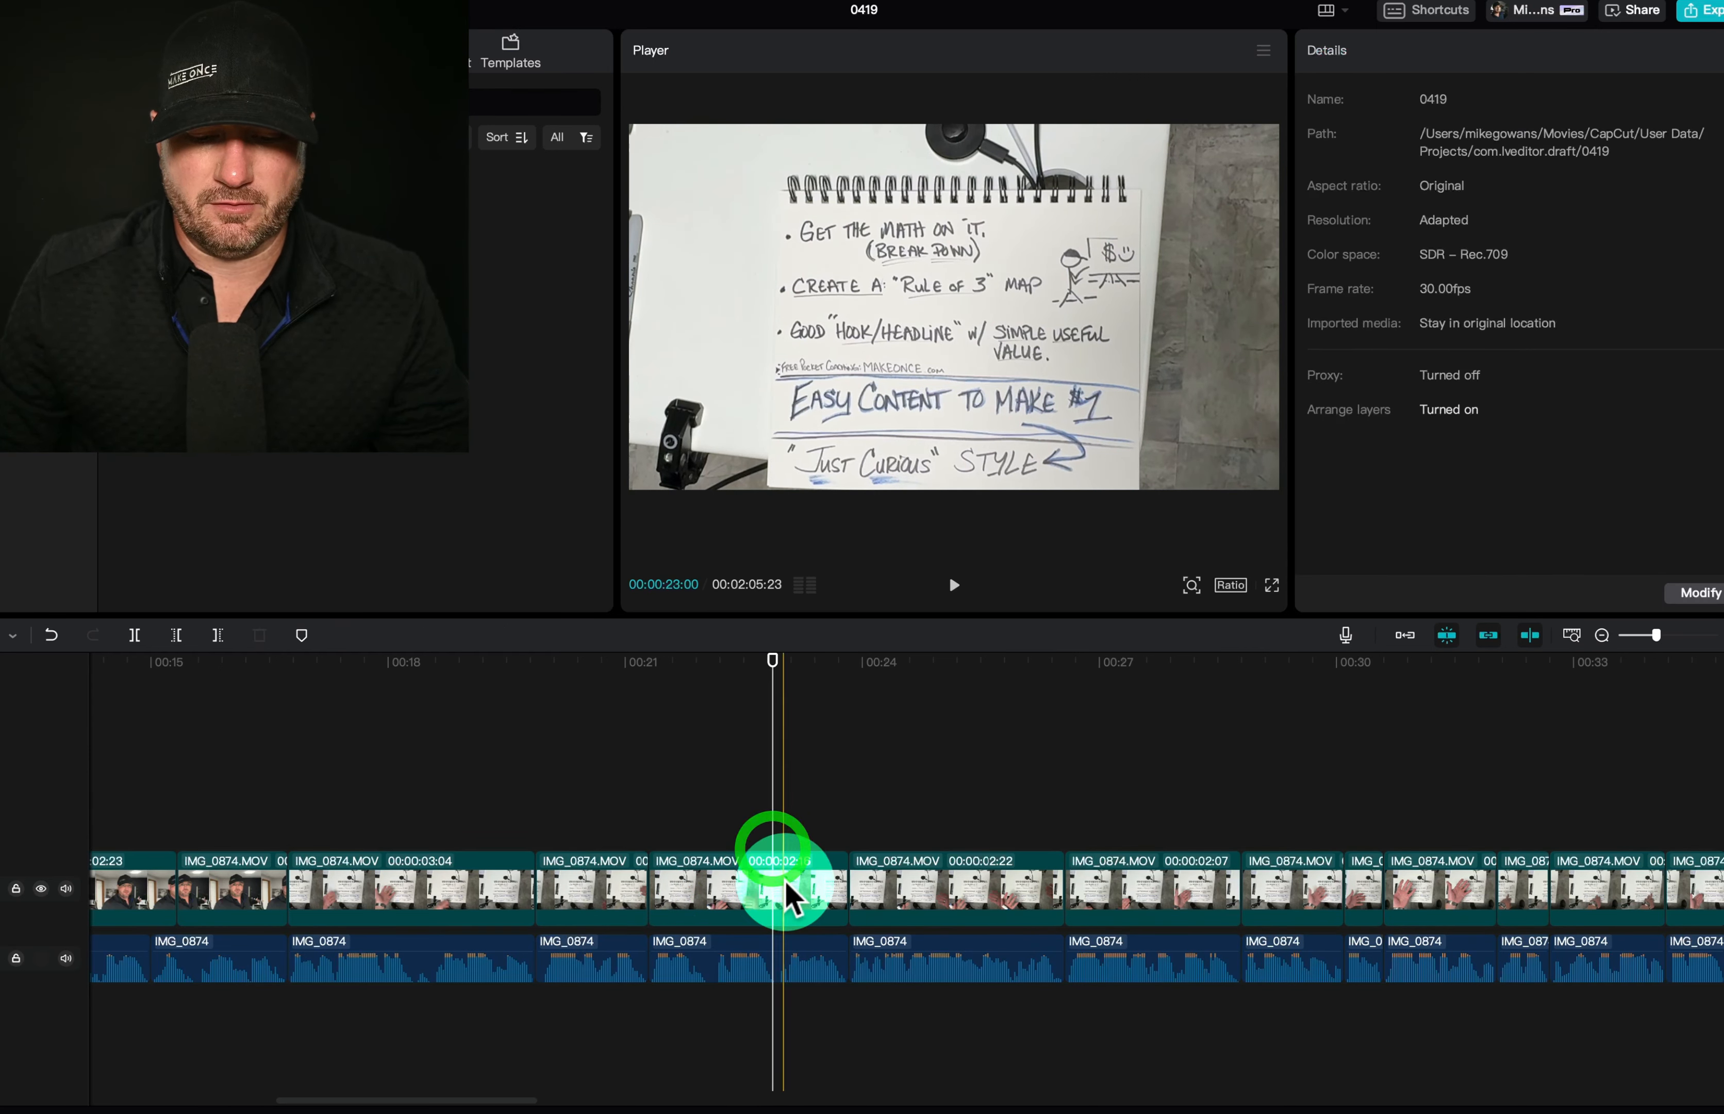
left_click_drag(774, 847, 965, 736)
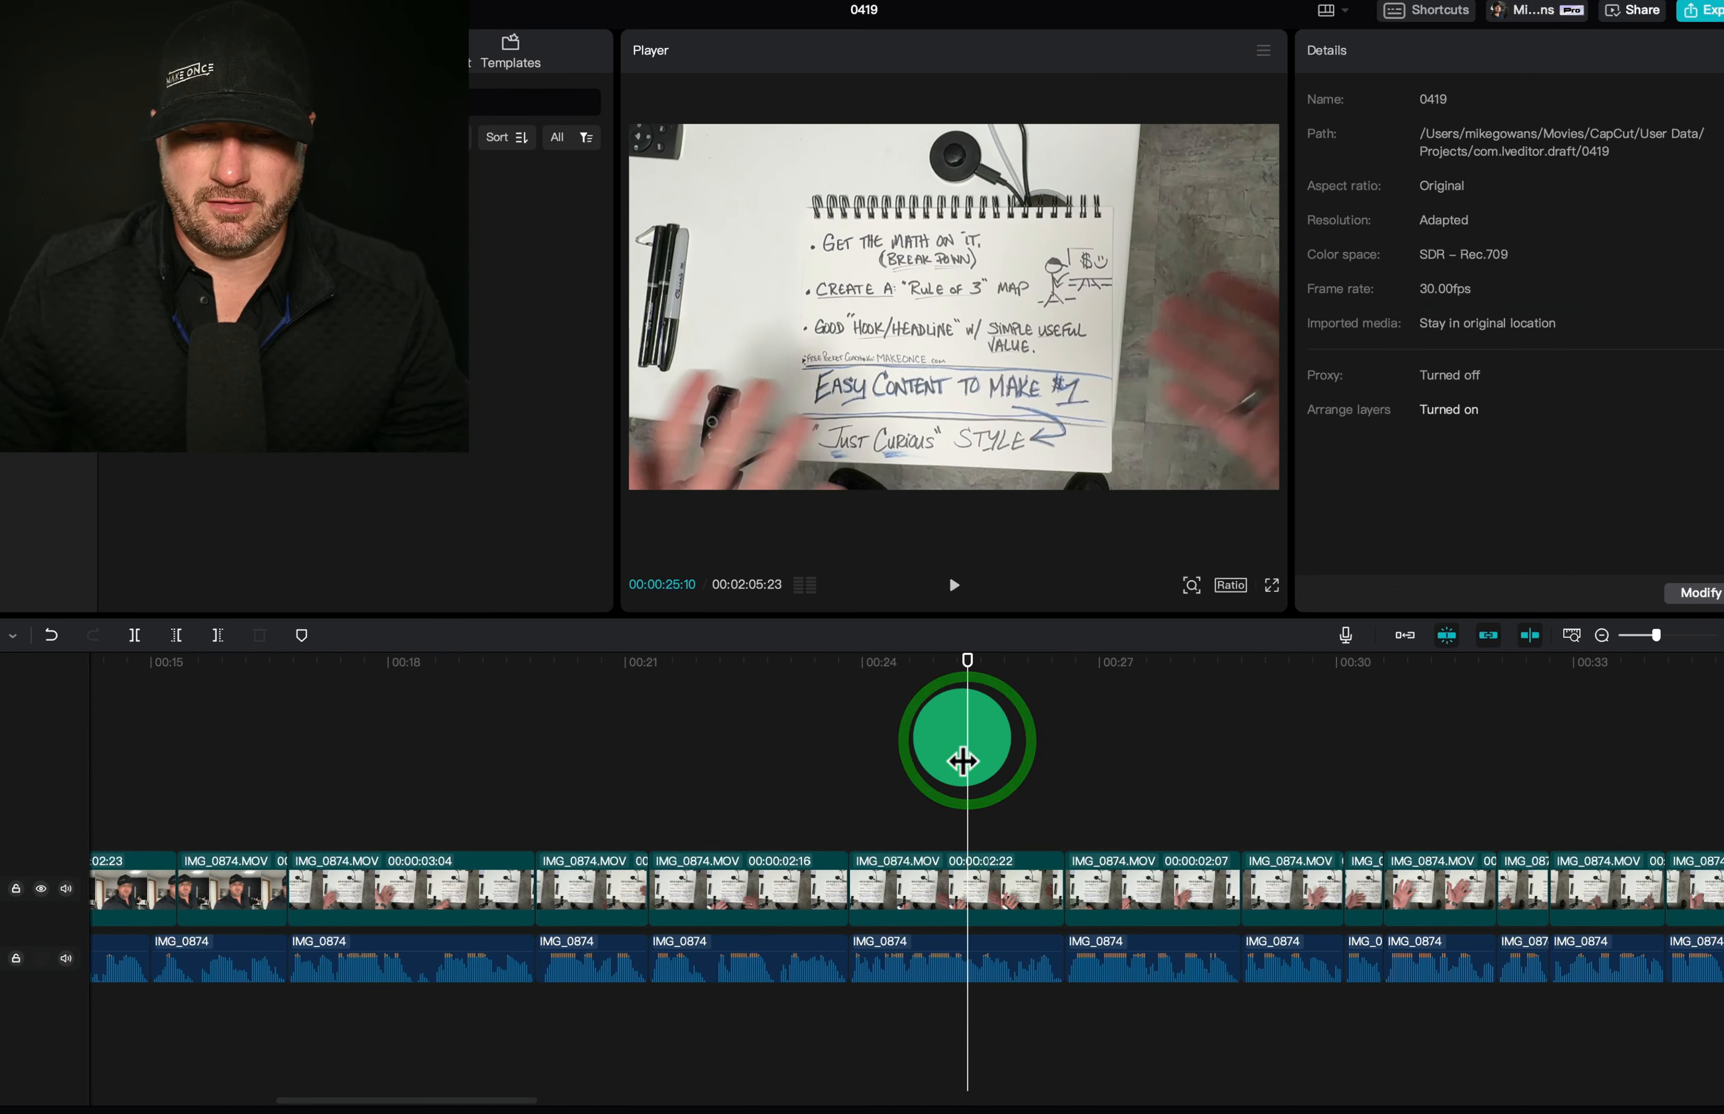
left_click(1153, 888)
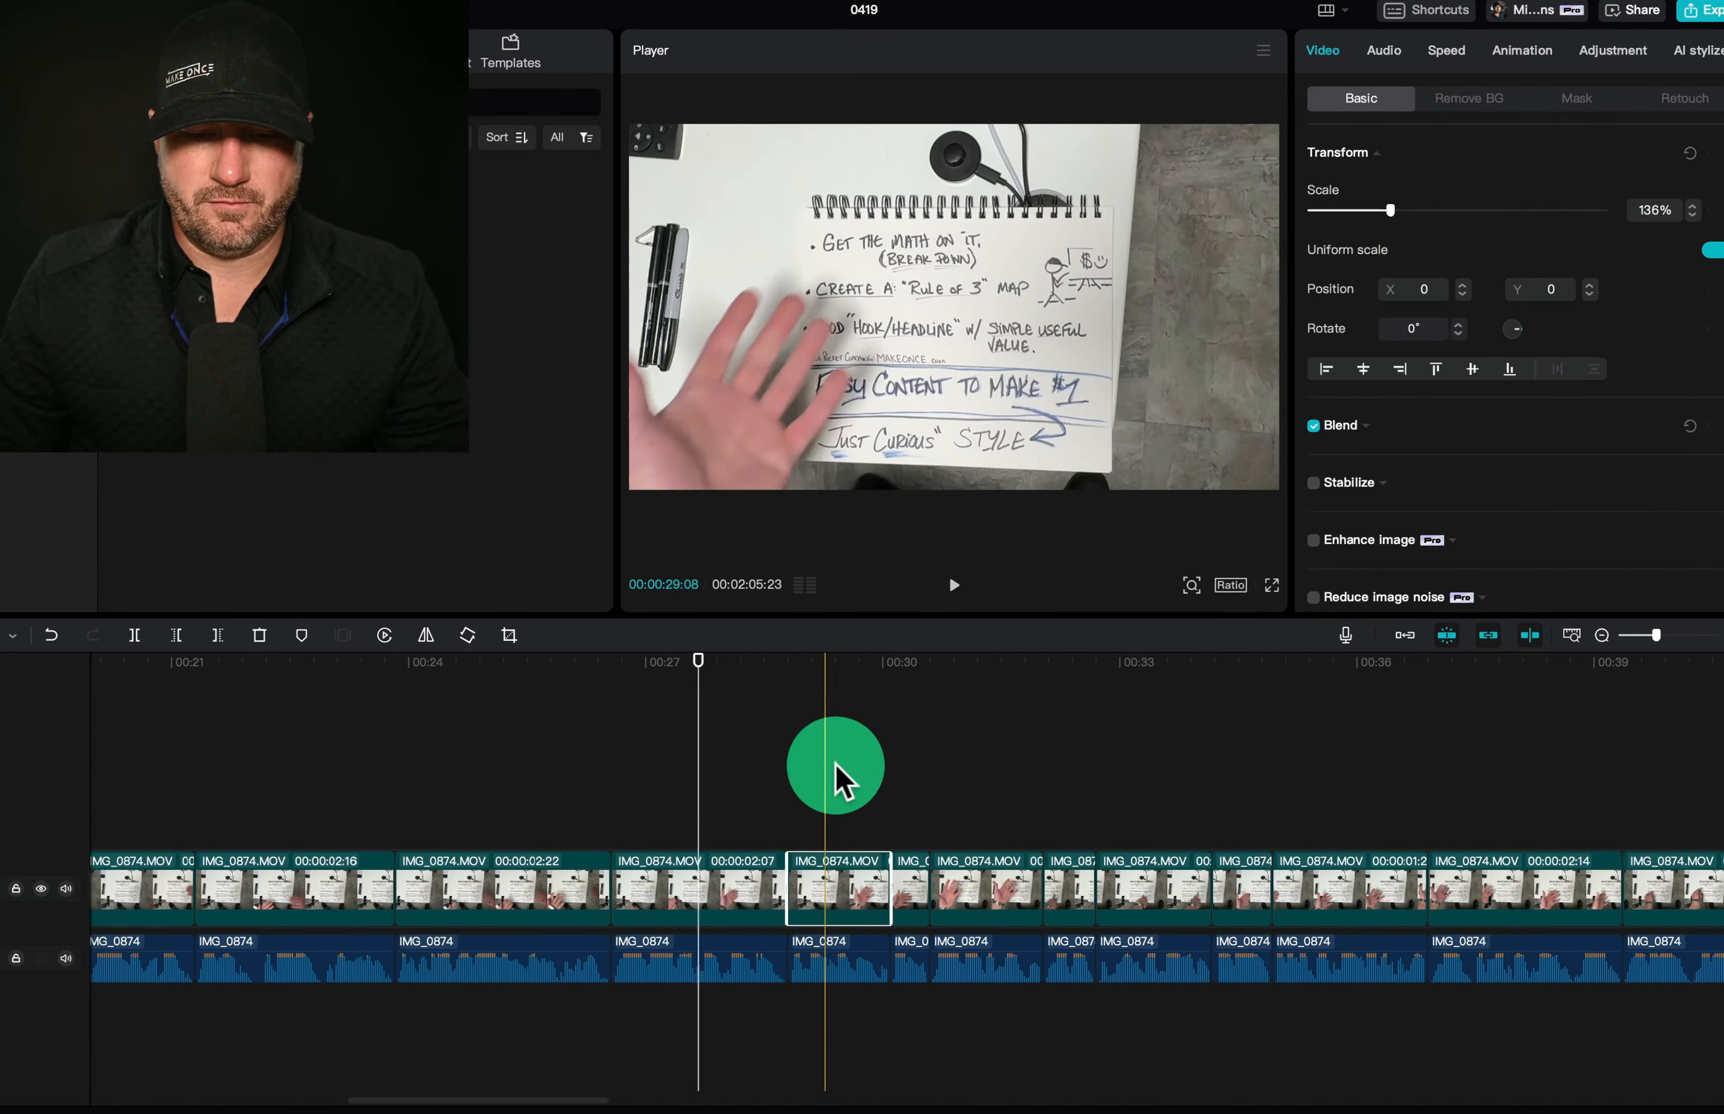
left_click_drag(836, 764, 1172, 769)
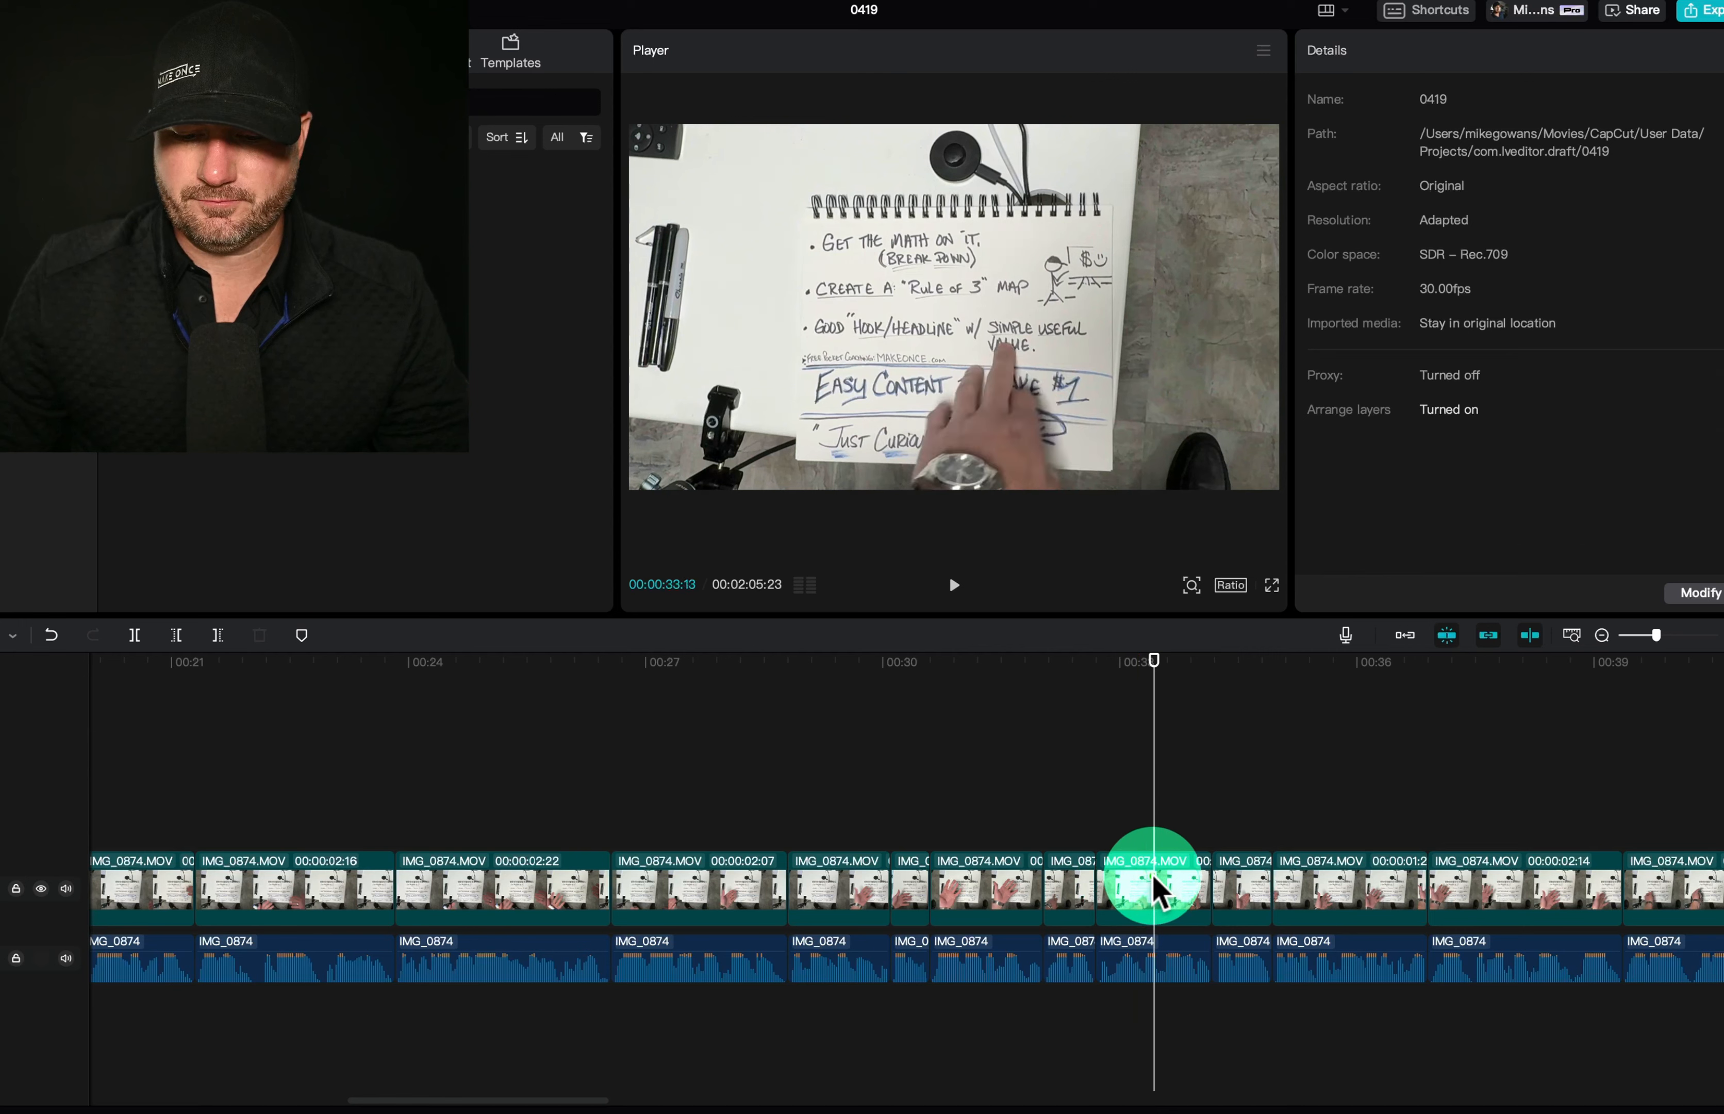
left_click(1153, 887)
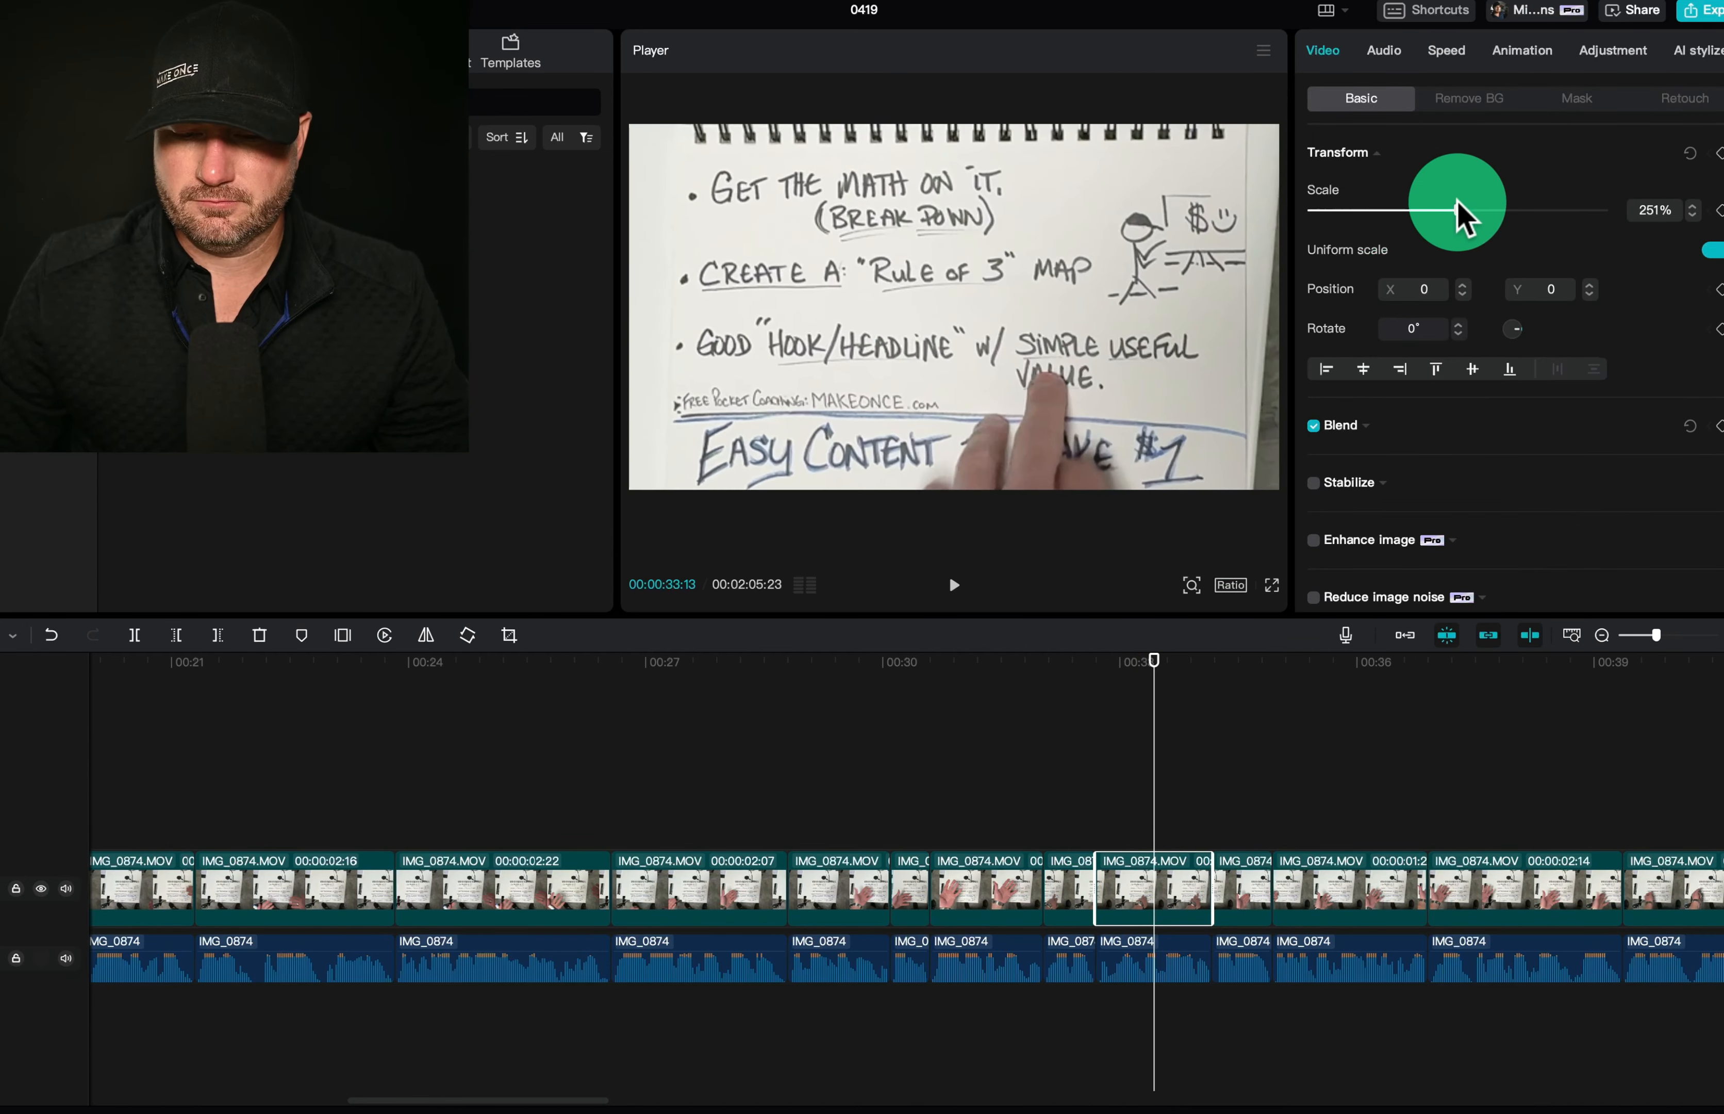
left_click_drag(1452, 210, 1460, 210)
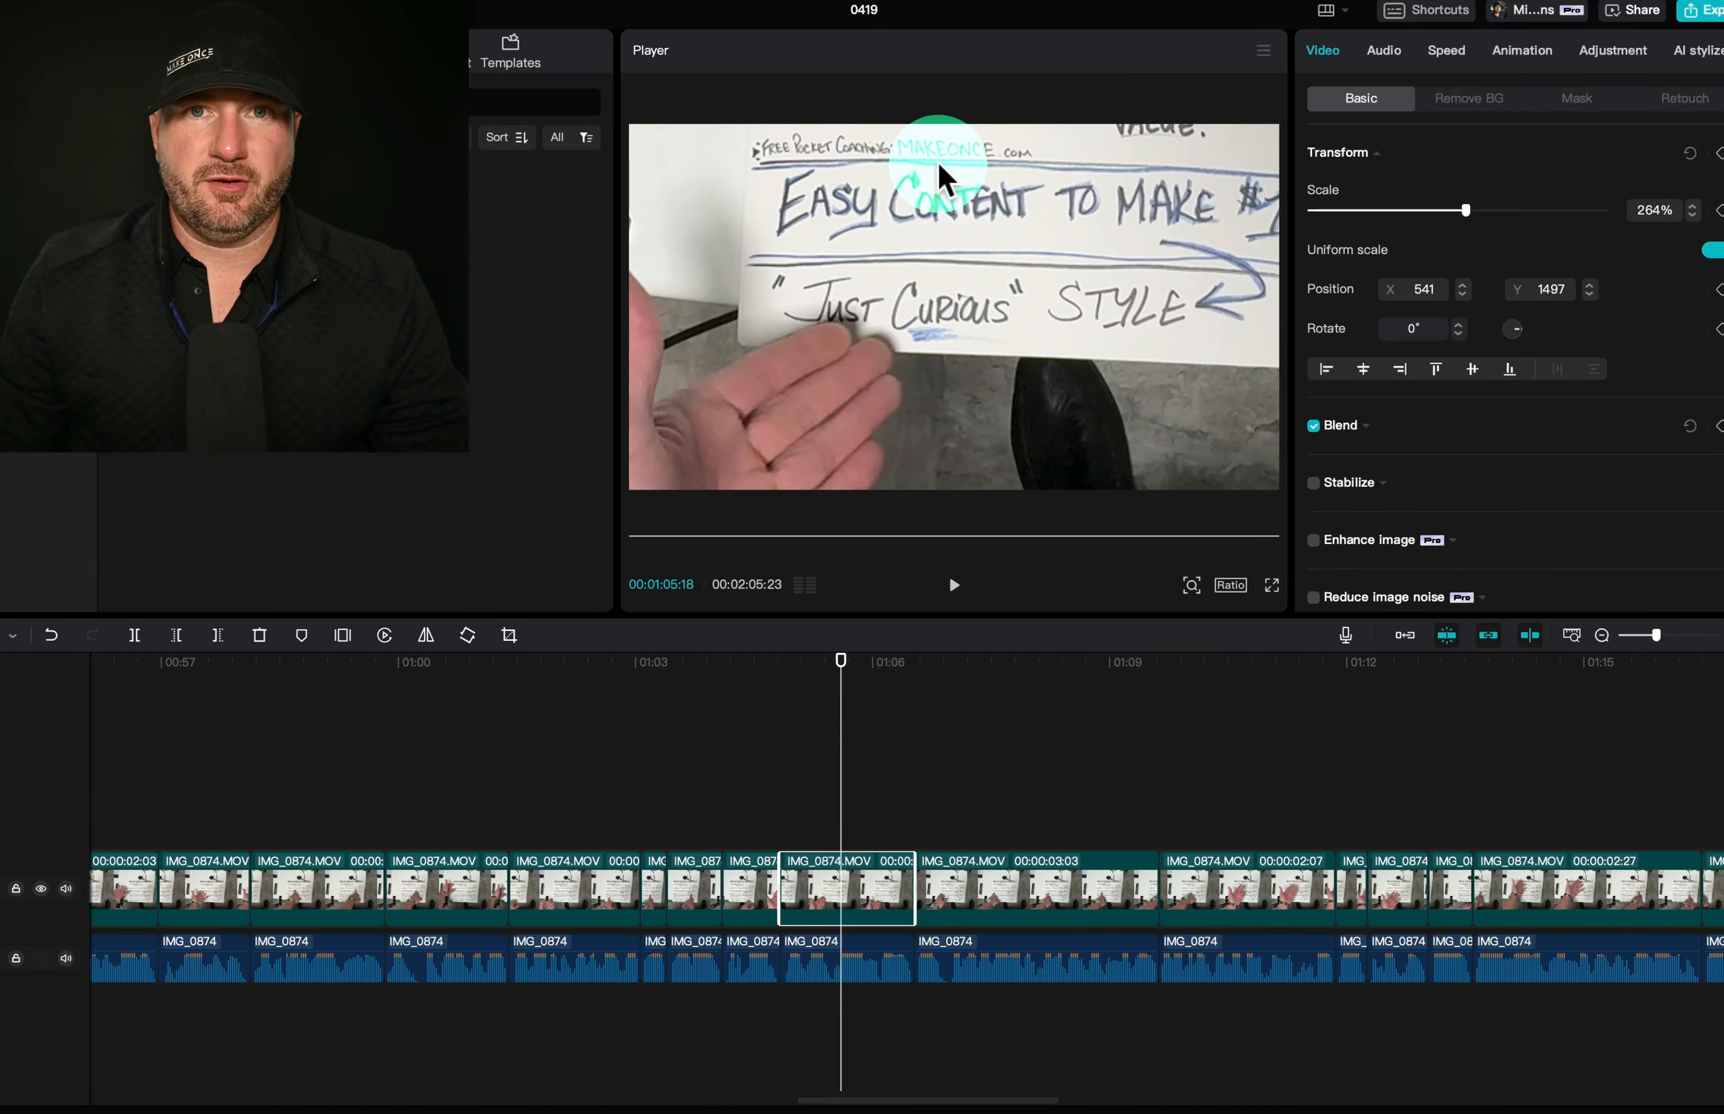
left_click(952, 584)
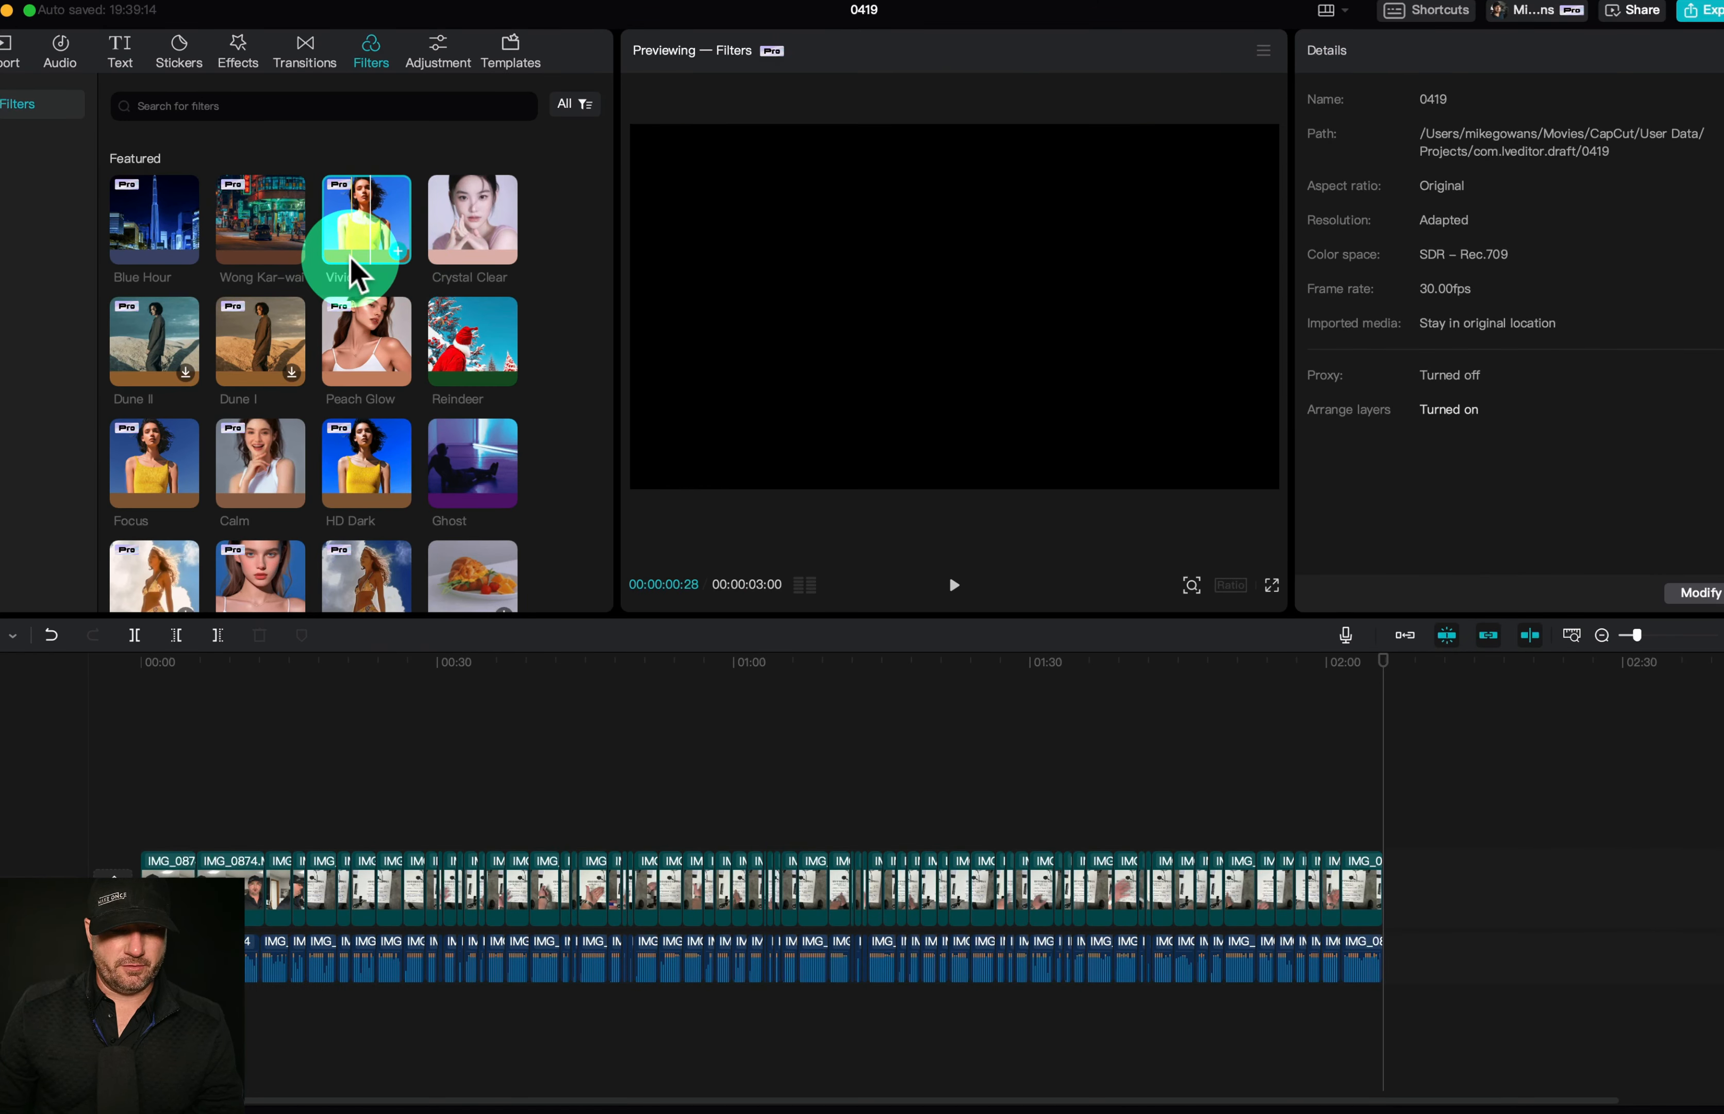
left_click(217, 634)
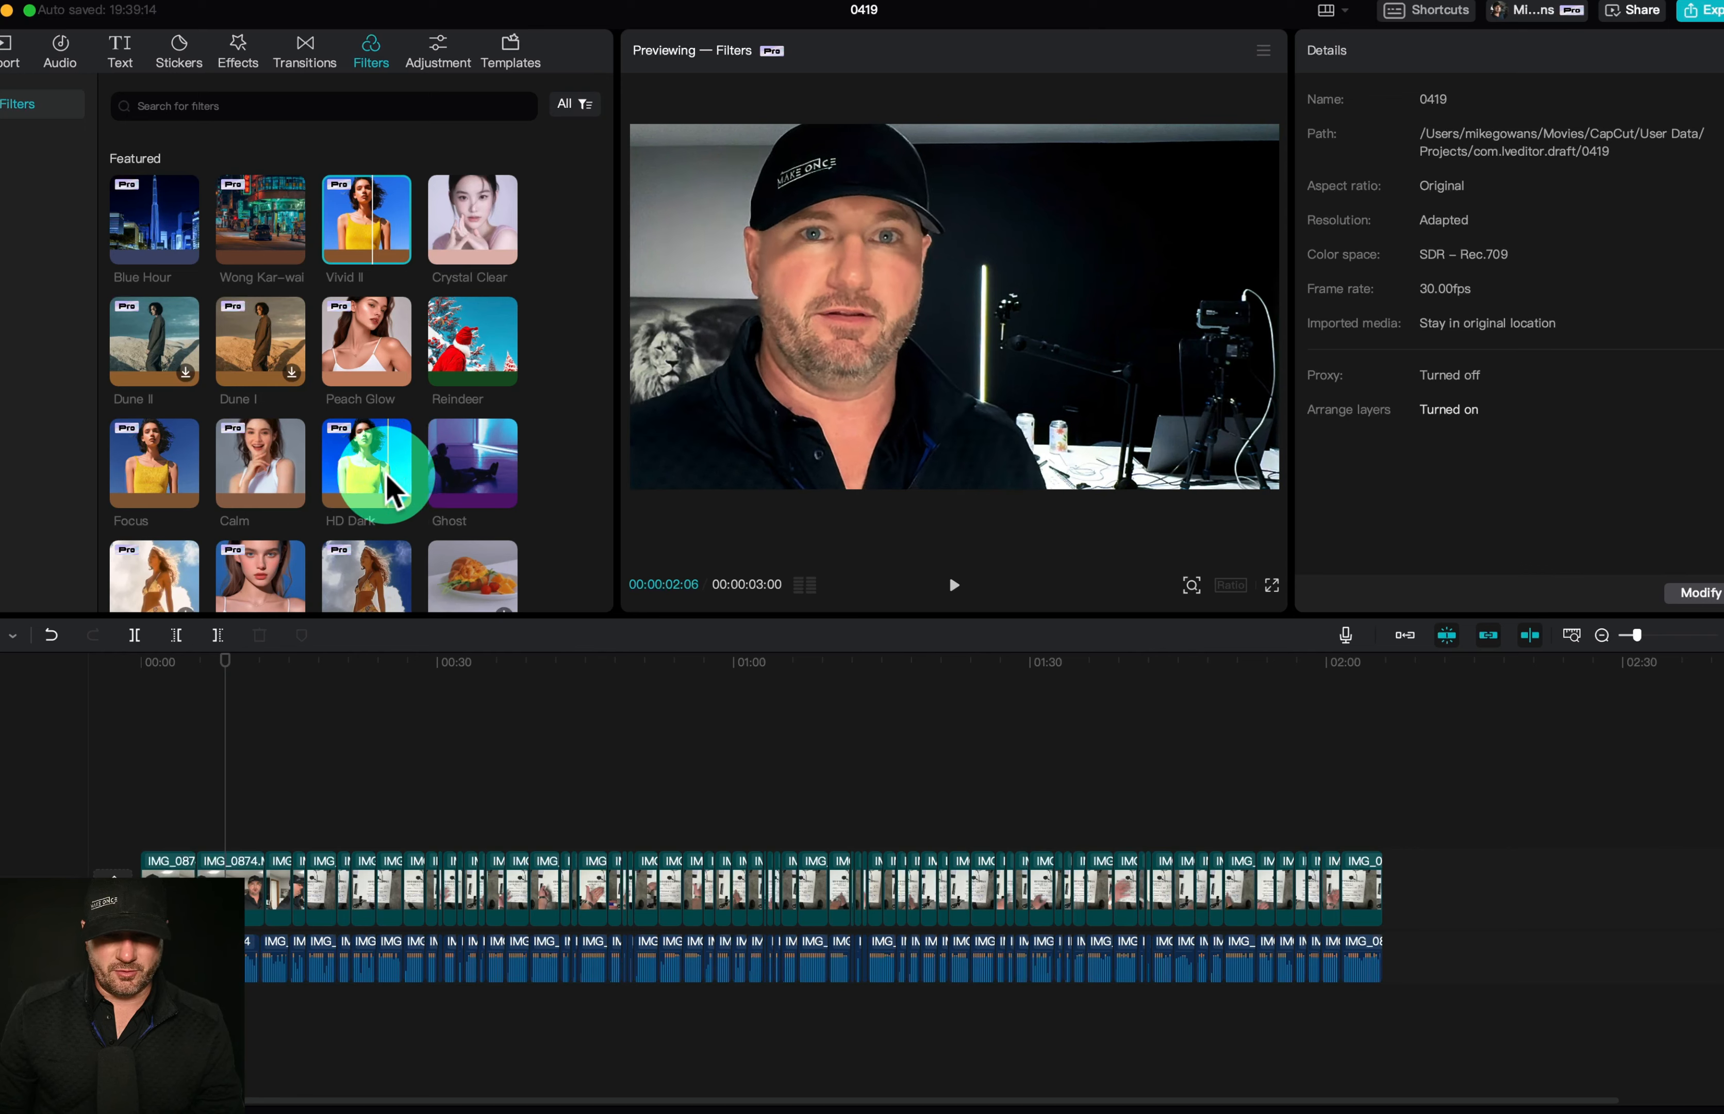
scroll("down", 3)
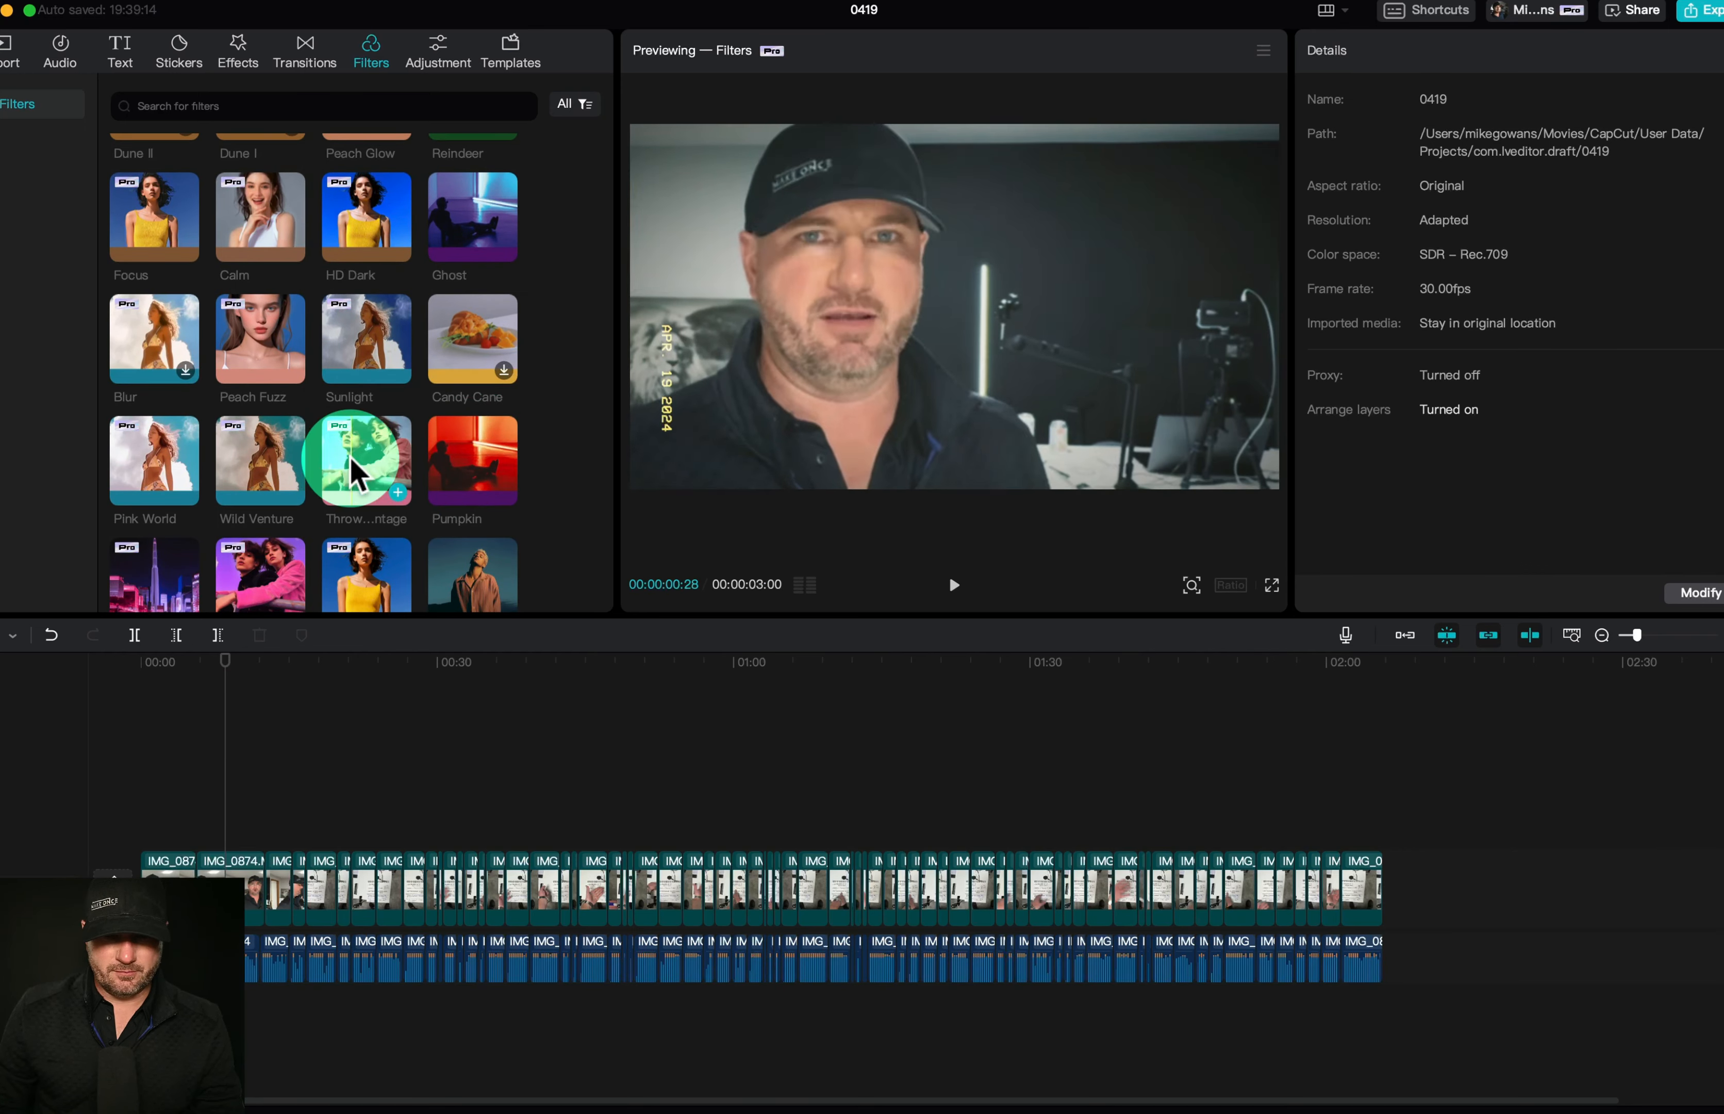
left_click(260, 494)
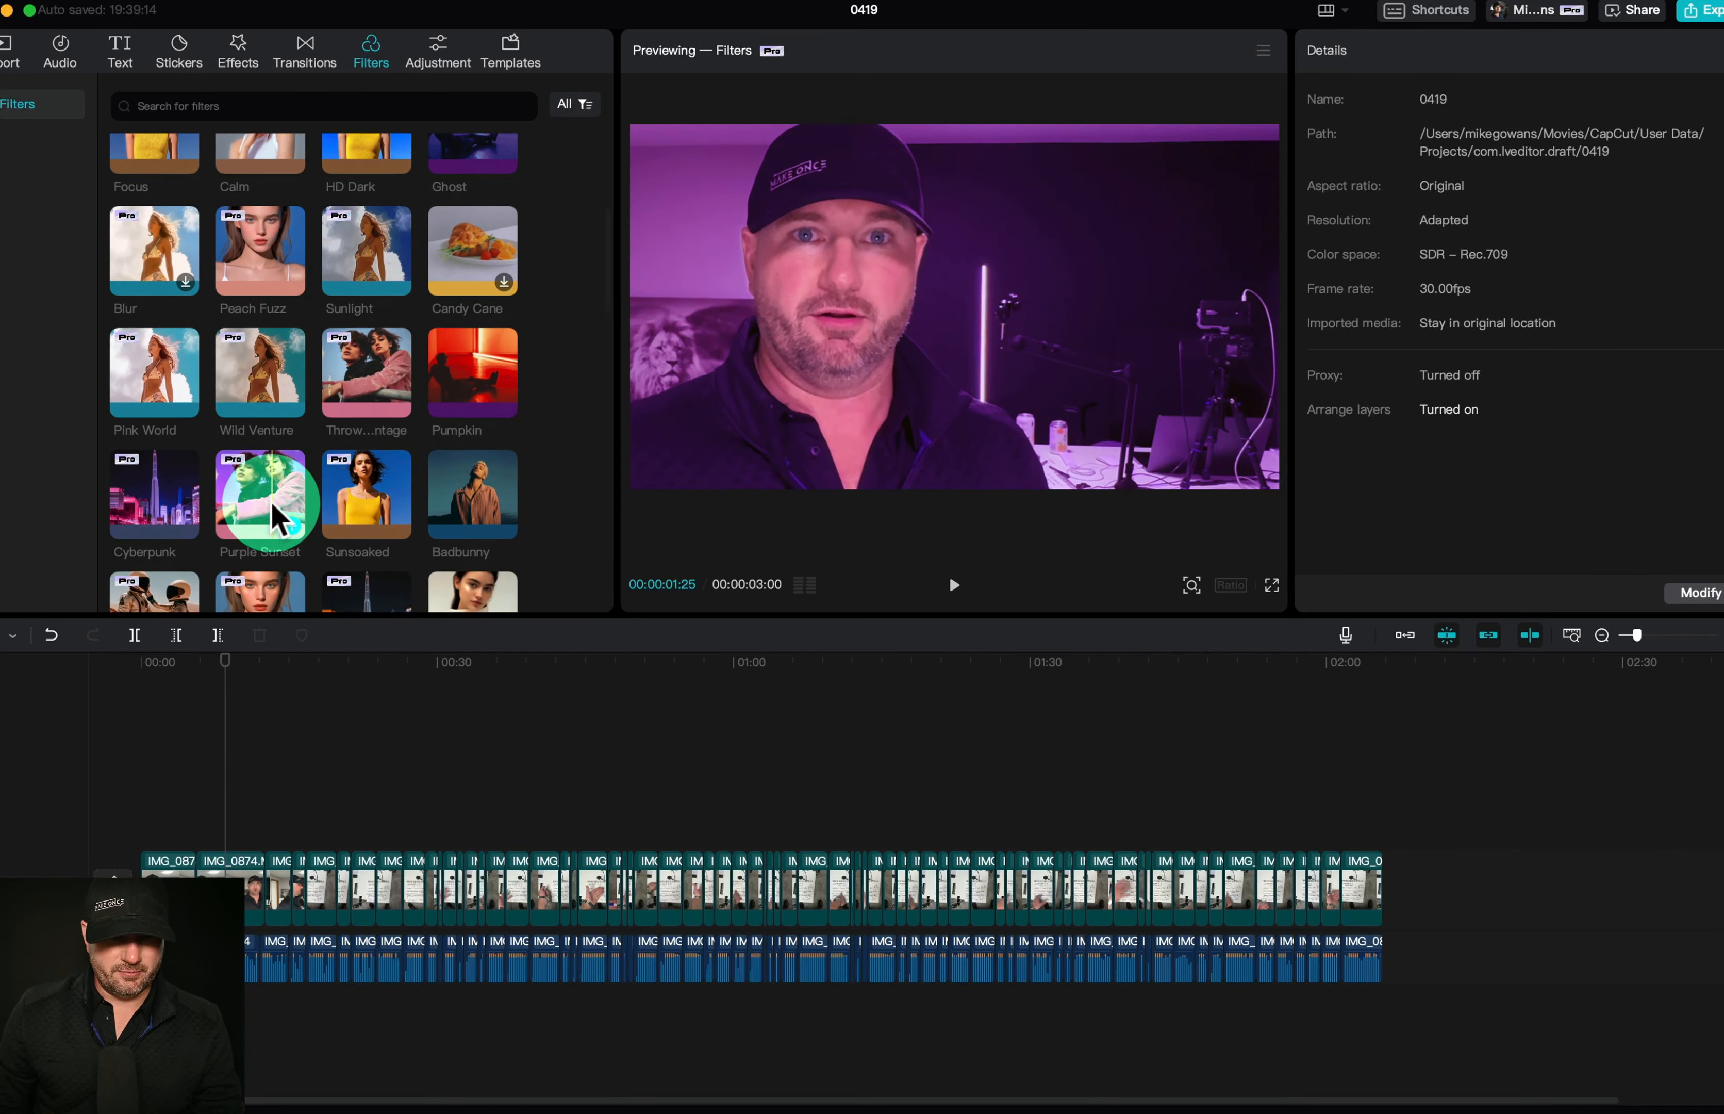
scroll("down", 3)
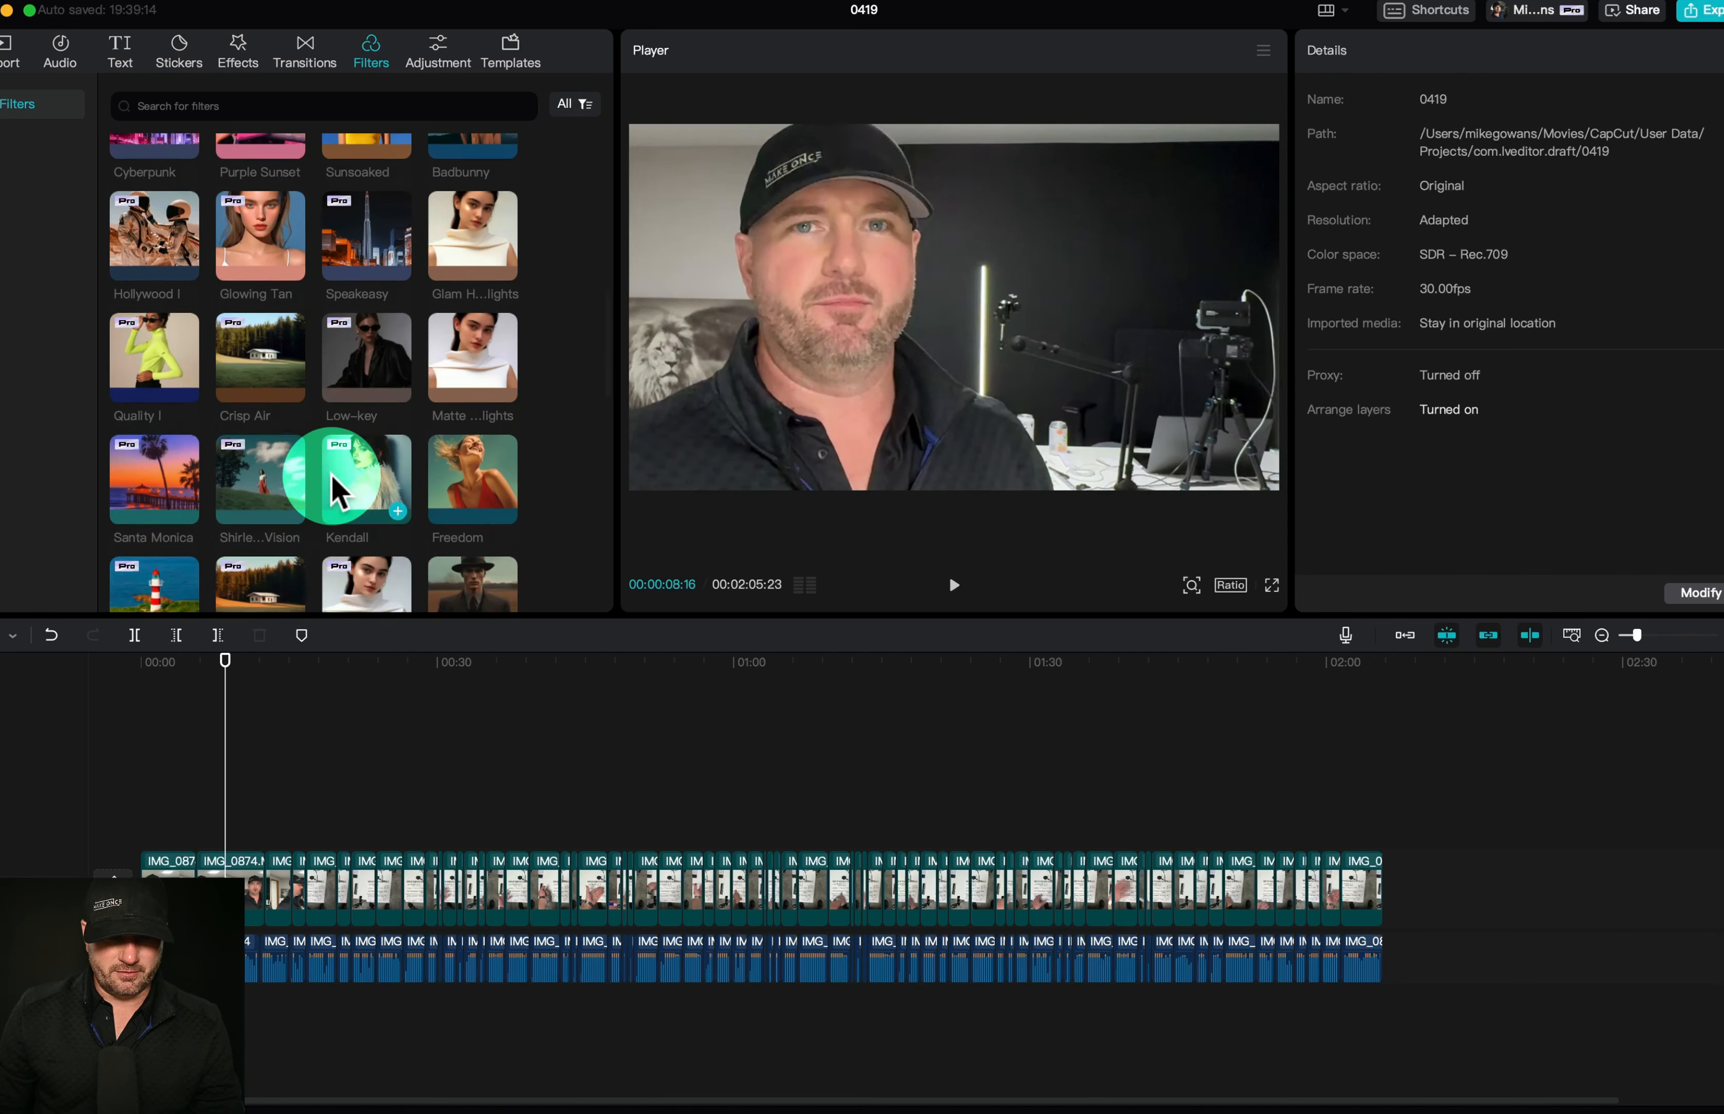
scroll("down", 3)
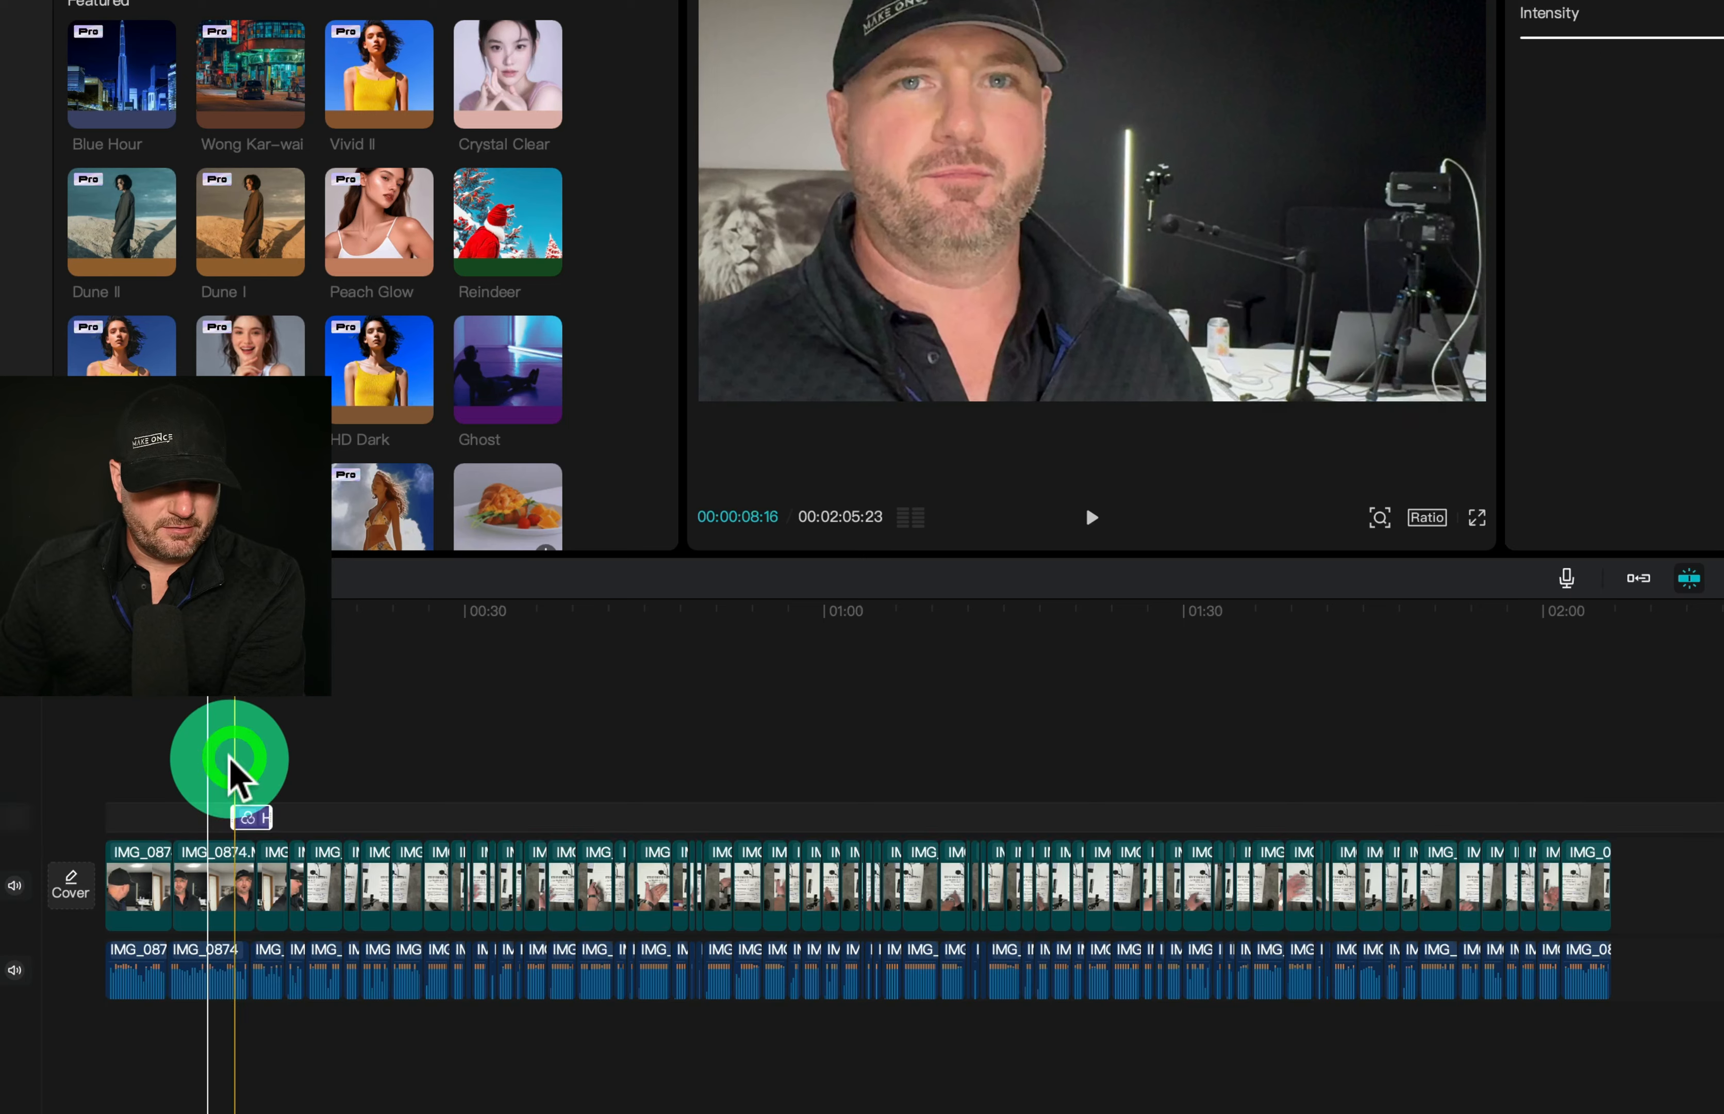
Stretch the HD Dark filter across every clip and lower its intensity to 67.
left_click_drag(231, 817, 934, 817)
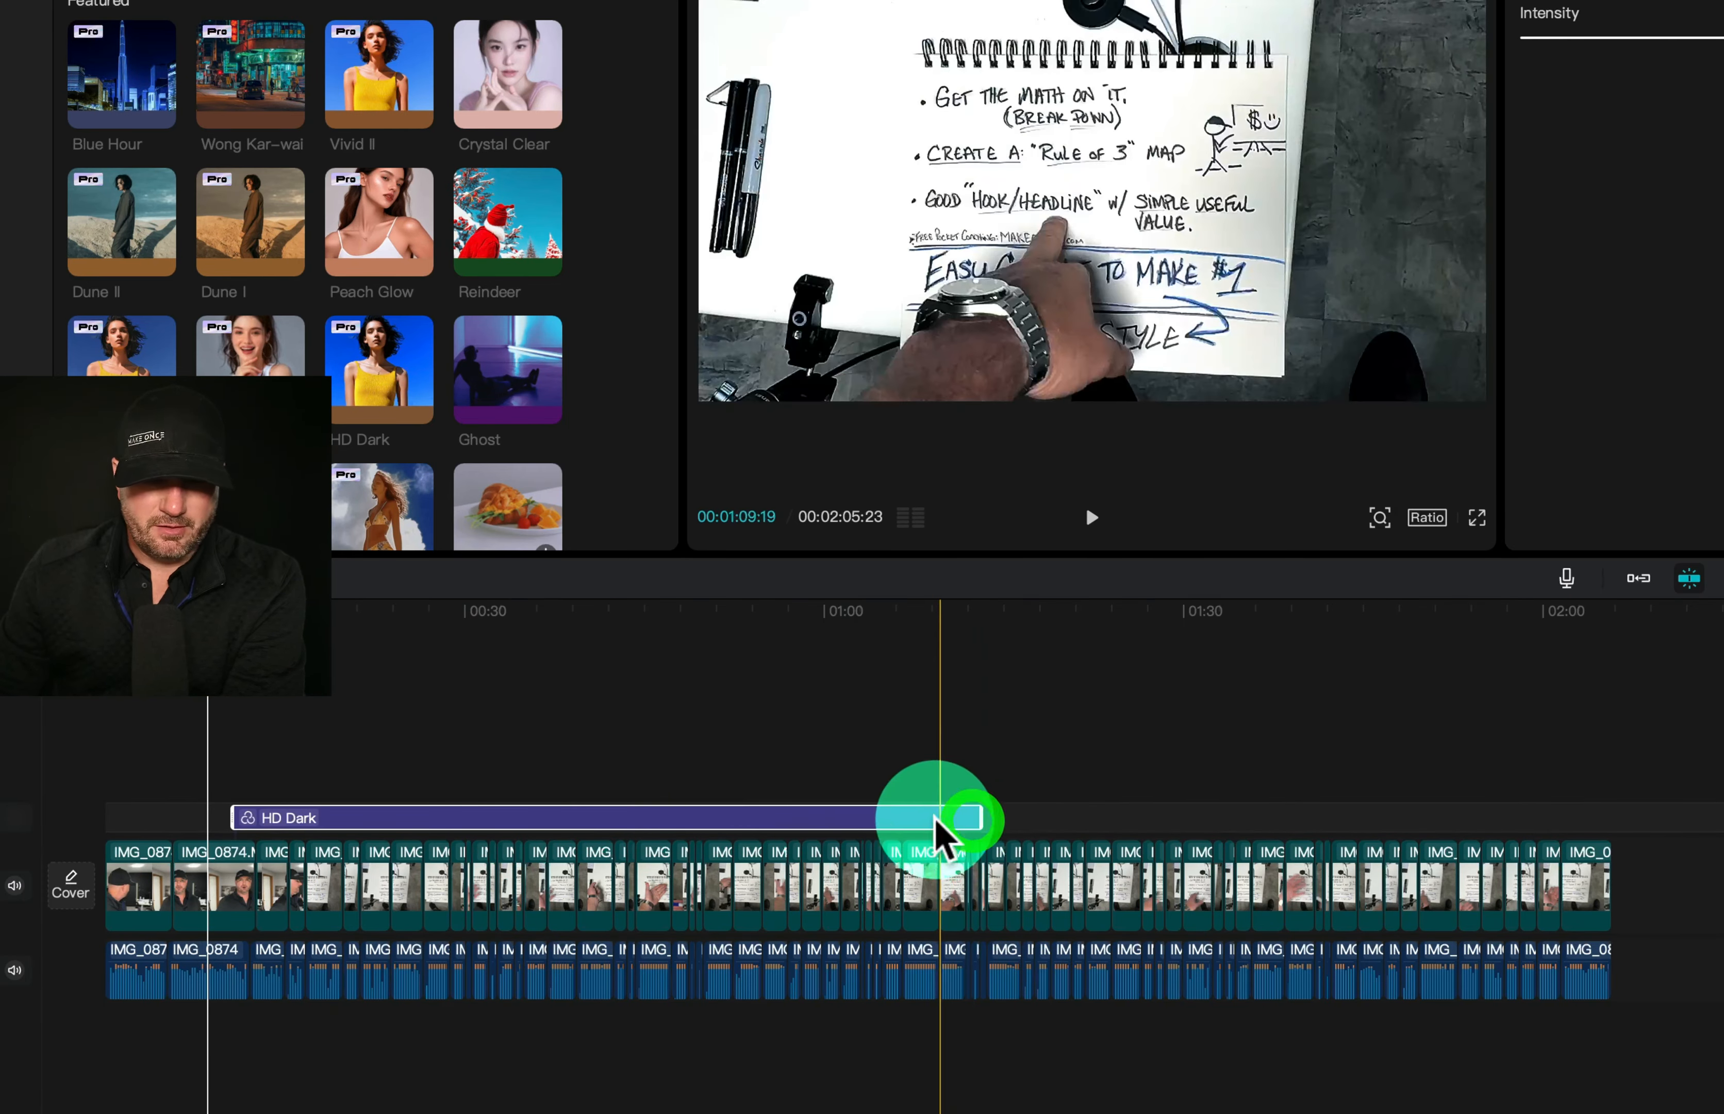
left_click_drag(957, 819, 852, 813)
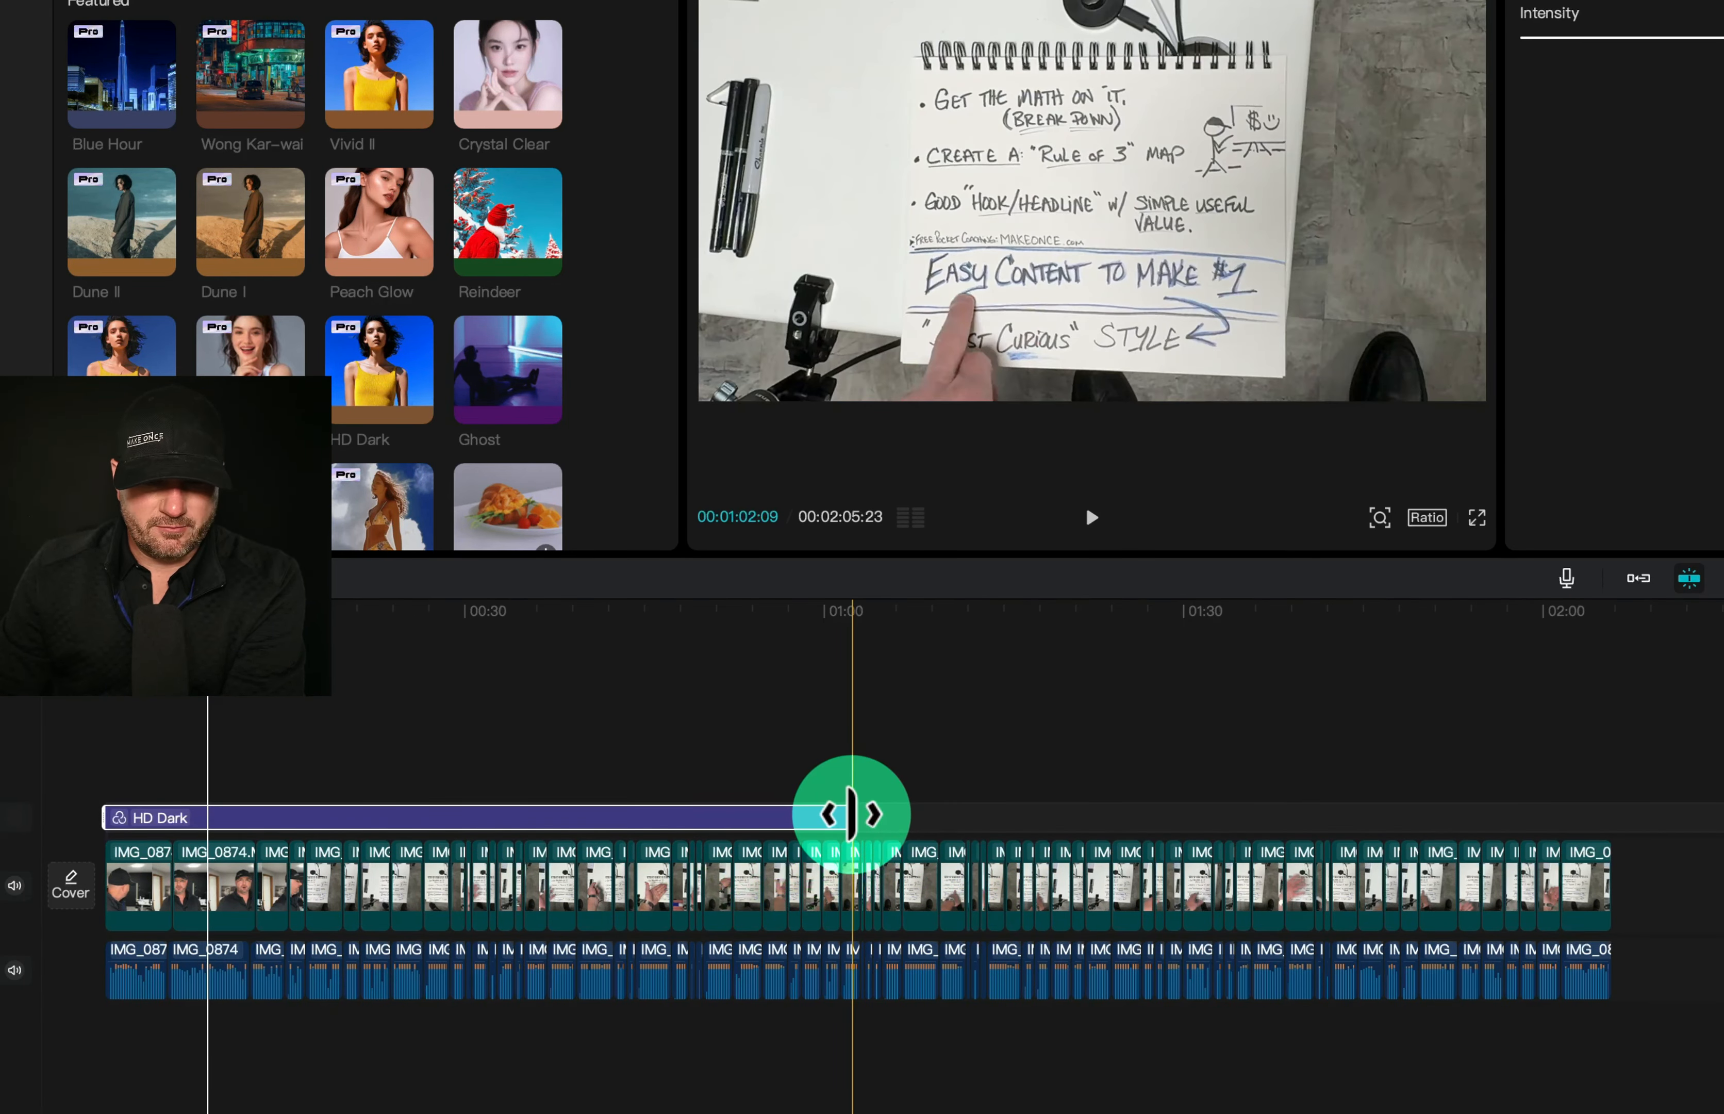
left_click_drag(852, 813, 1595, 797)
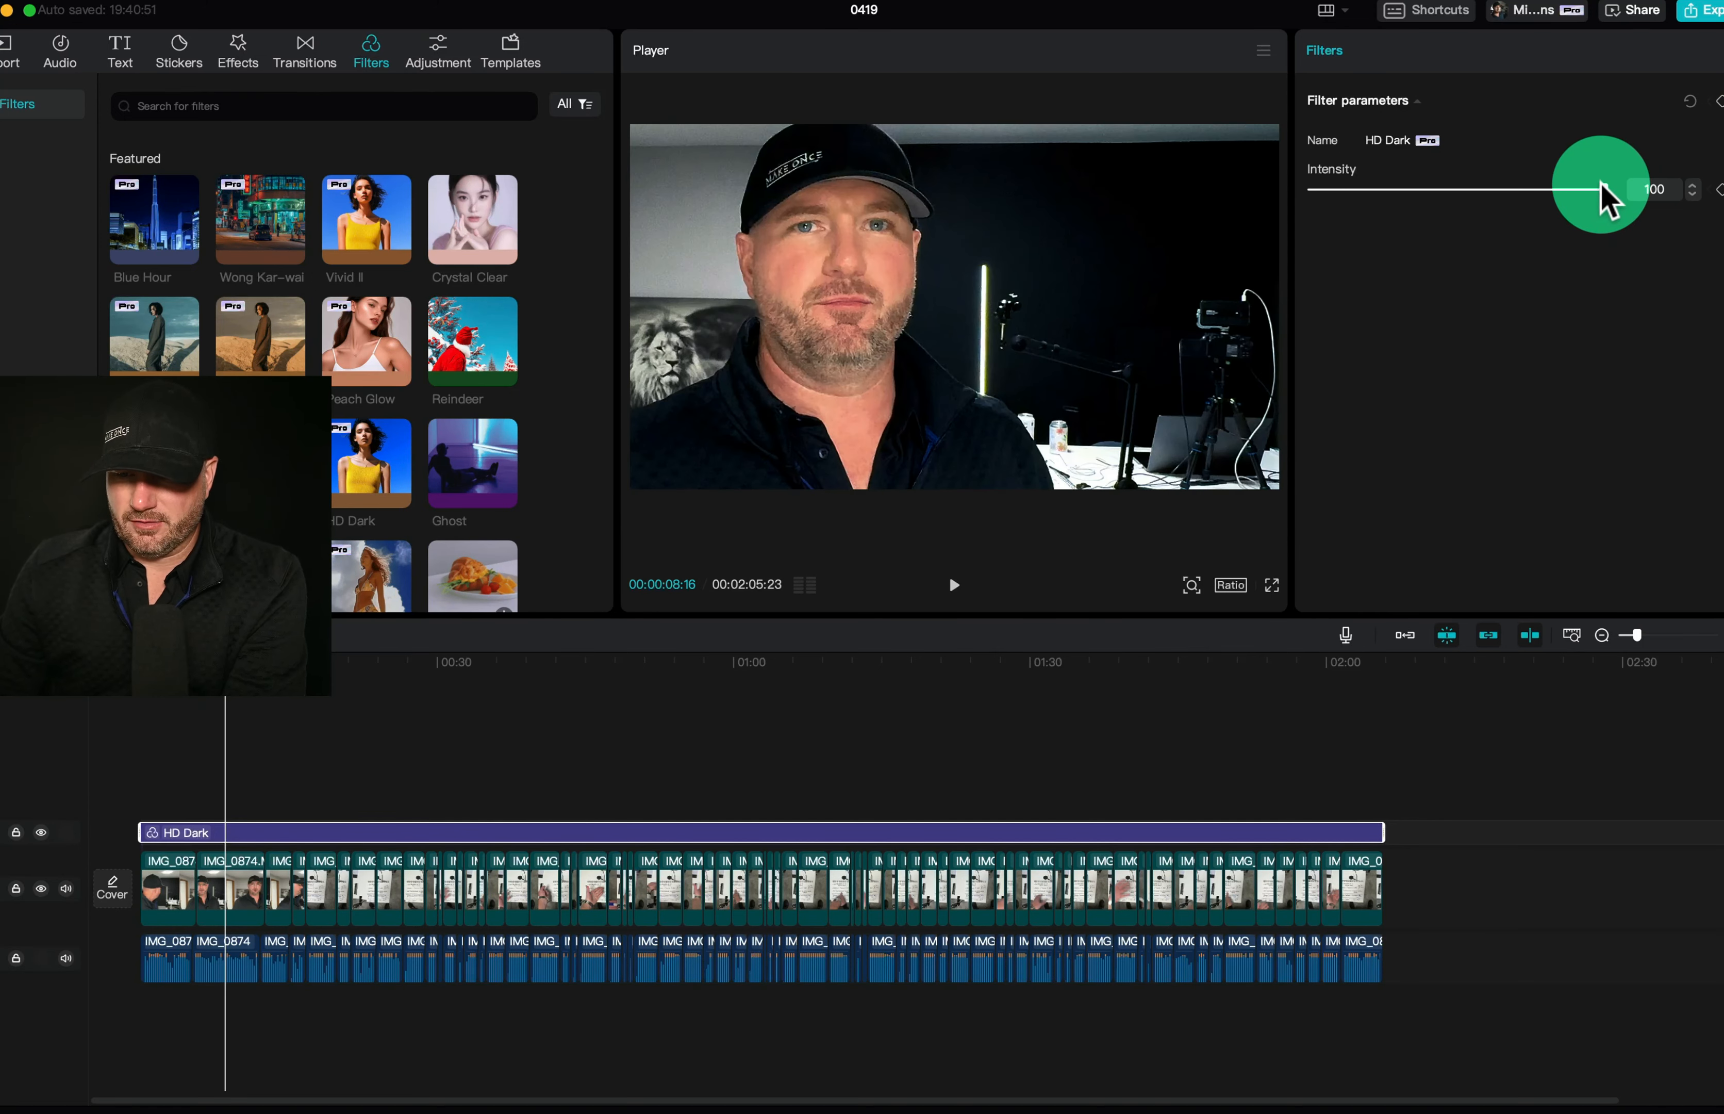
left_click_drag(1581, 189, 1501, 188)
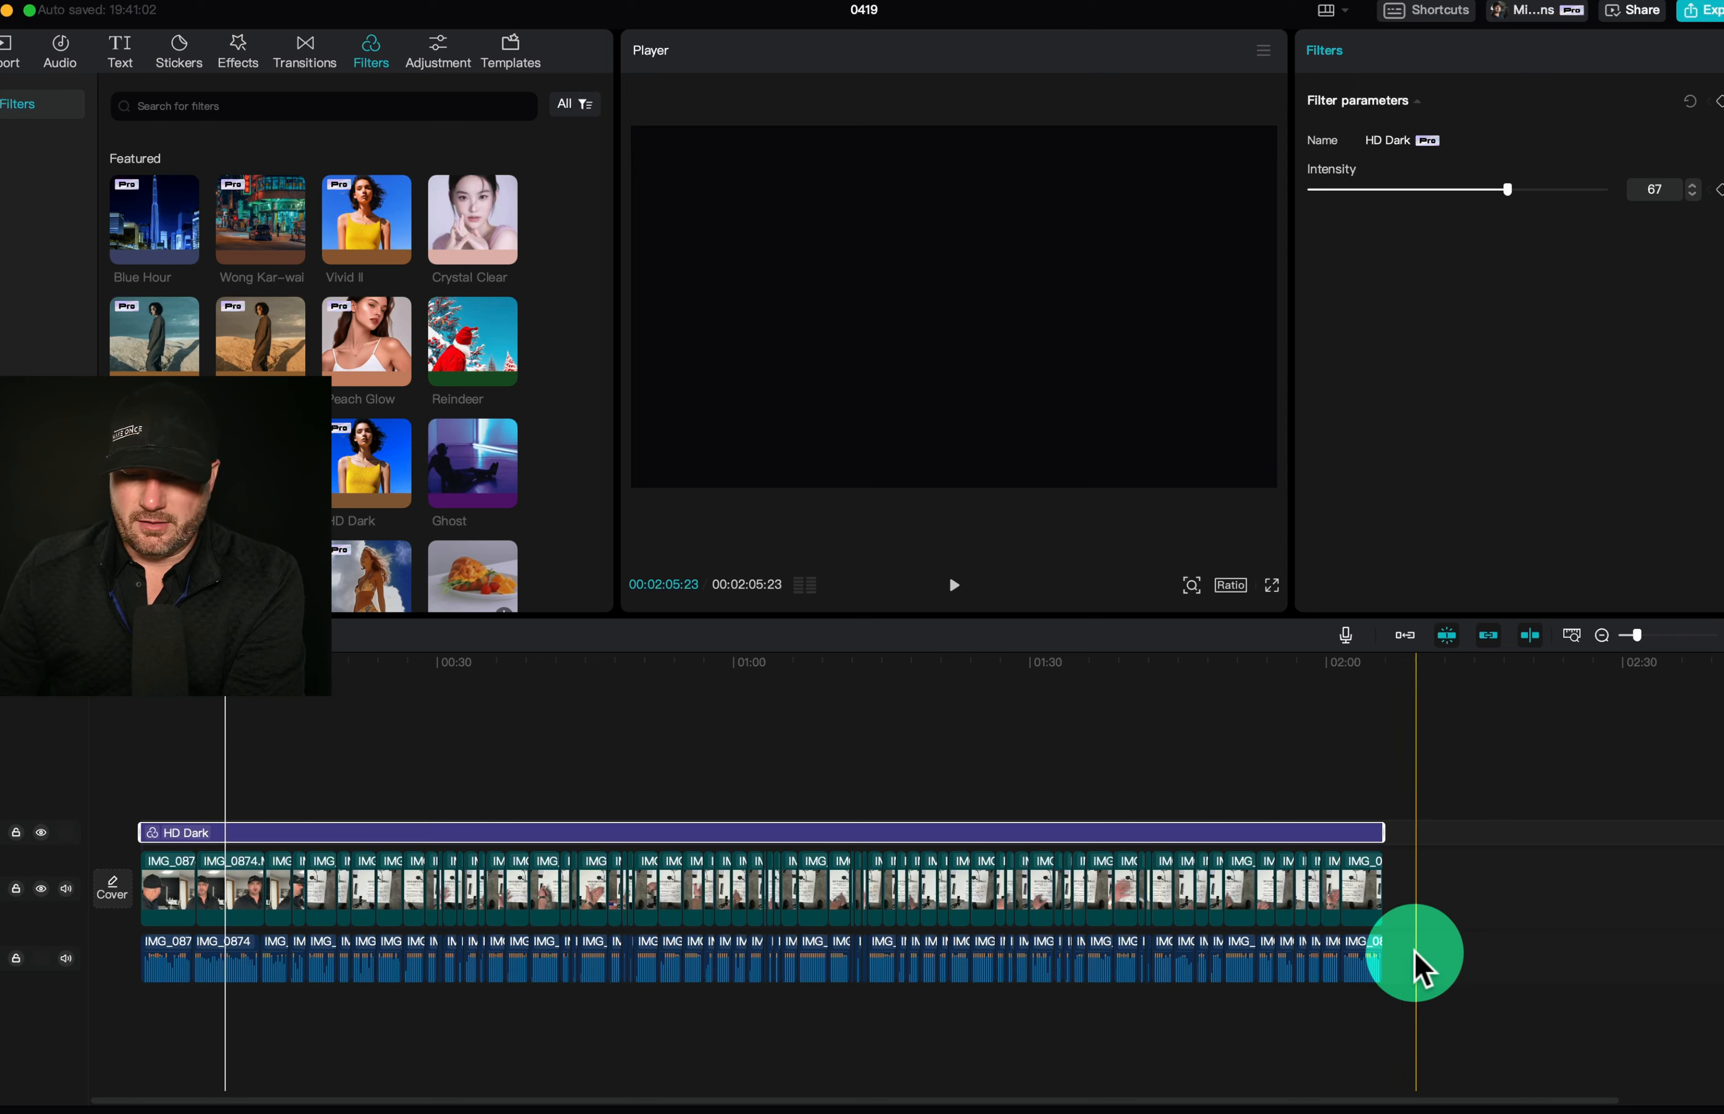
left_click(165, 974)
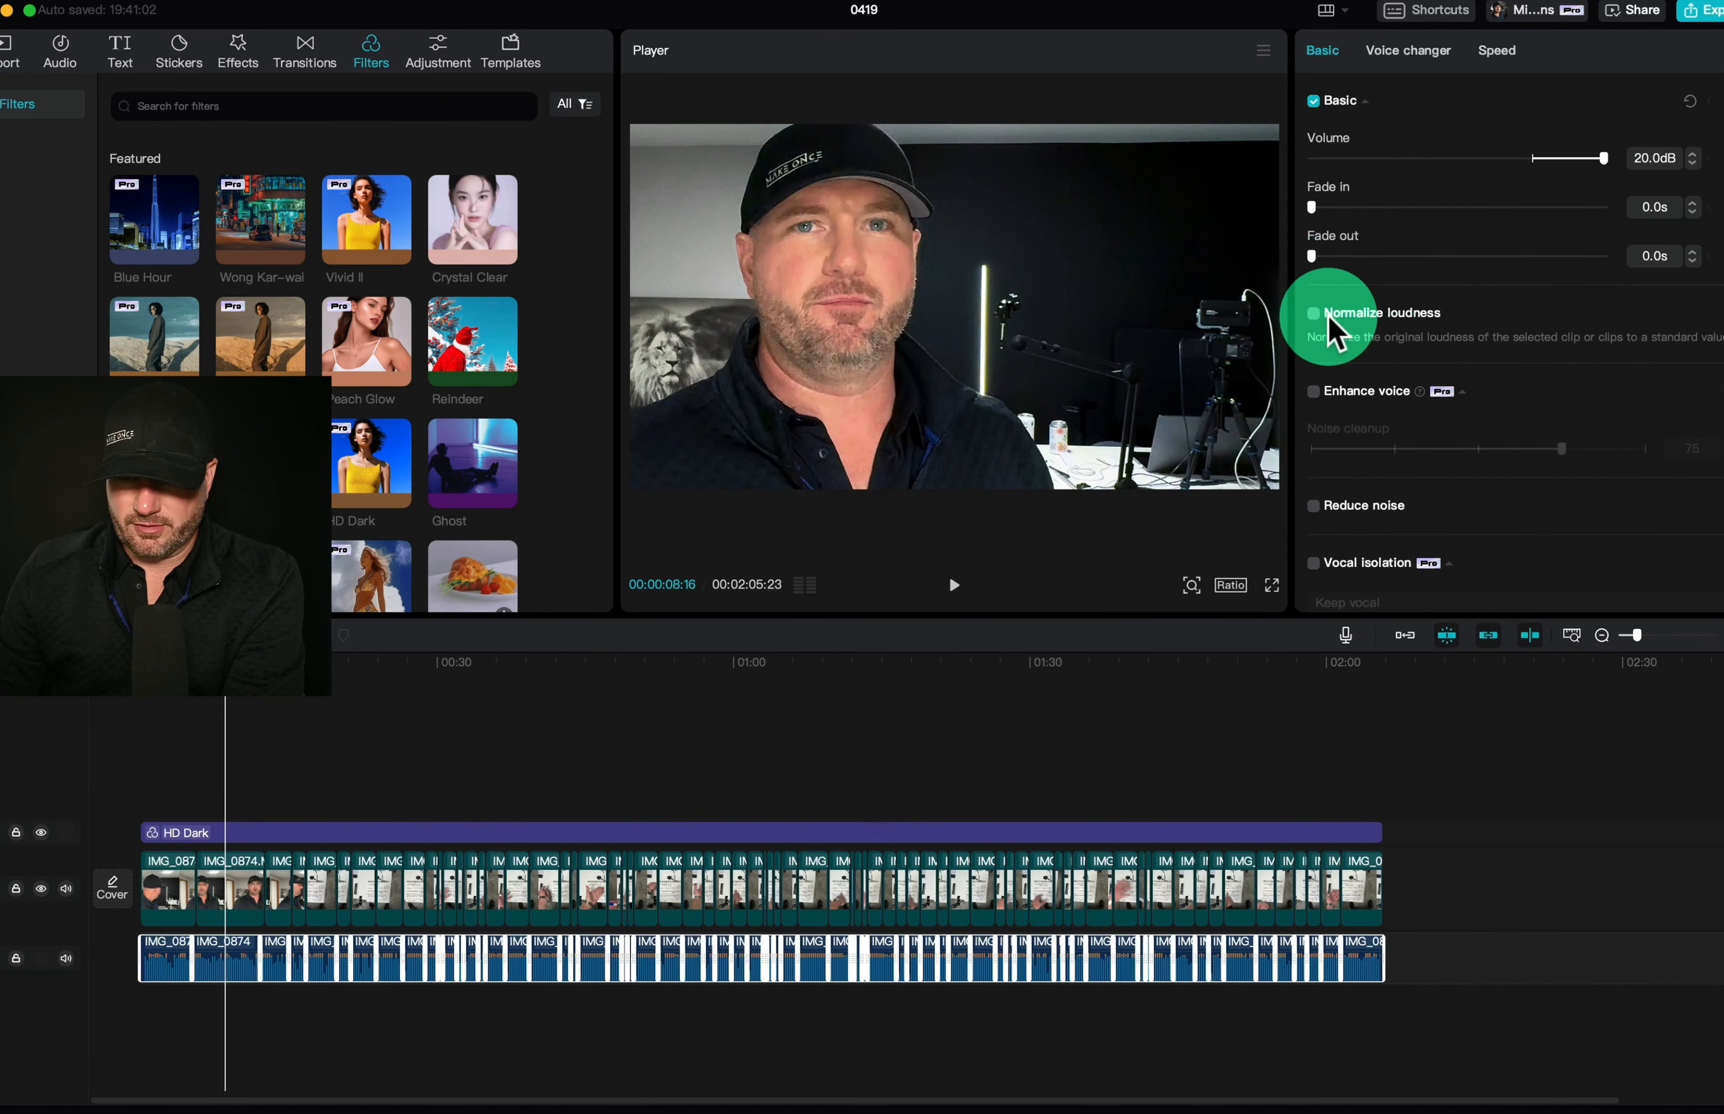
Enable Normalize loudness on the video clips' own audio.
left_click(1312, 313)
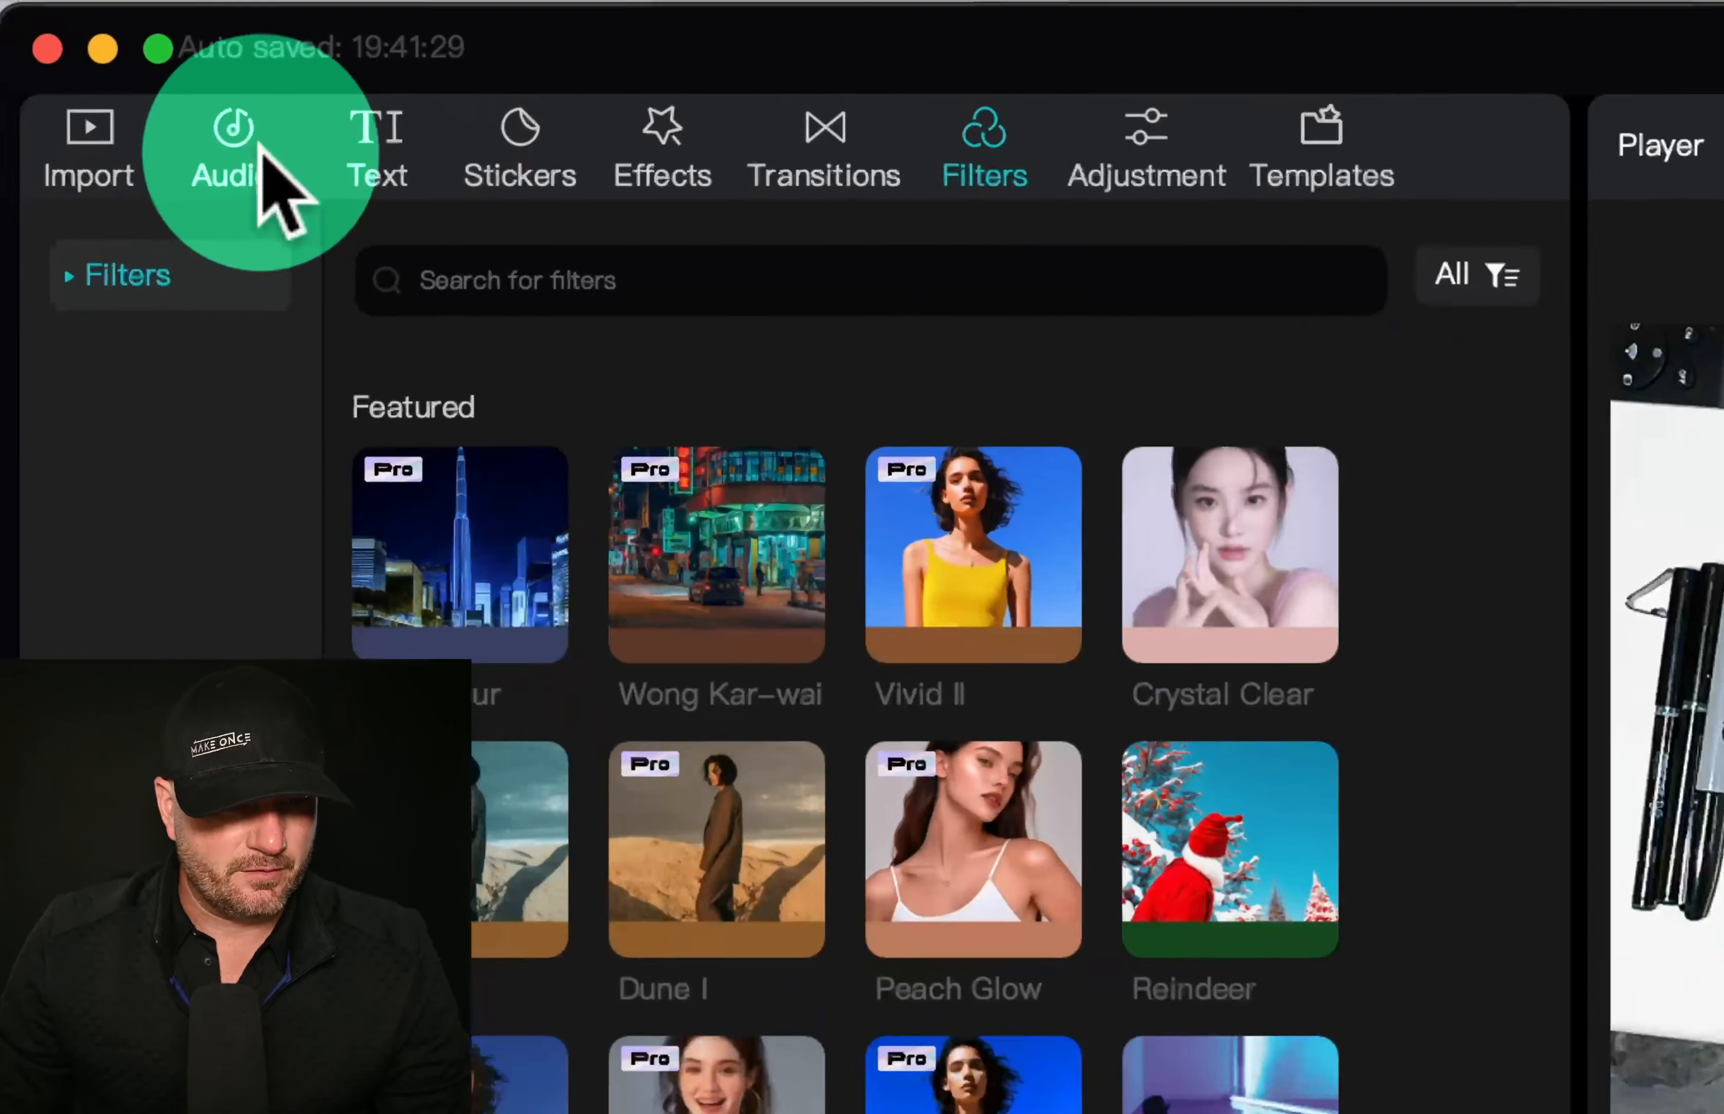
Add background music from the Audio library and settle its volume around -8.6dB.
left_click(226, 148)
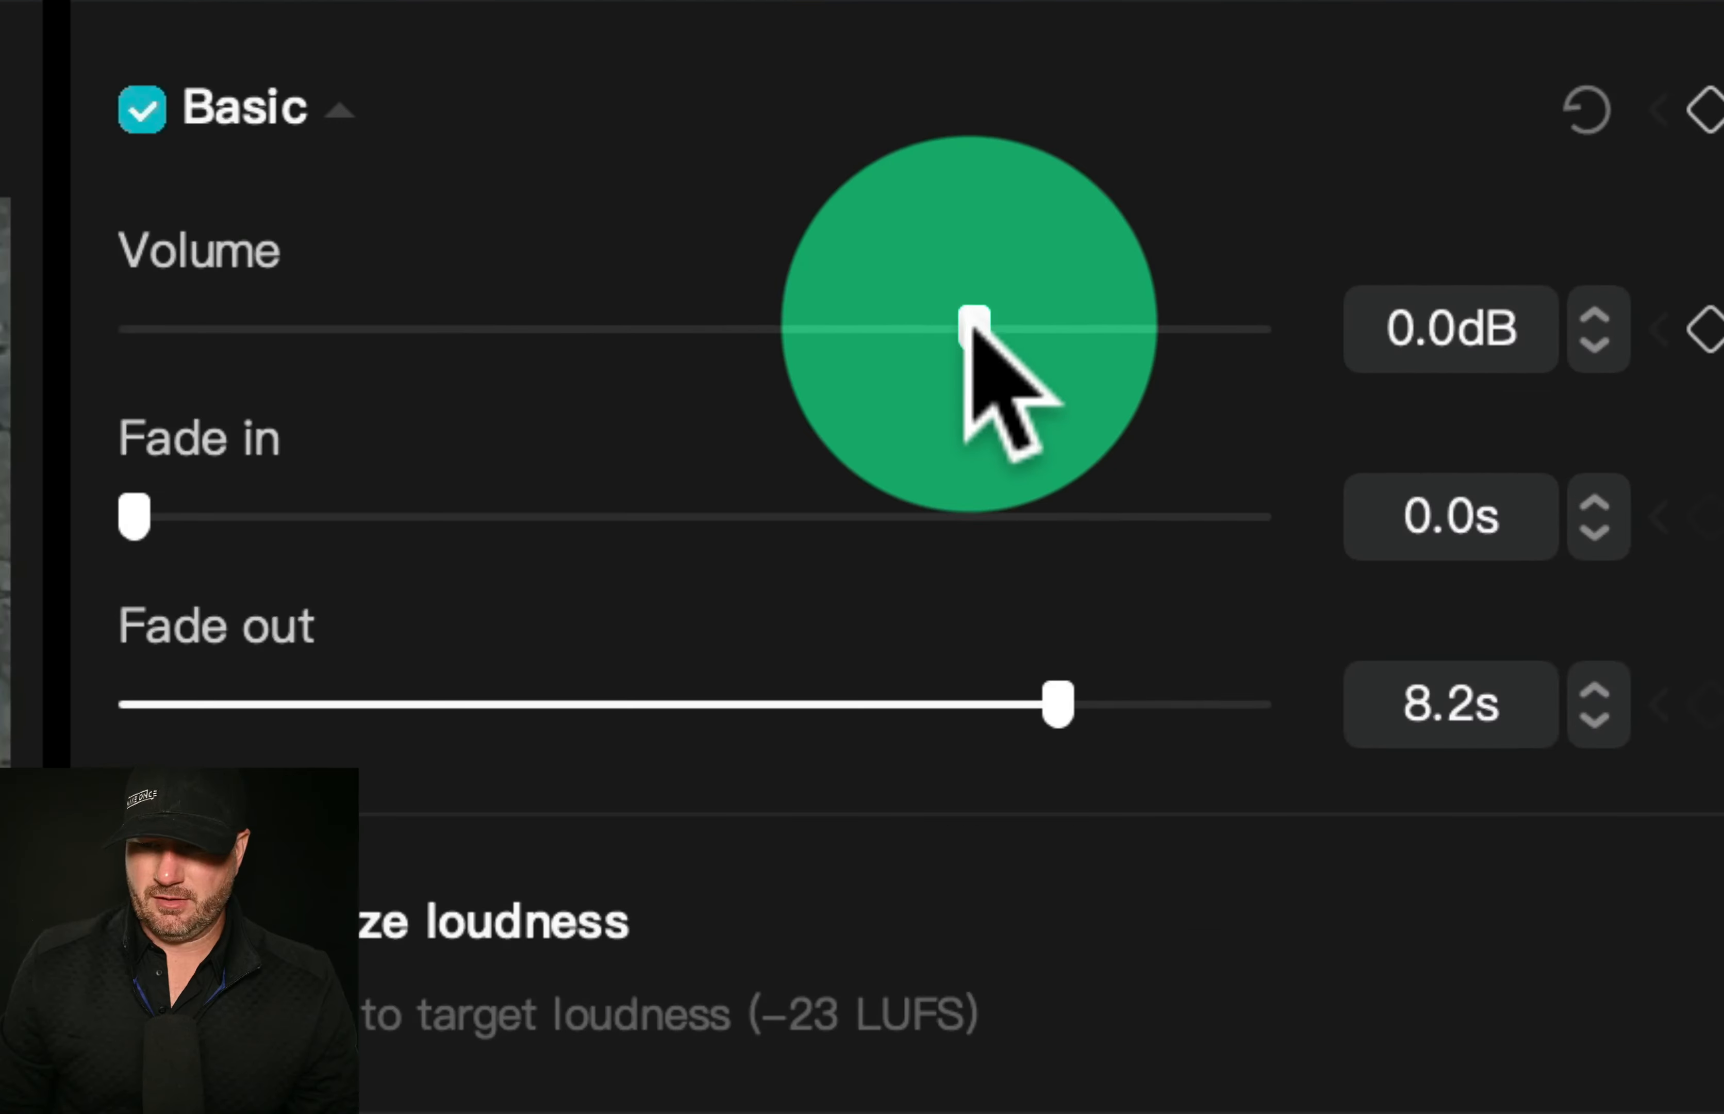
left_click_drag(974, 325, 786, 336)
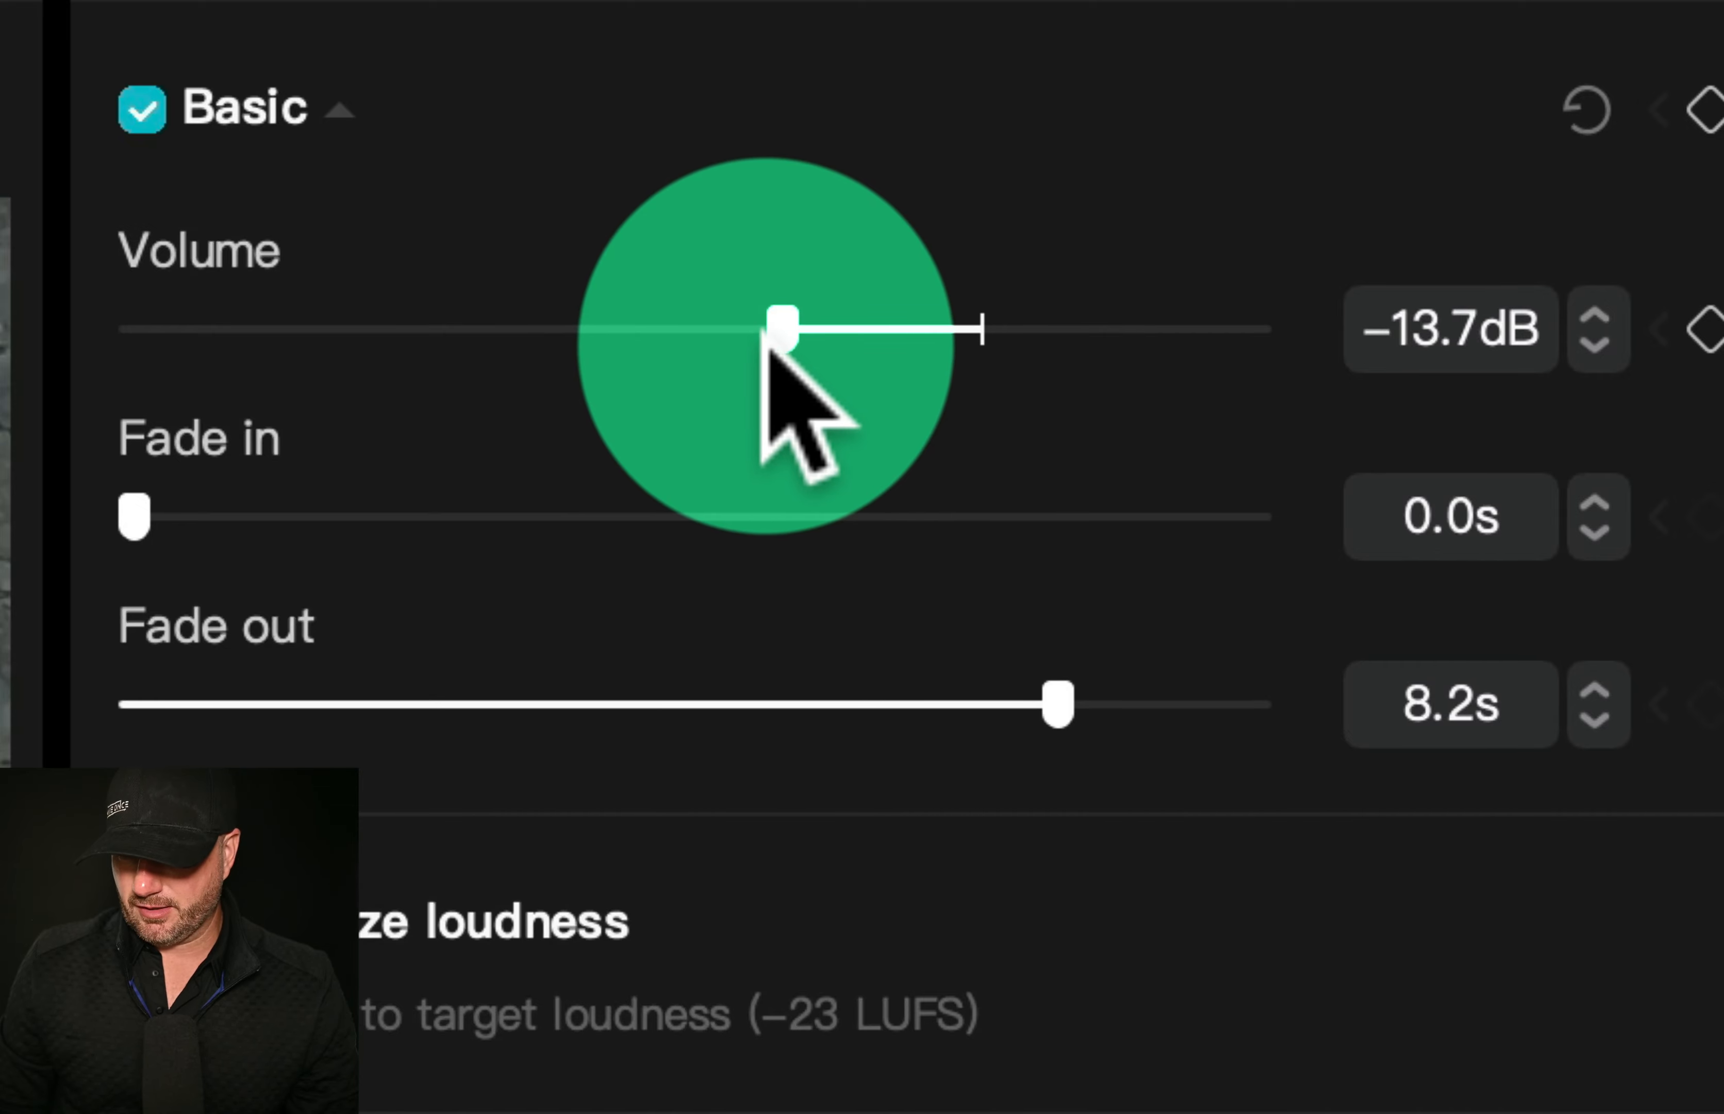
left_click_drag(781, 329, 929, 394)
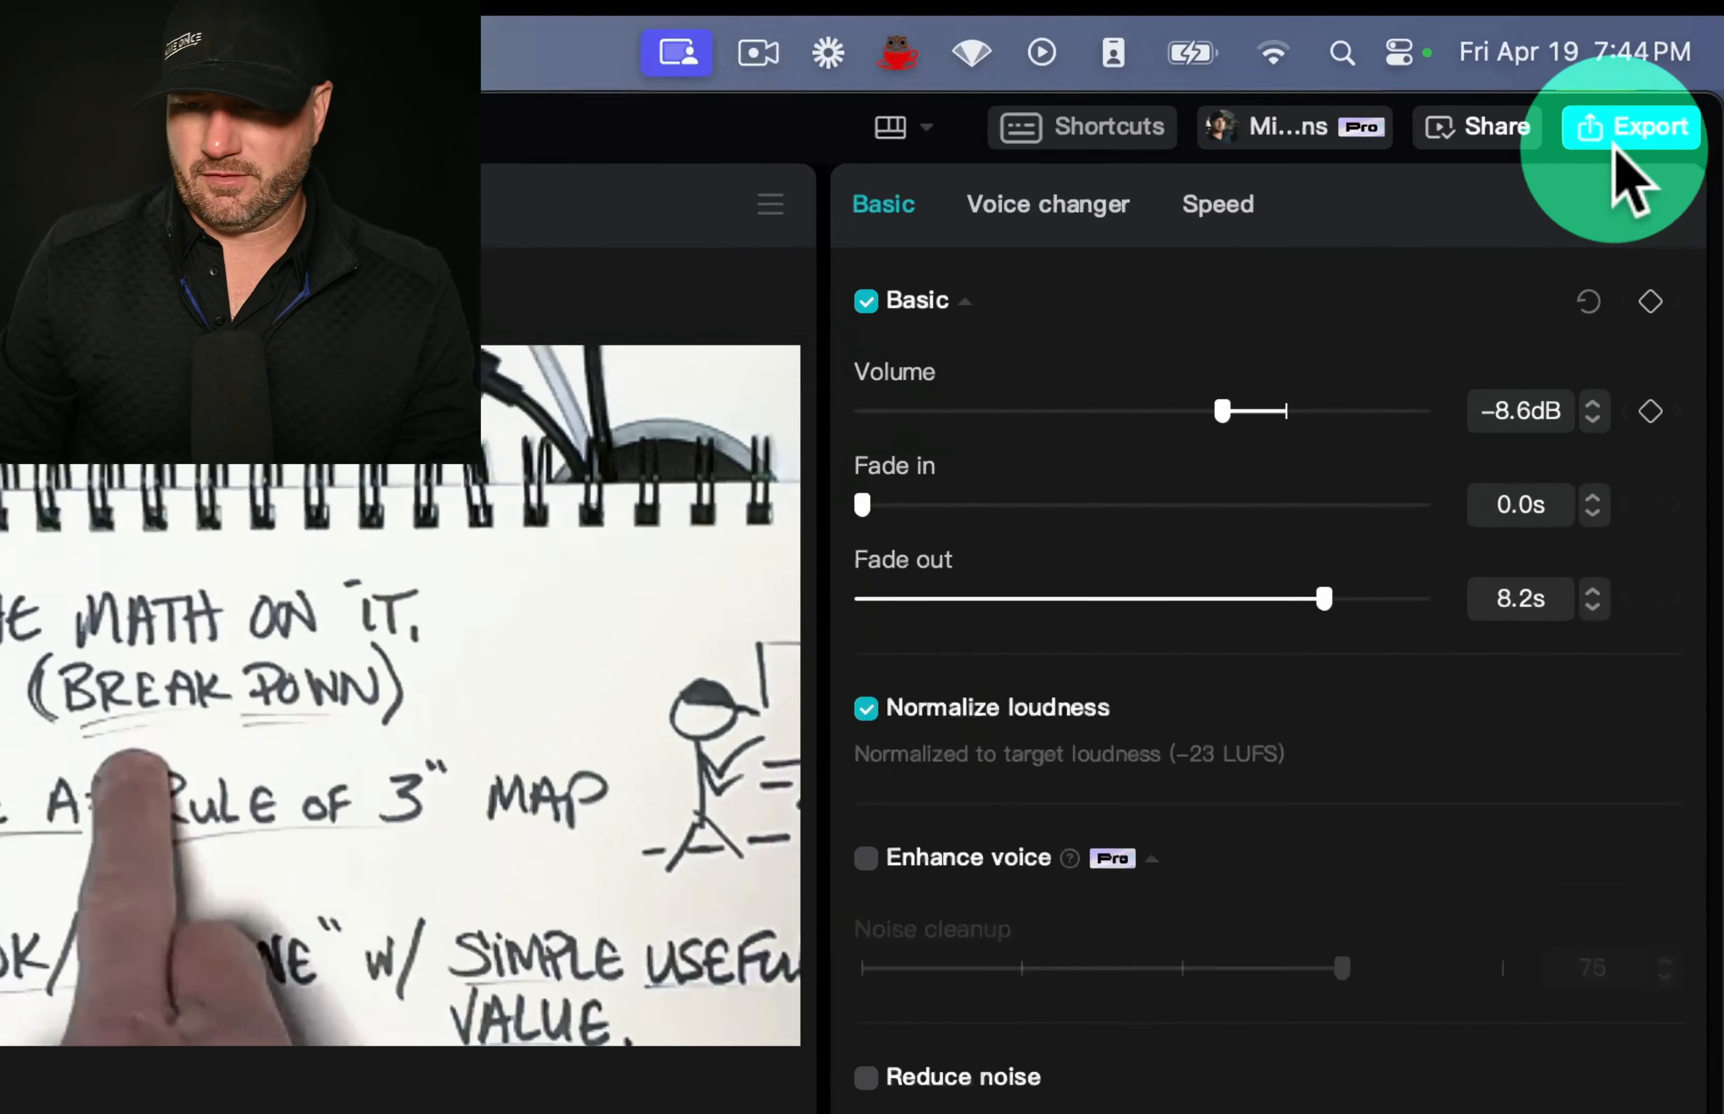
Export at 1080p HEVC mp4 30fps to the chosen destination folder.
left_click(1631, 127)
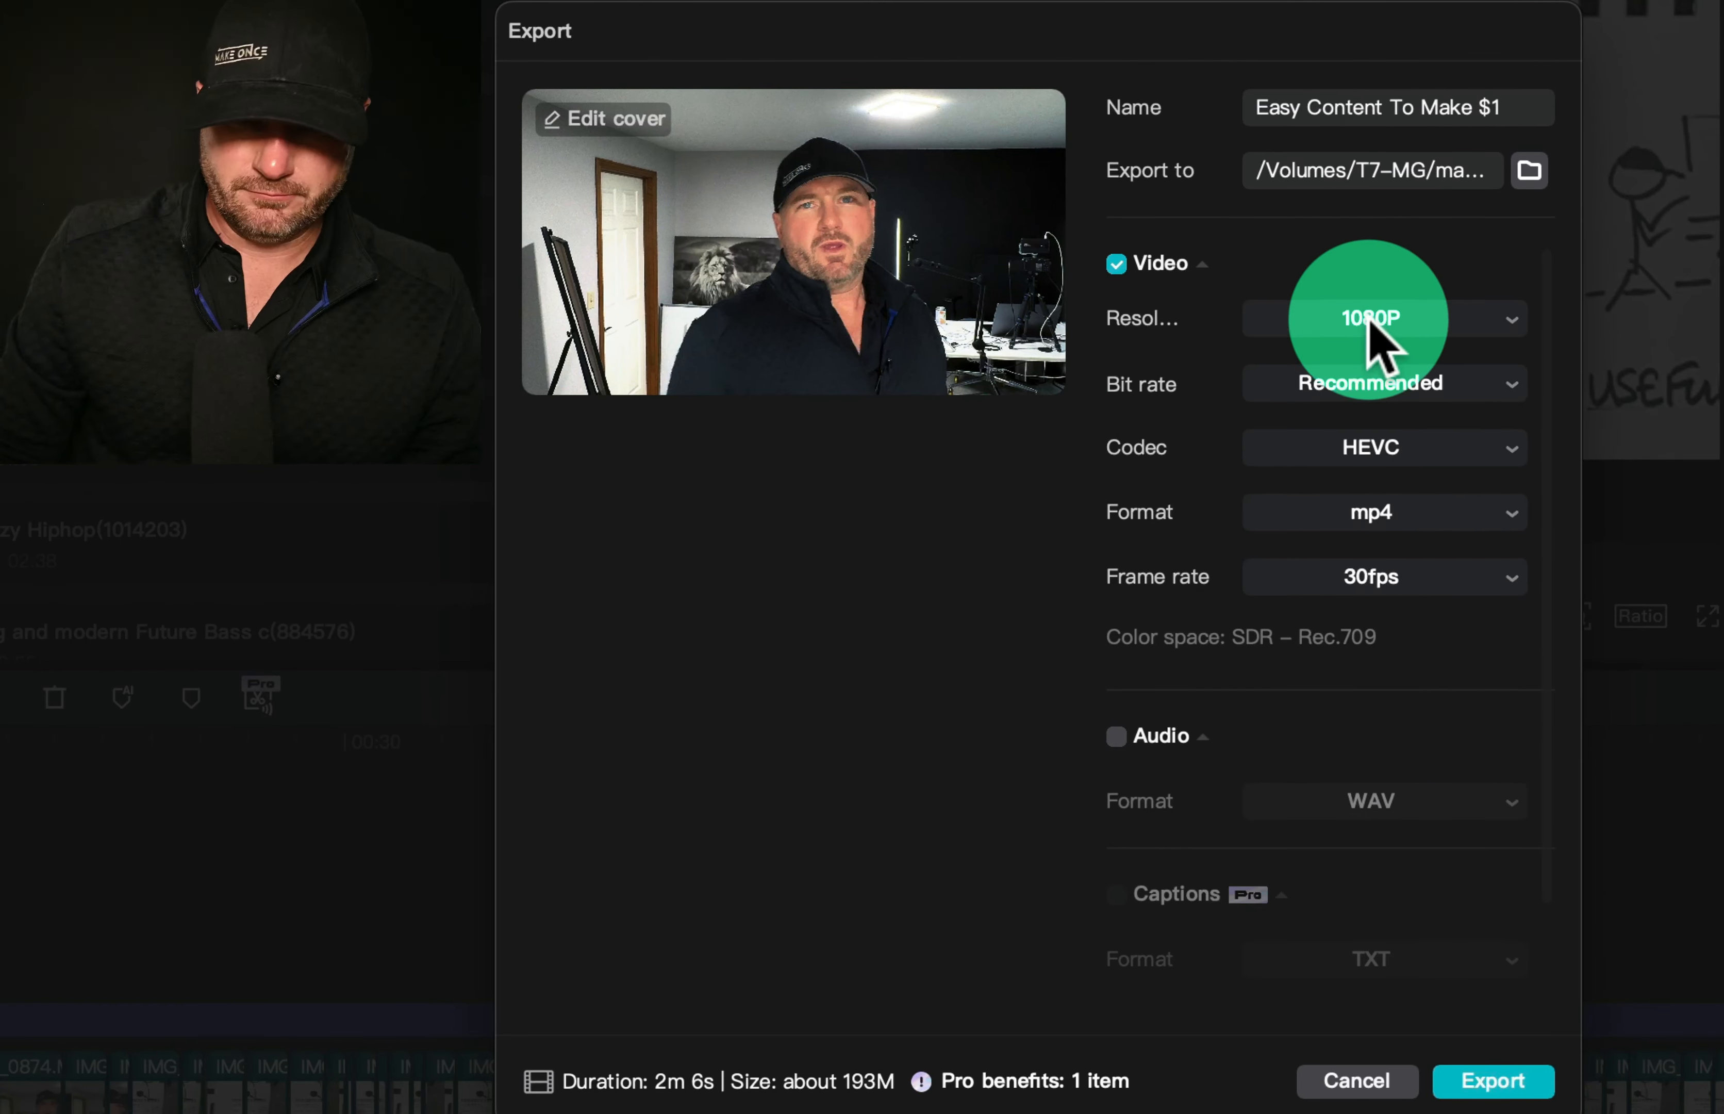
mouse_move(616, 252)
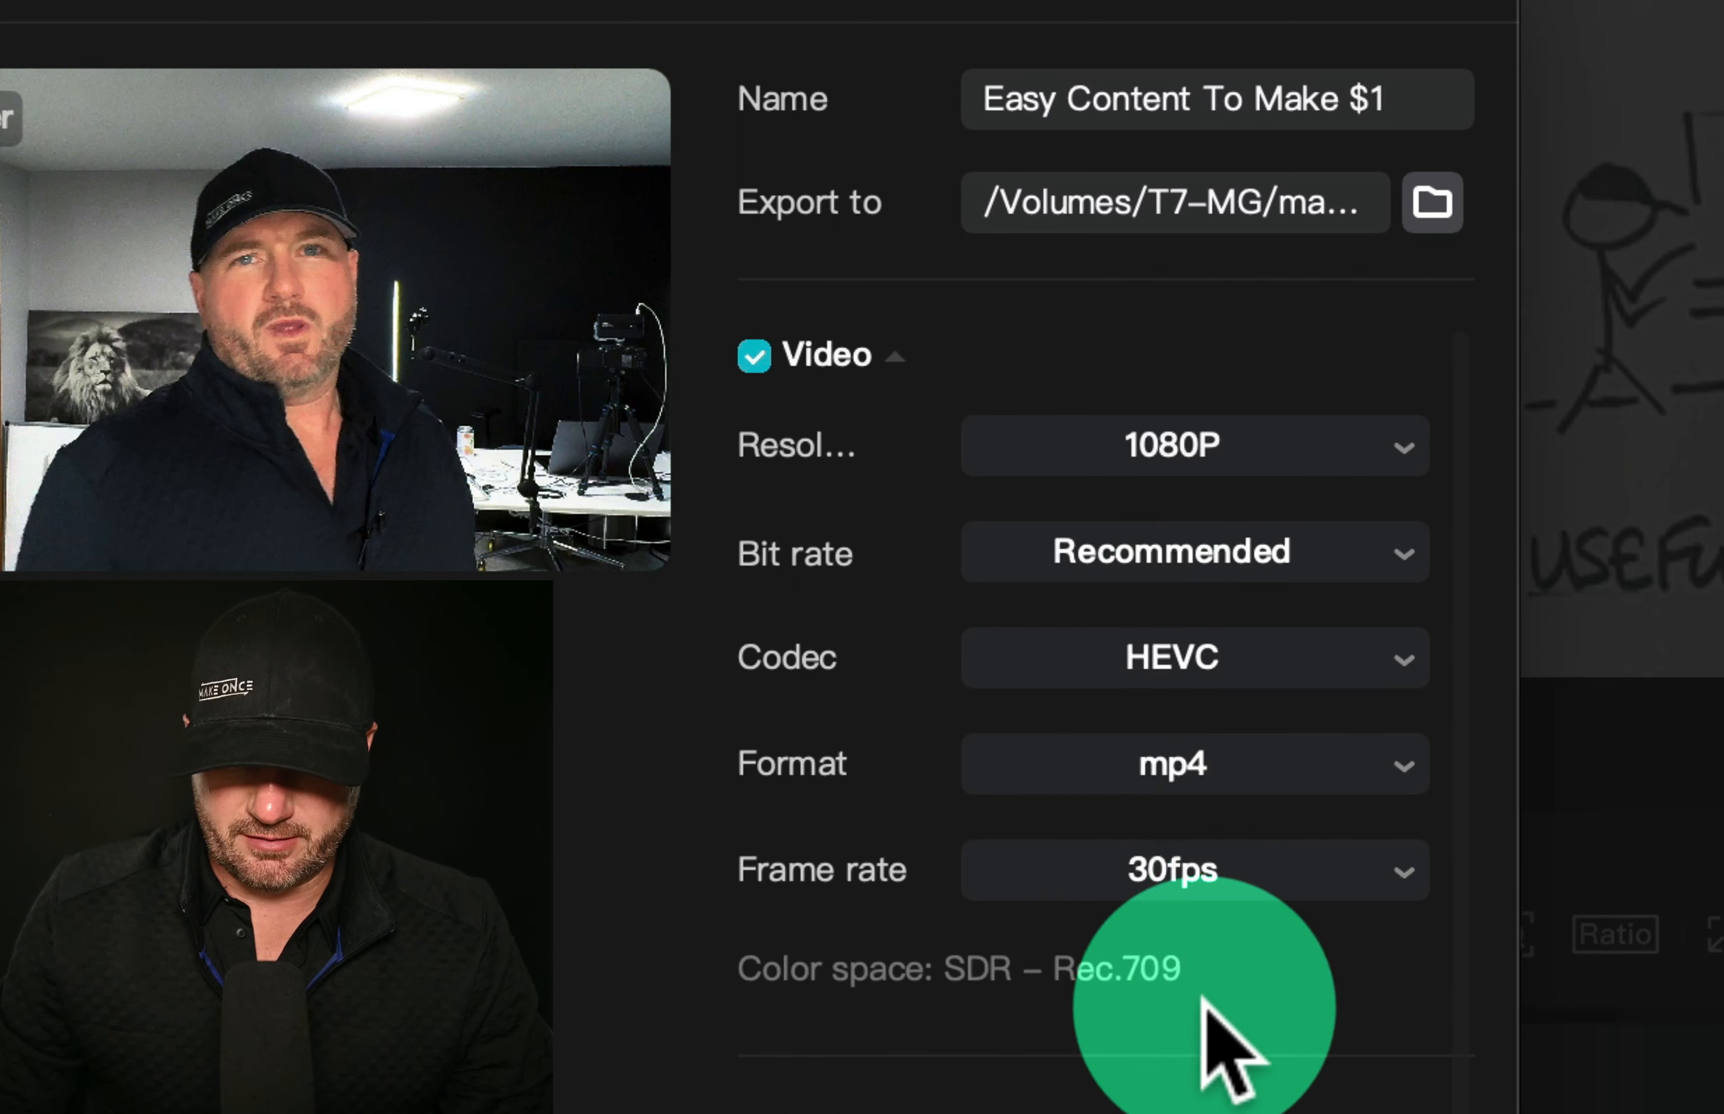
left_click(1431, 201)
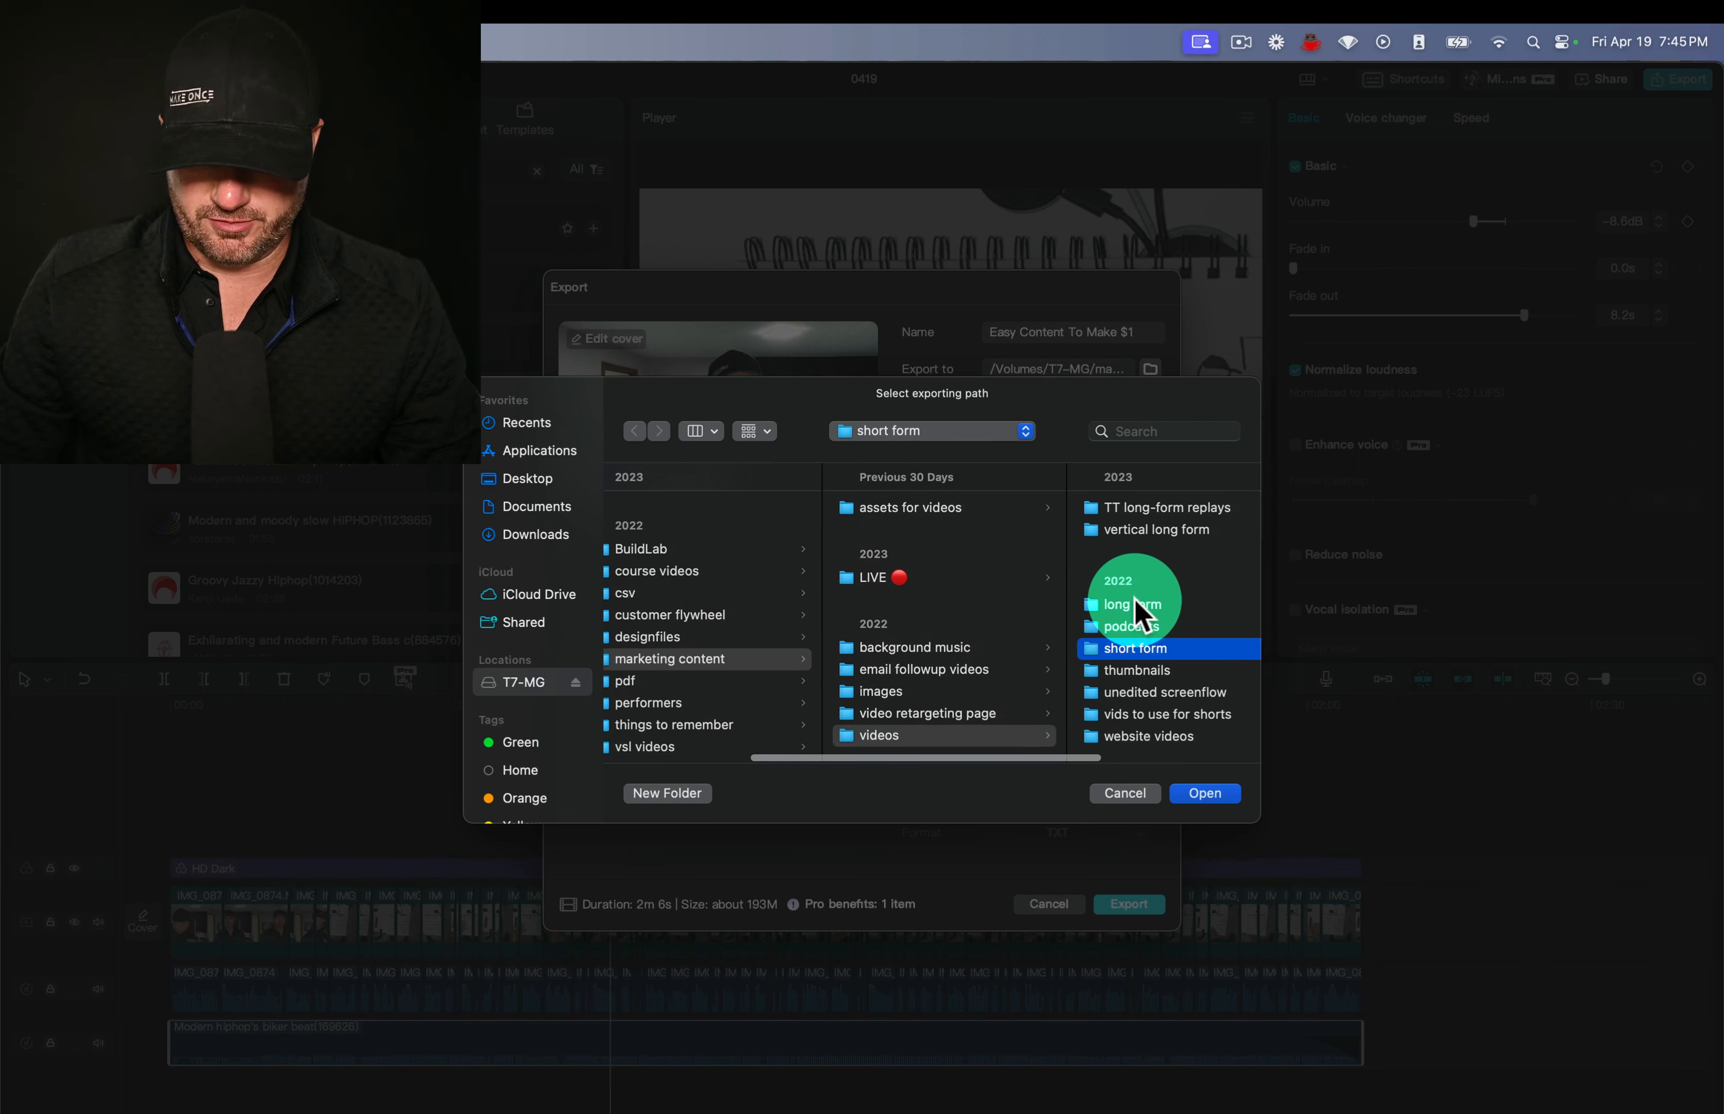
left_click(1130, 604)
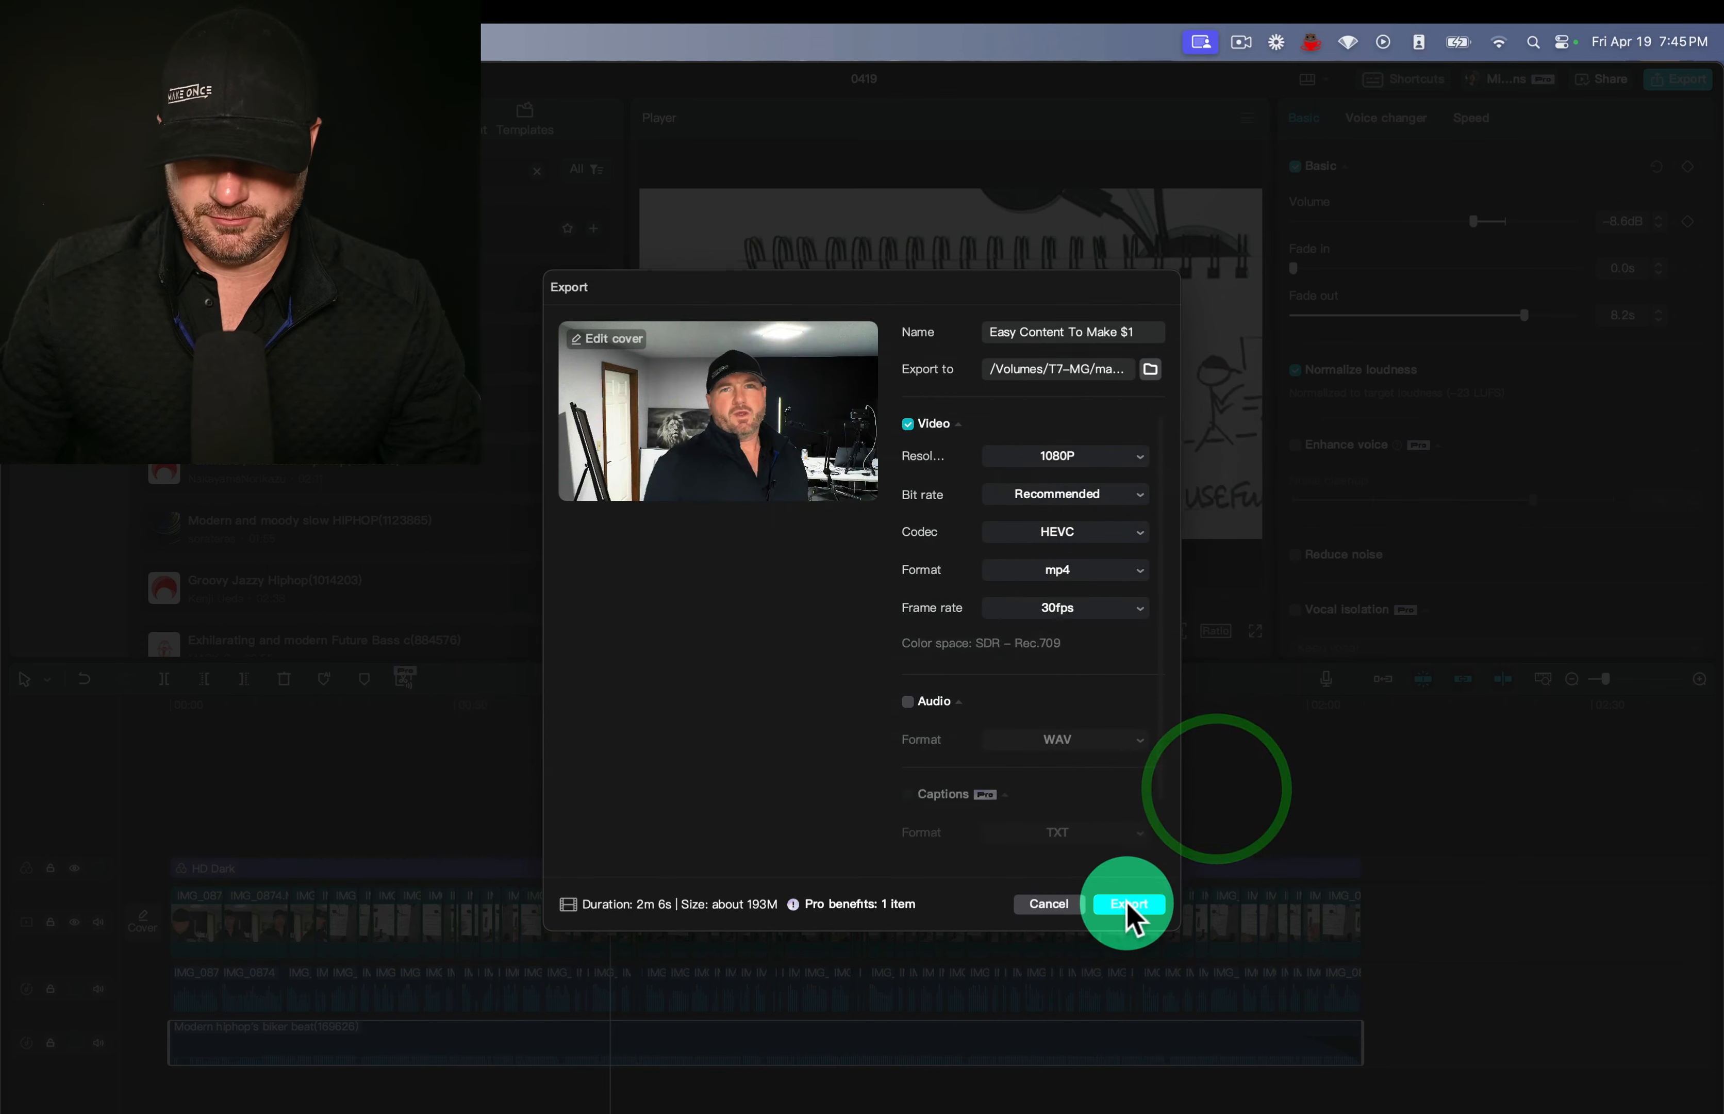
left_click(1126, 903)
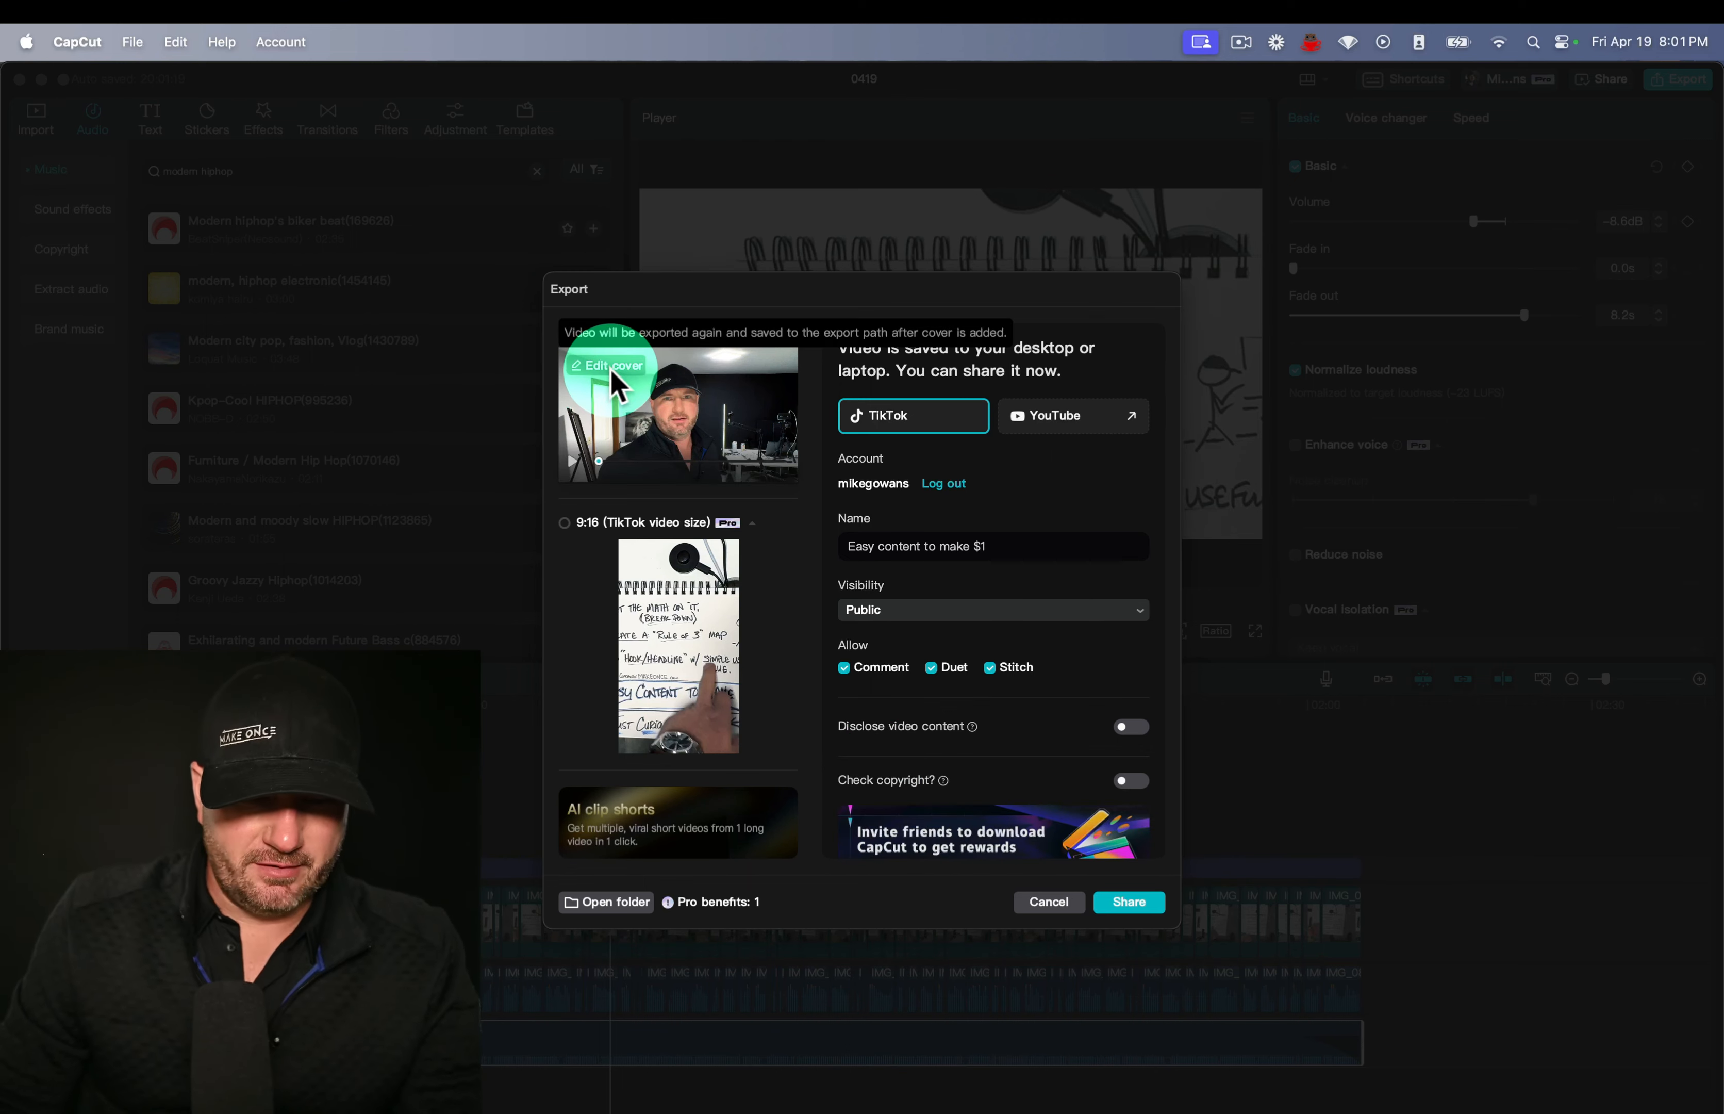
Open the cover design editor for the exported video from the export-complete dialog.
left_click(604, 365)
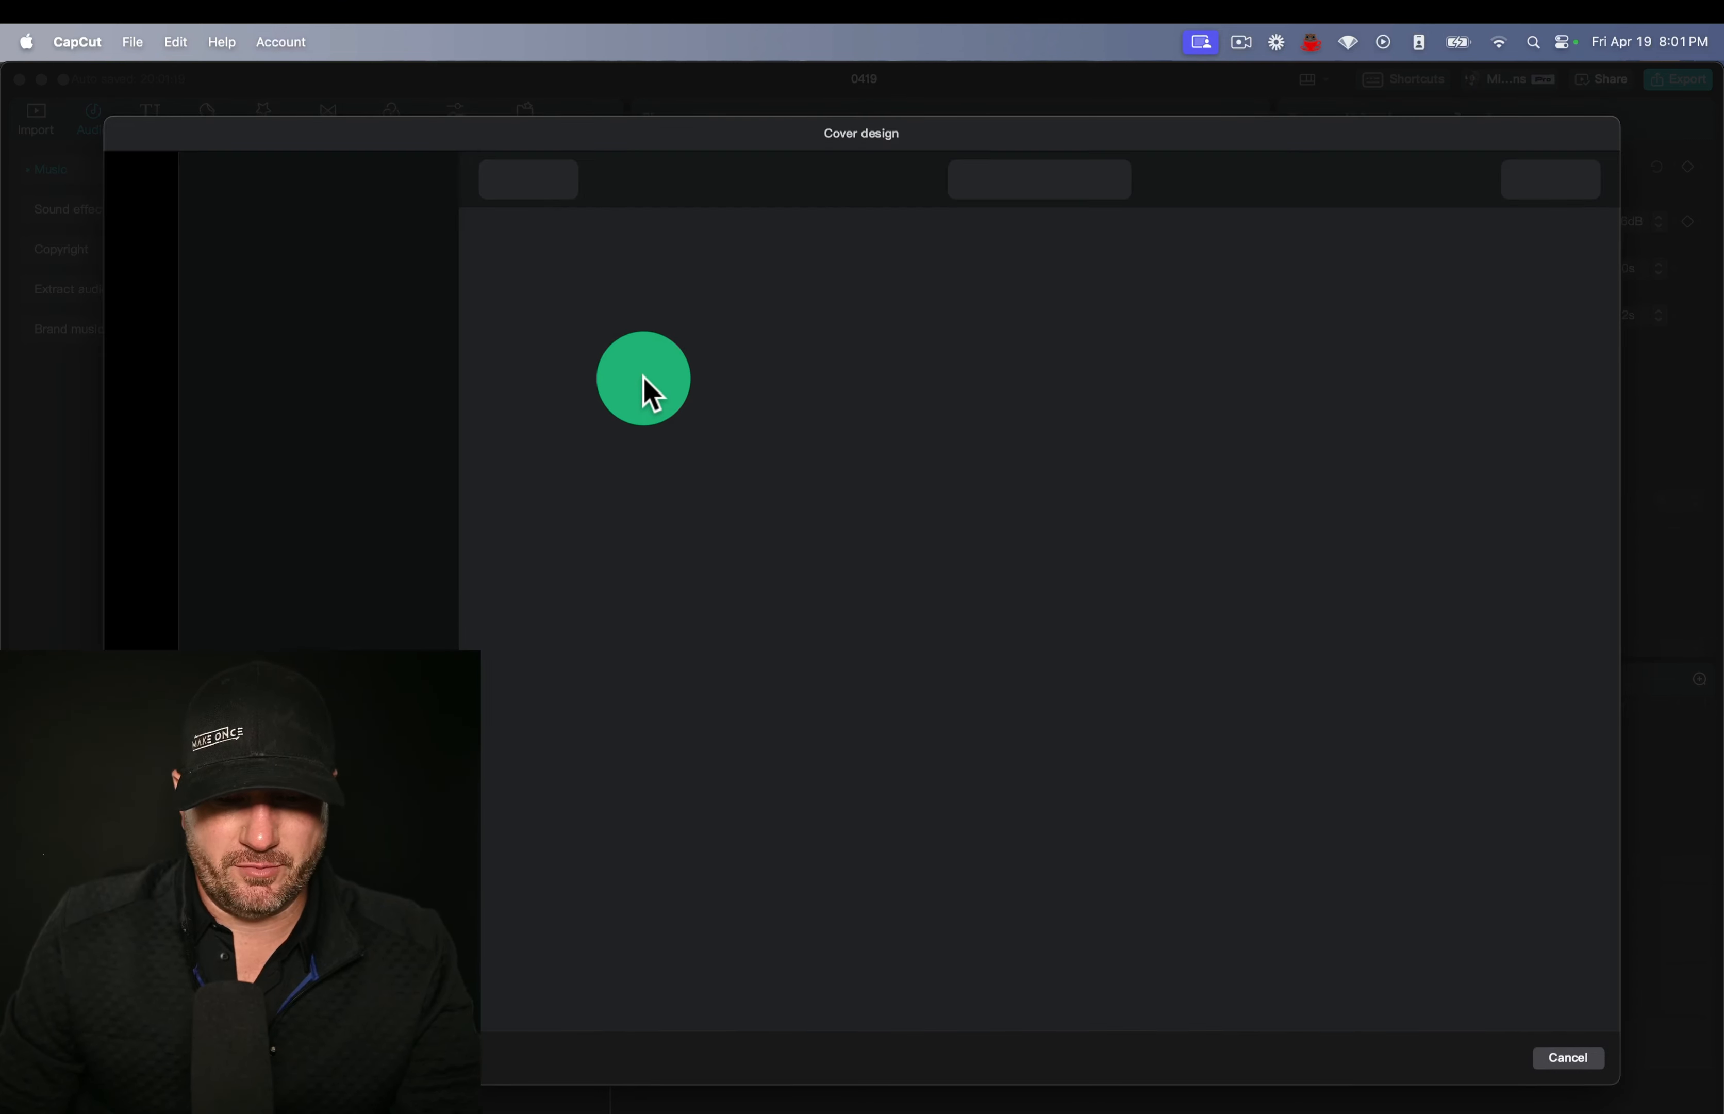